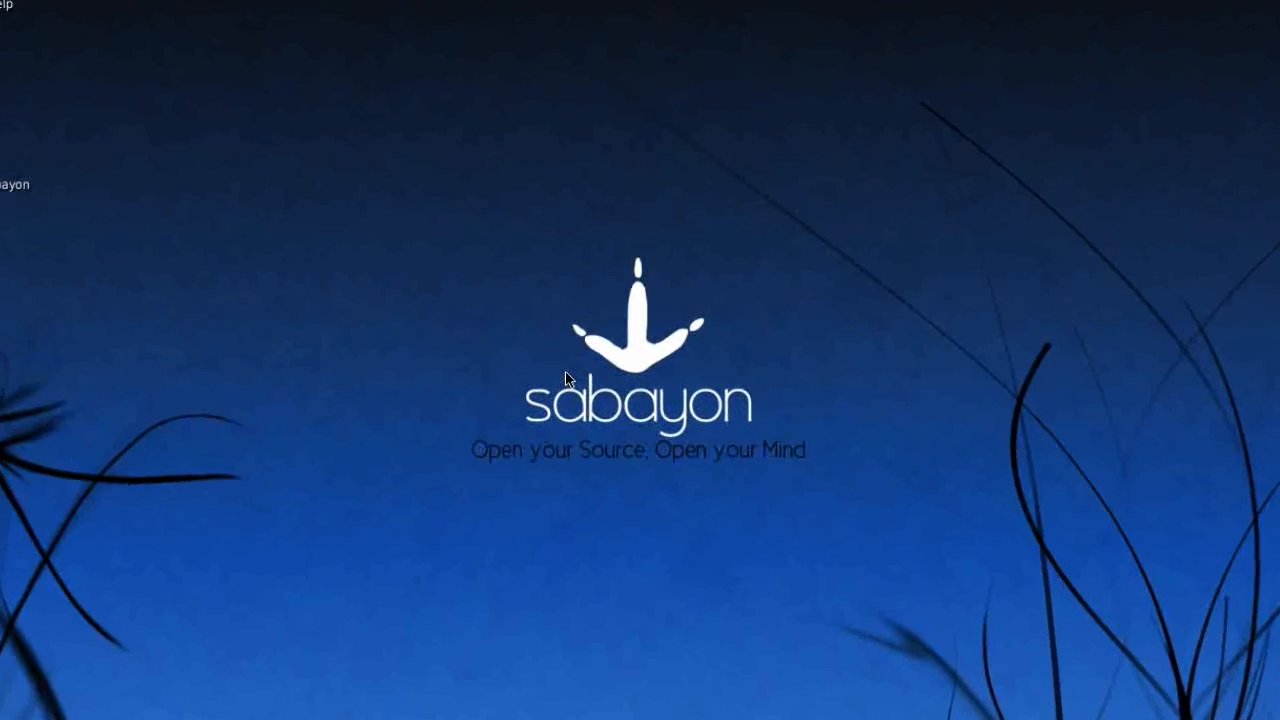
From the desktop's right-click menu reach Appearance Preferences and switch from backgrounds to the themes list
right_click(564, 380)
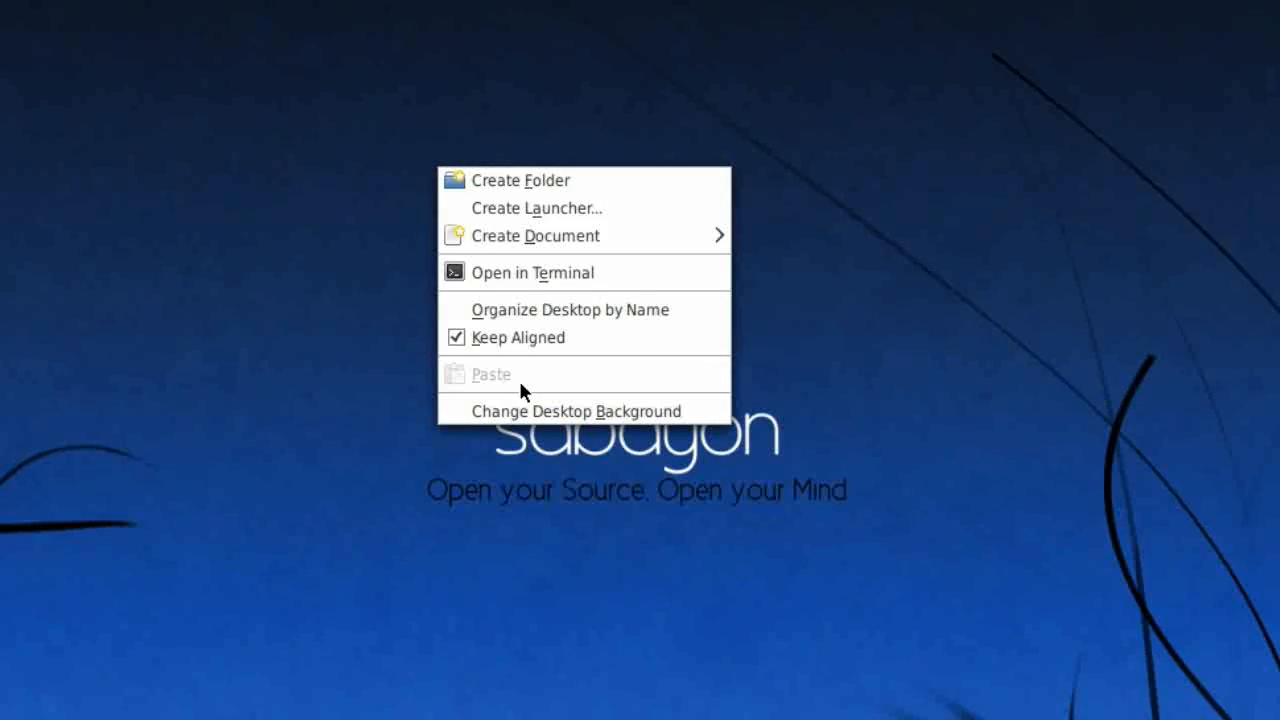
left_click(576, 412)
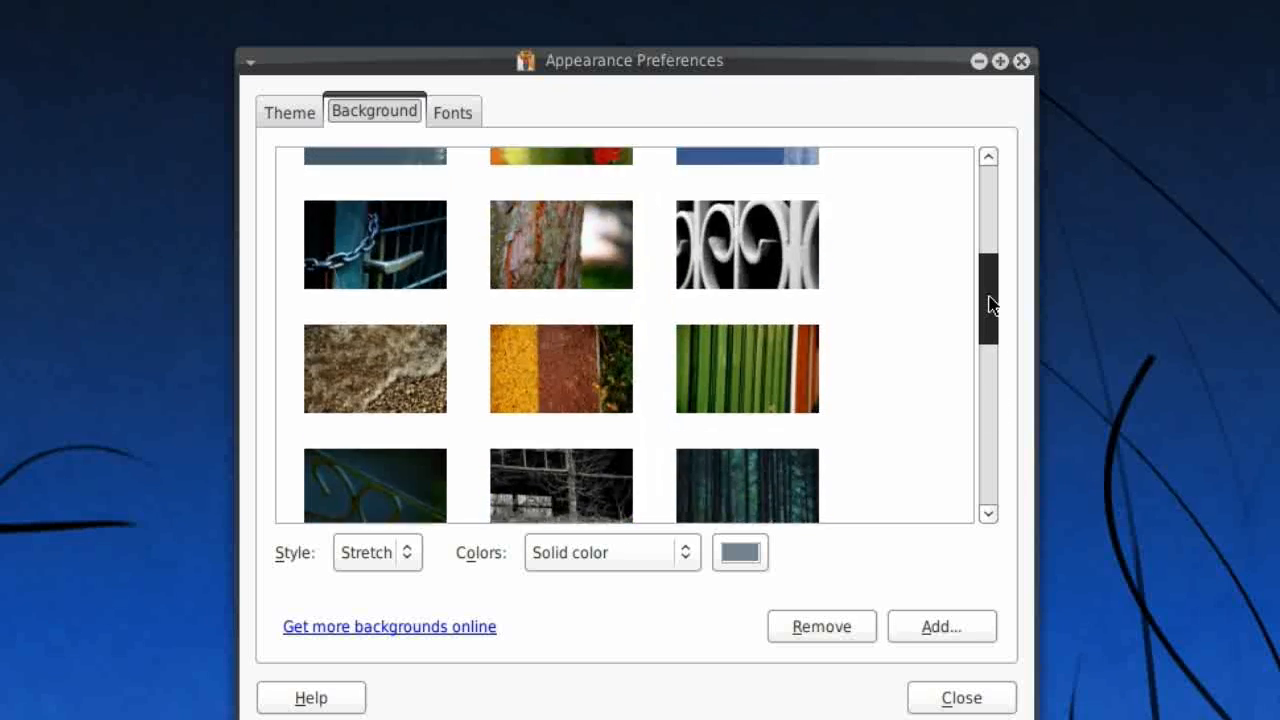
left_click(288, 112)
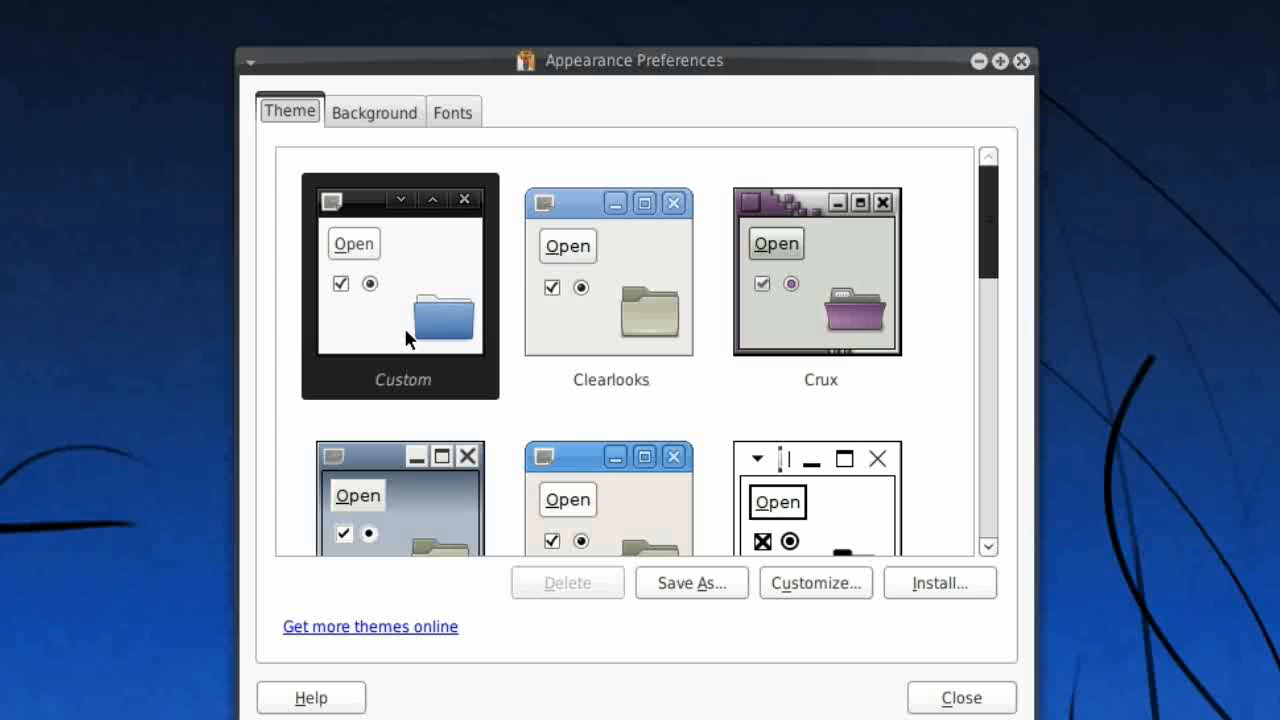
scroll("down", 3)
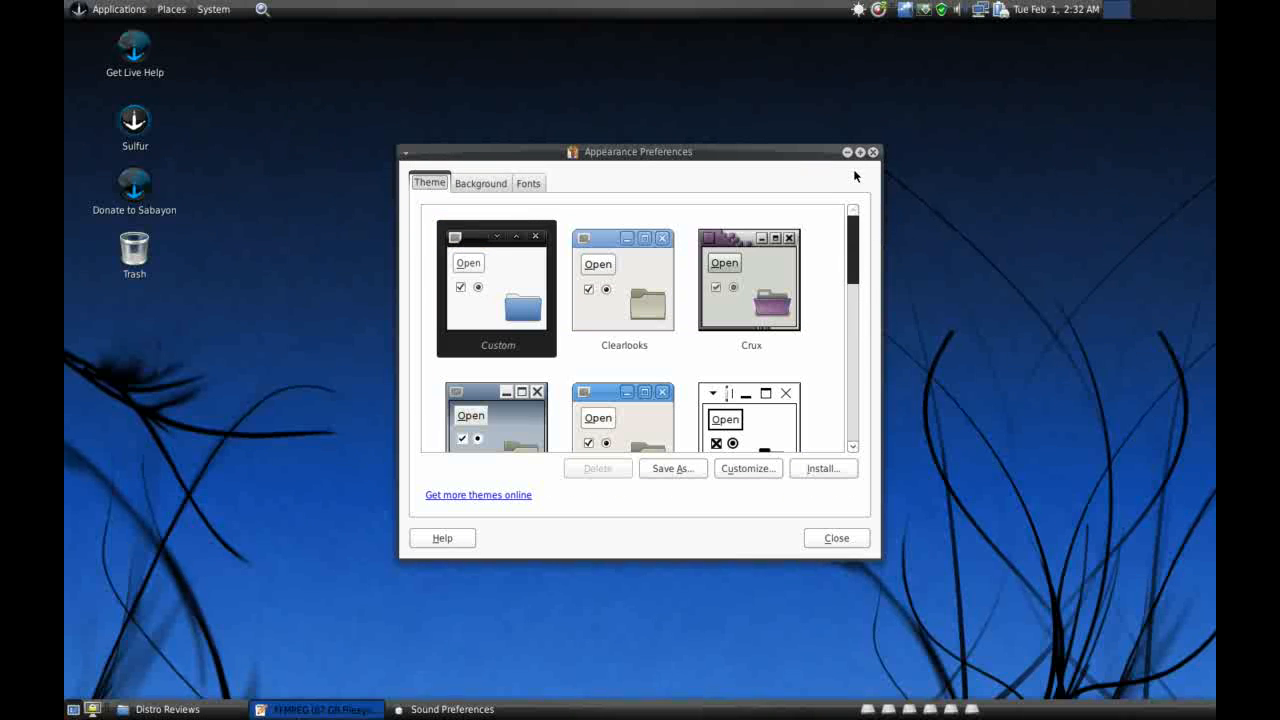
left_click_drag(638, 152, 604, 164)
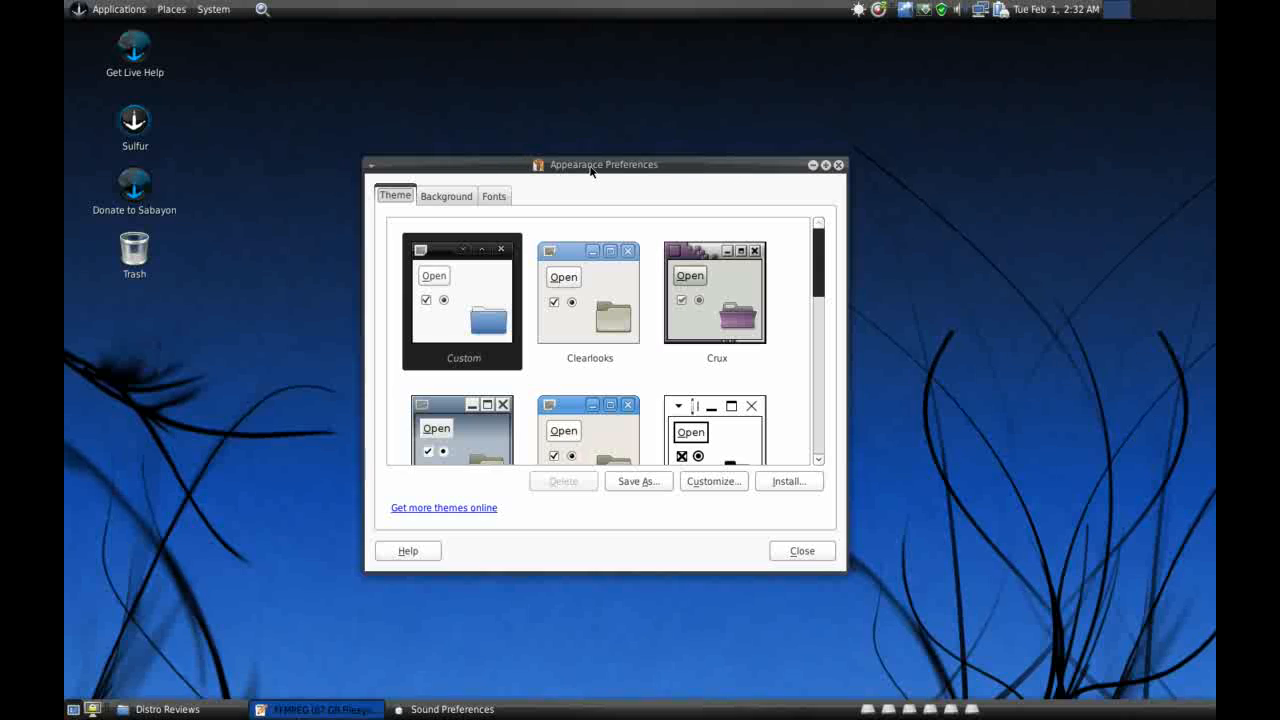
mouse_move(590, 170)
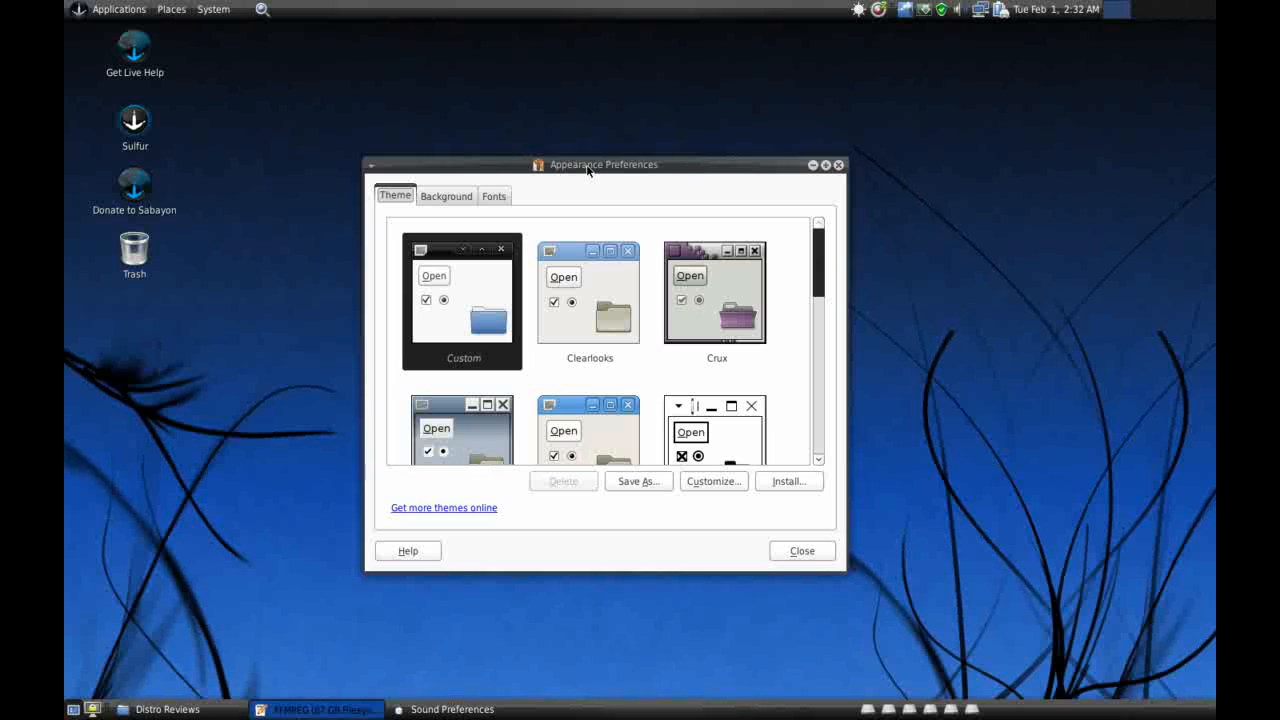
mouse_move(568, 172)
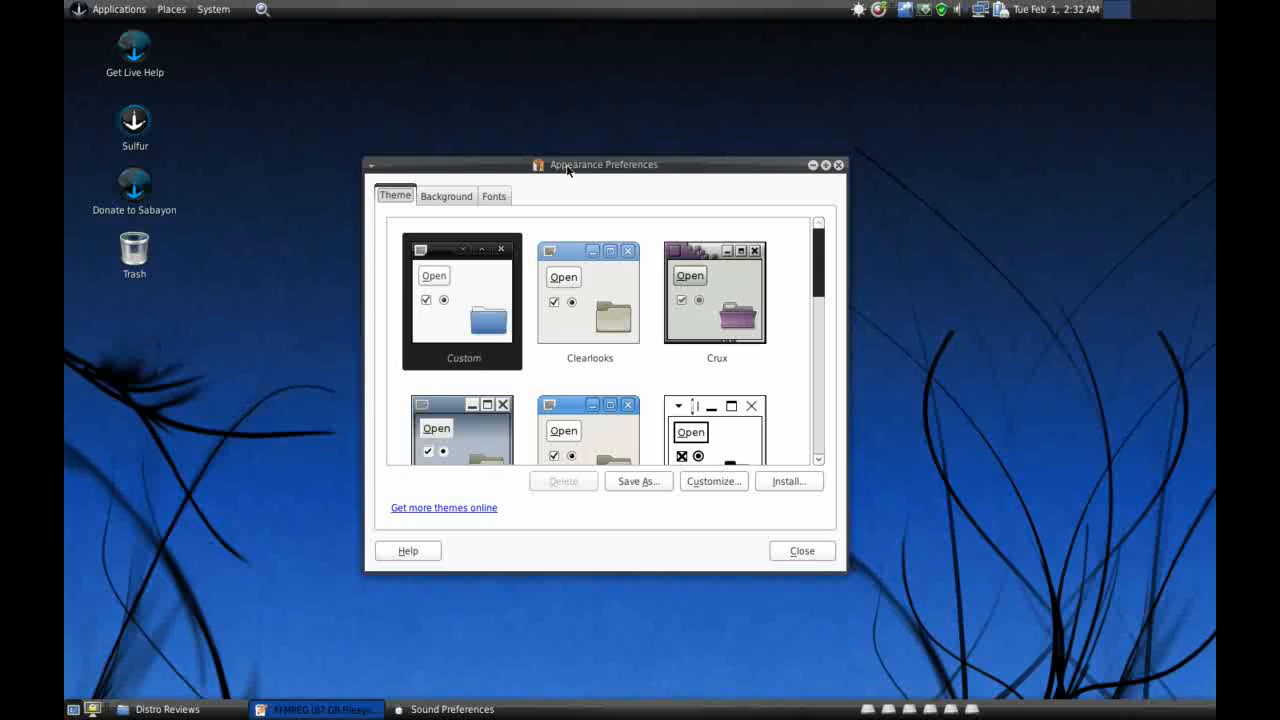
mouse_move(840, 180)
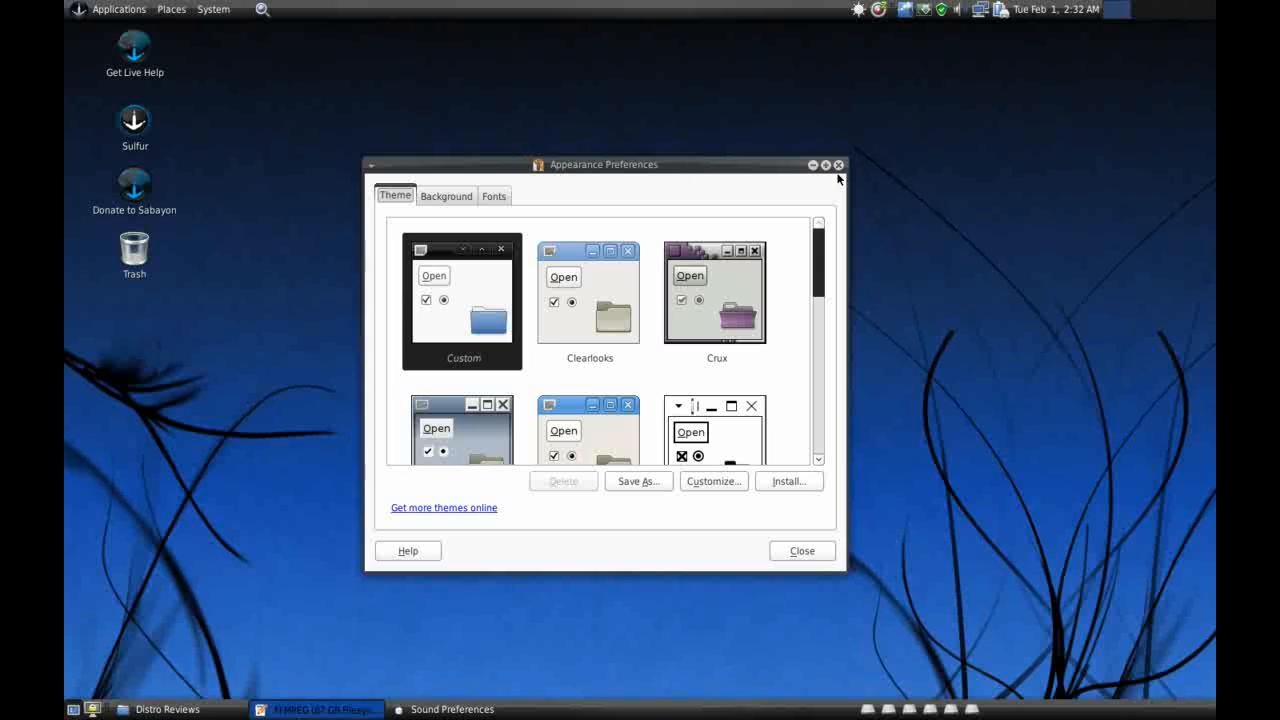
Close Appearance Preferences, returning to the bare Sabayon desktop
left_click(802, 552)
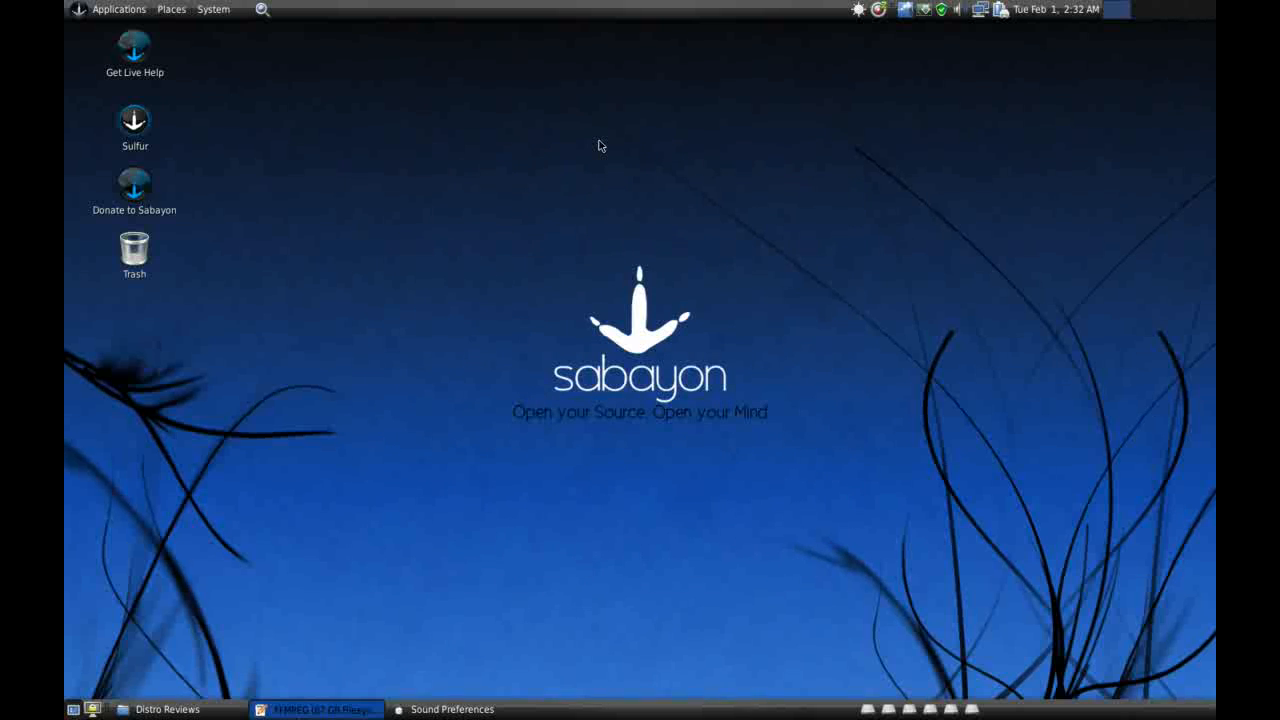
mouse_move(356, 176)
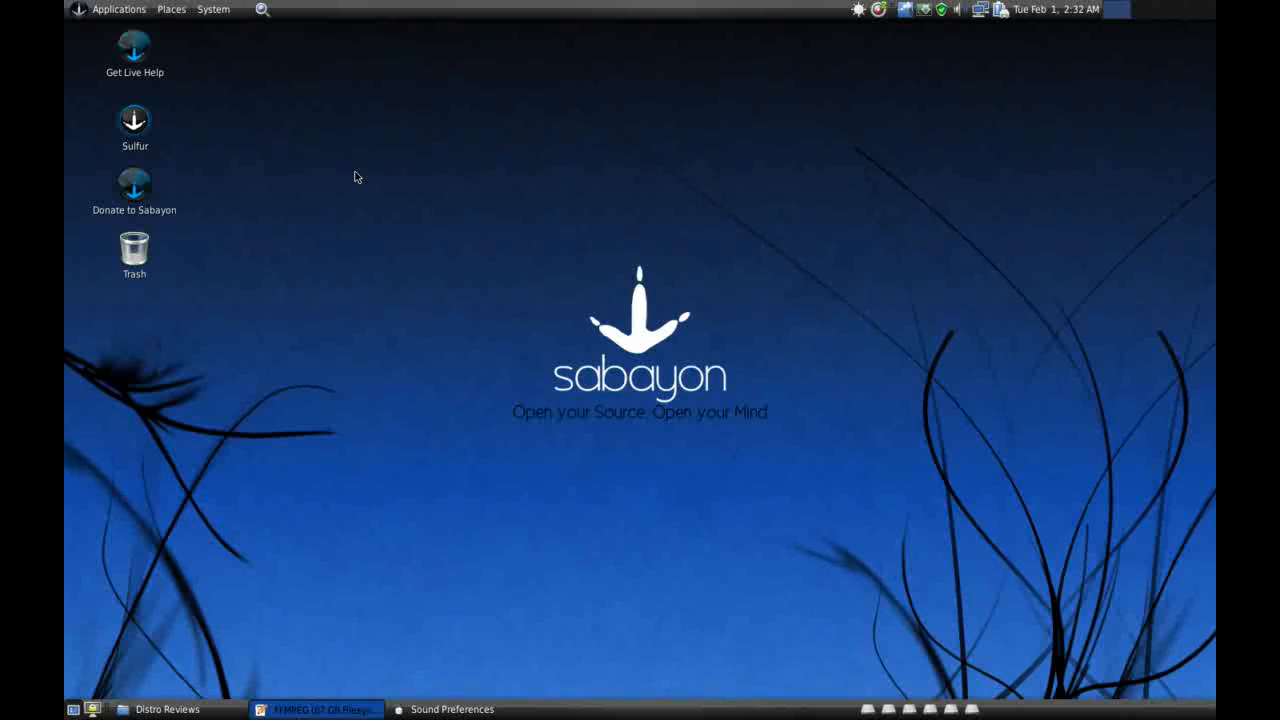
mouse_move(380, 180)
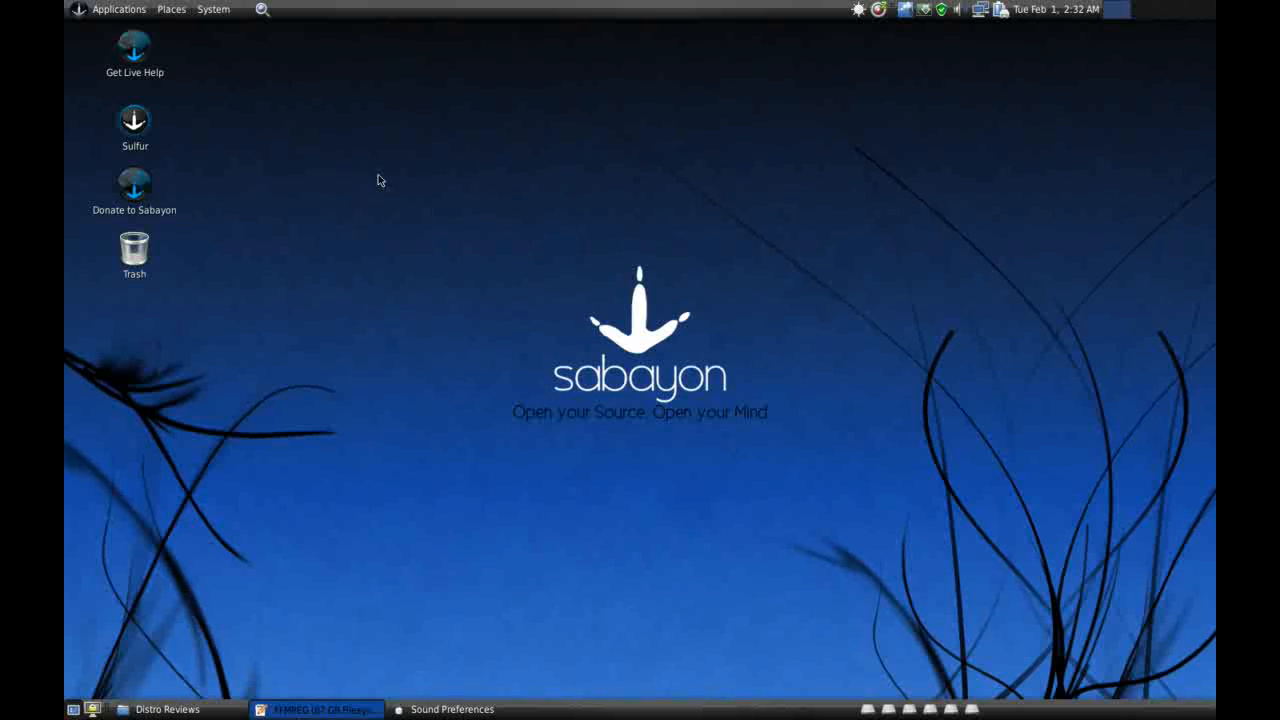
mouse_move(462, 214)
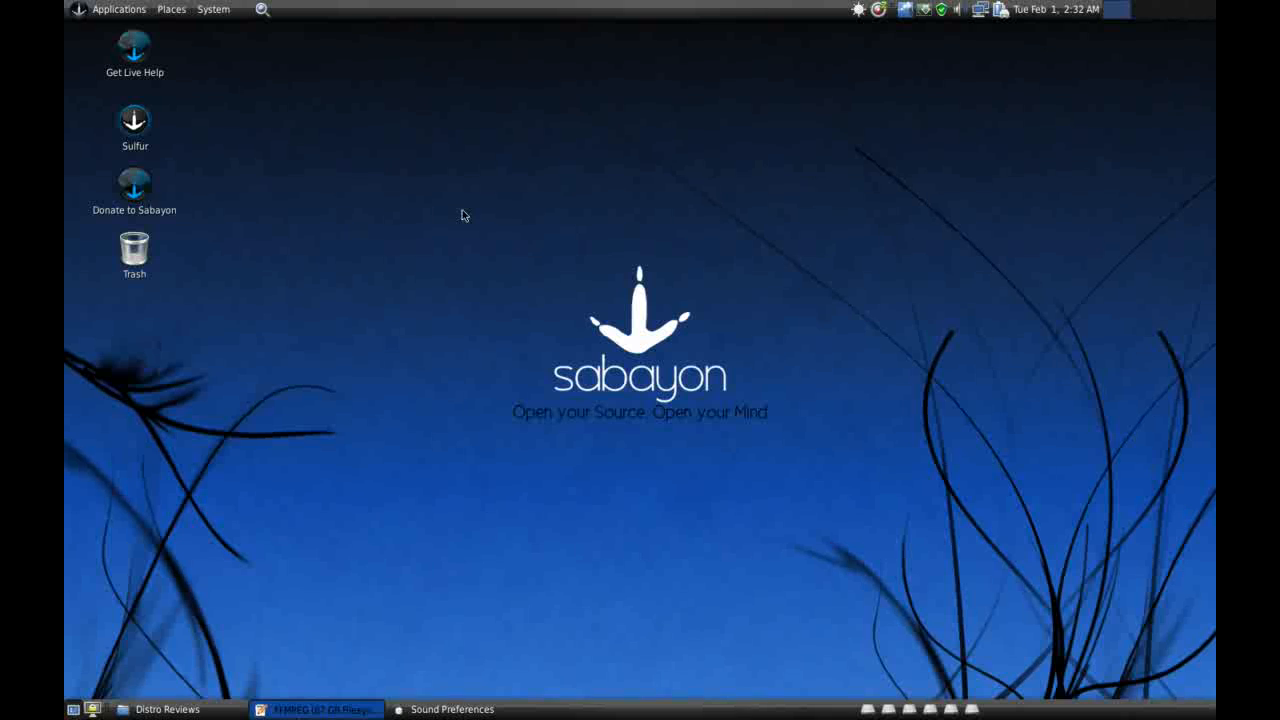
mouse_move(448, 210)
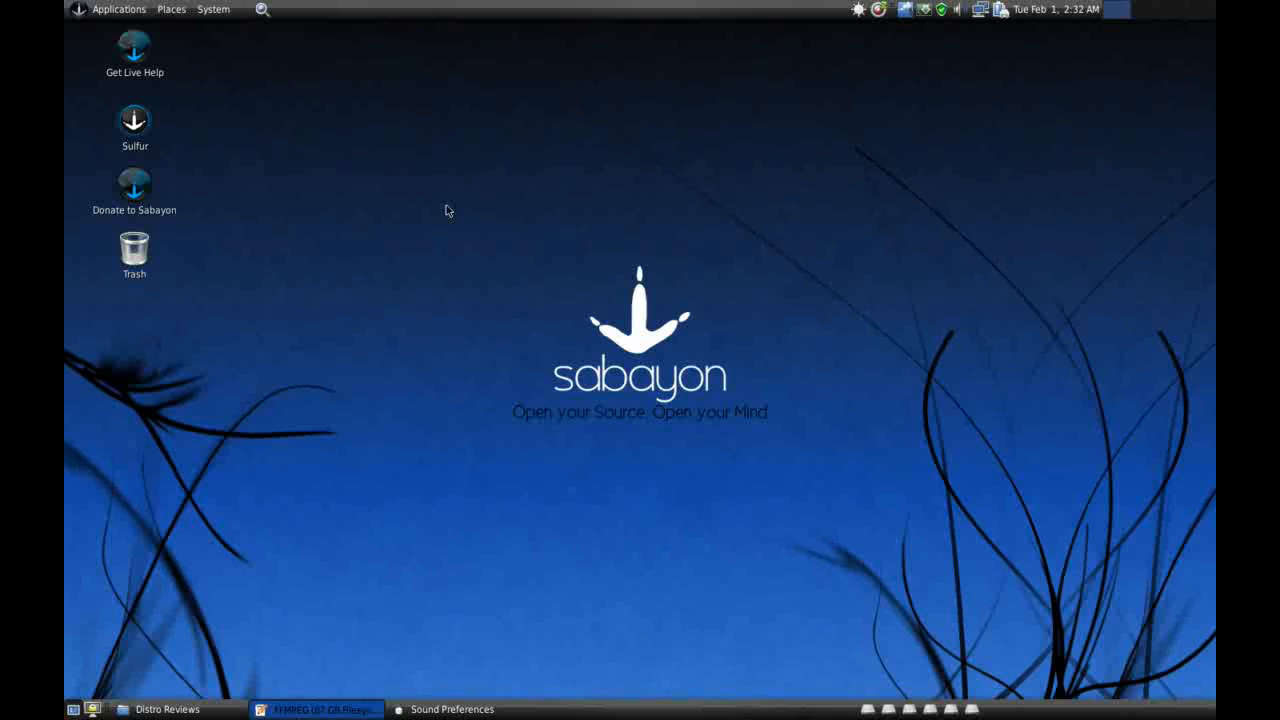
mouse_move(440, 206)
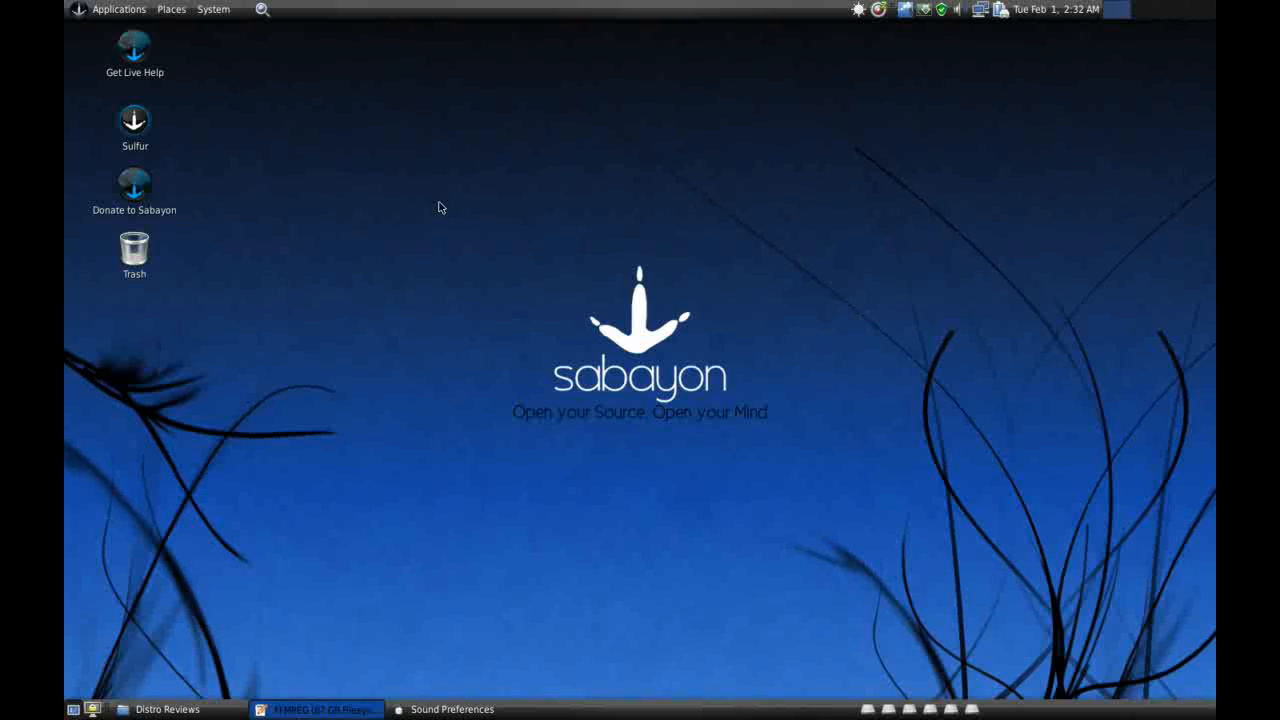
mouse_move(296, 152)
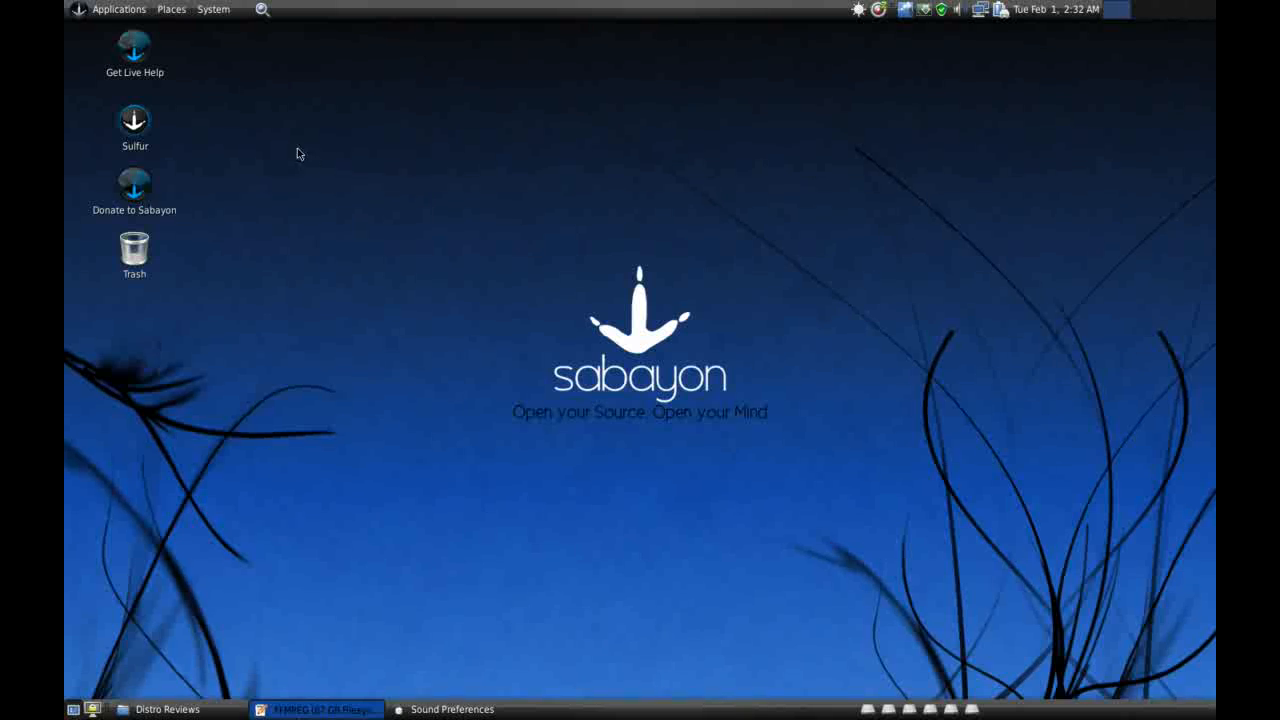
Bring up the Applications menu to browse the installed program categories
left_click(118, 12)
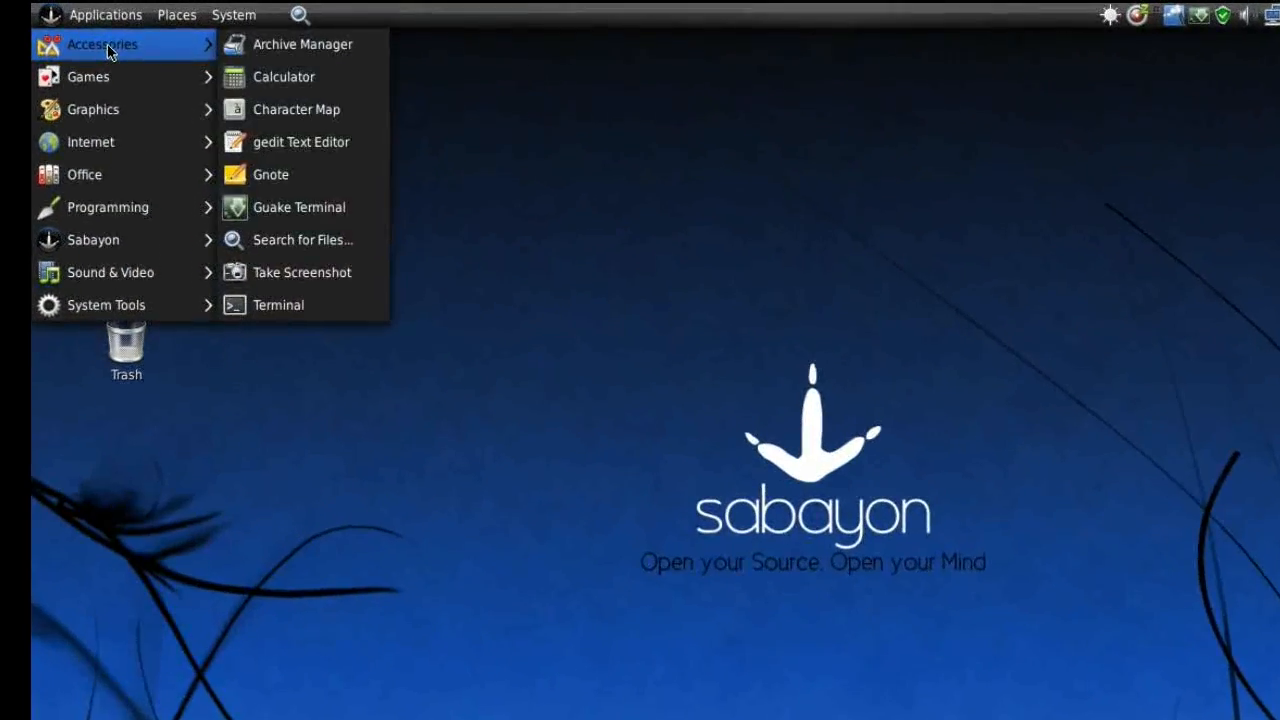
mouse_move(278, 96)
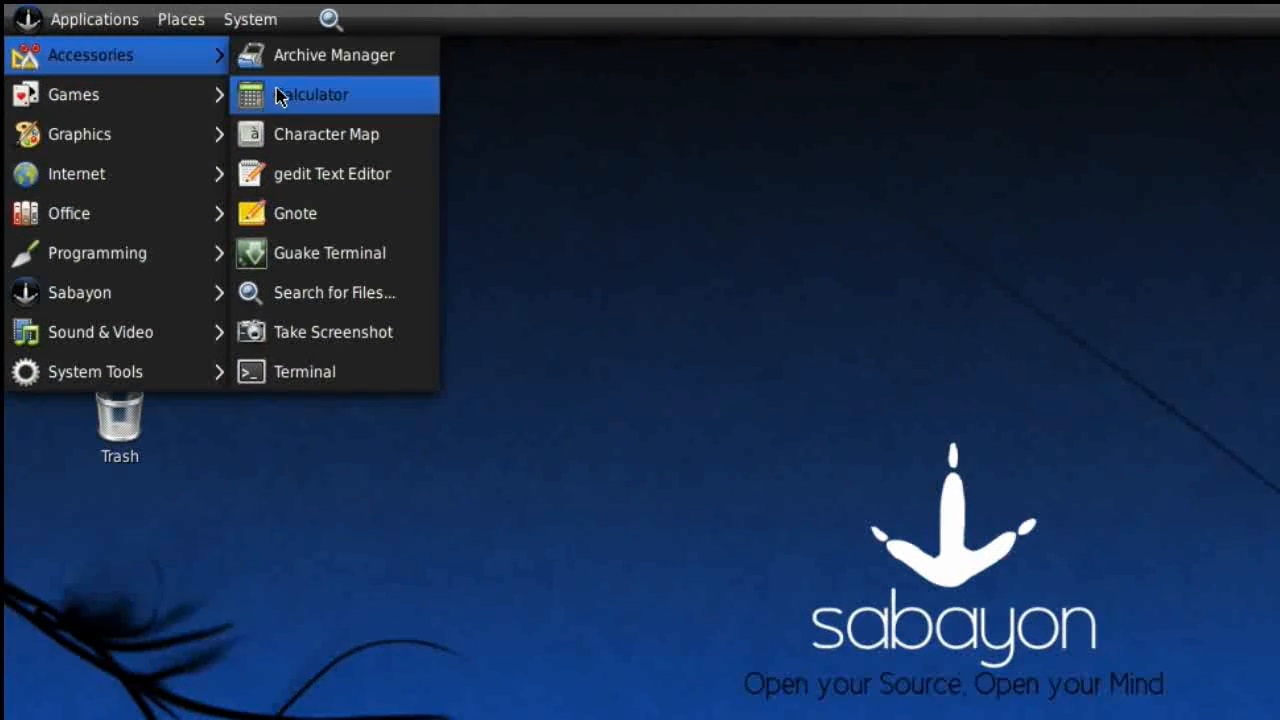
mouse_move(288, 172)
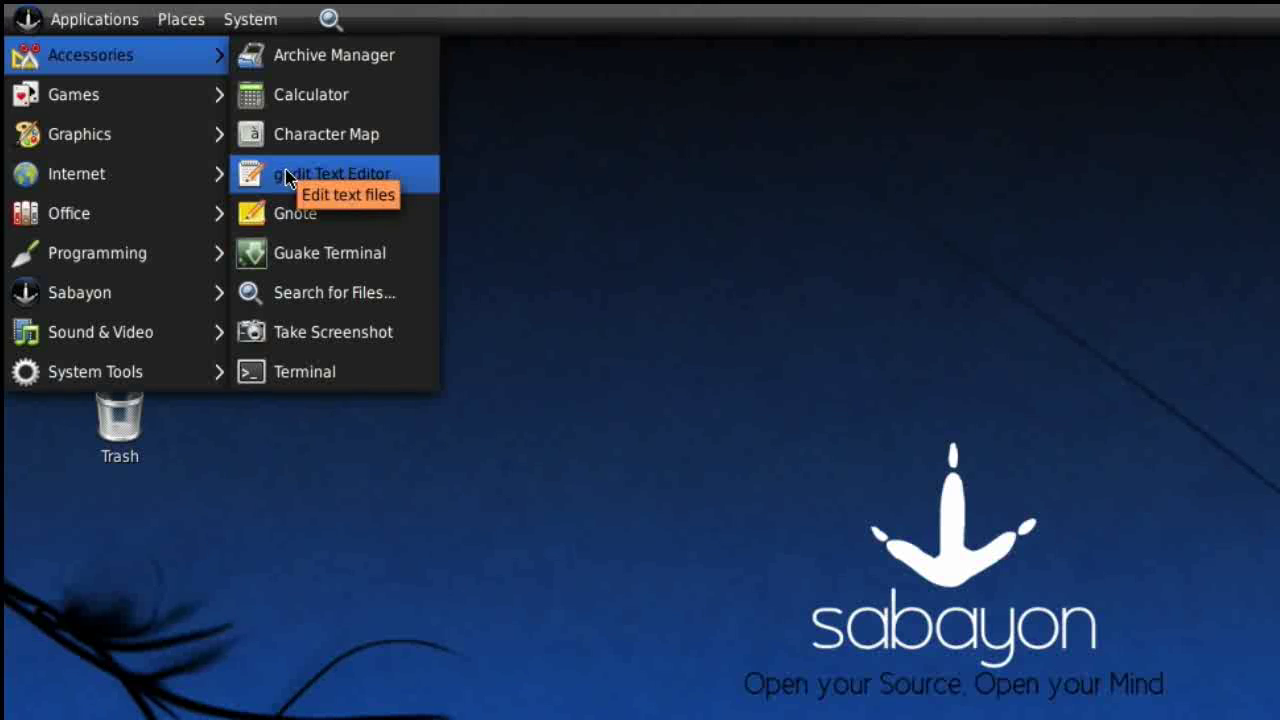
mouse_move(292, 212)
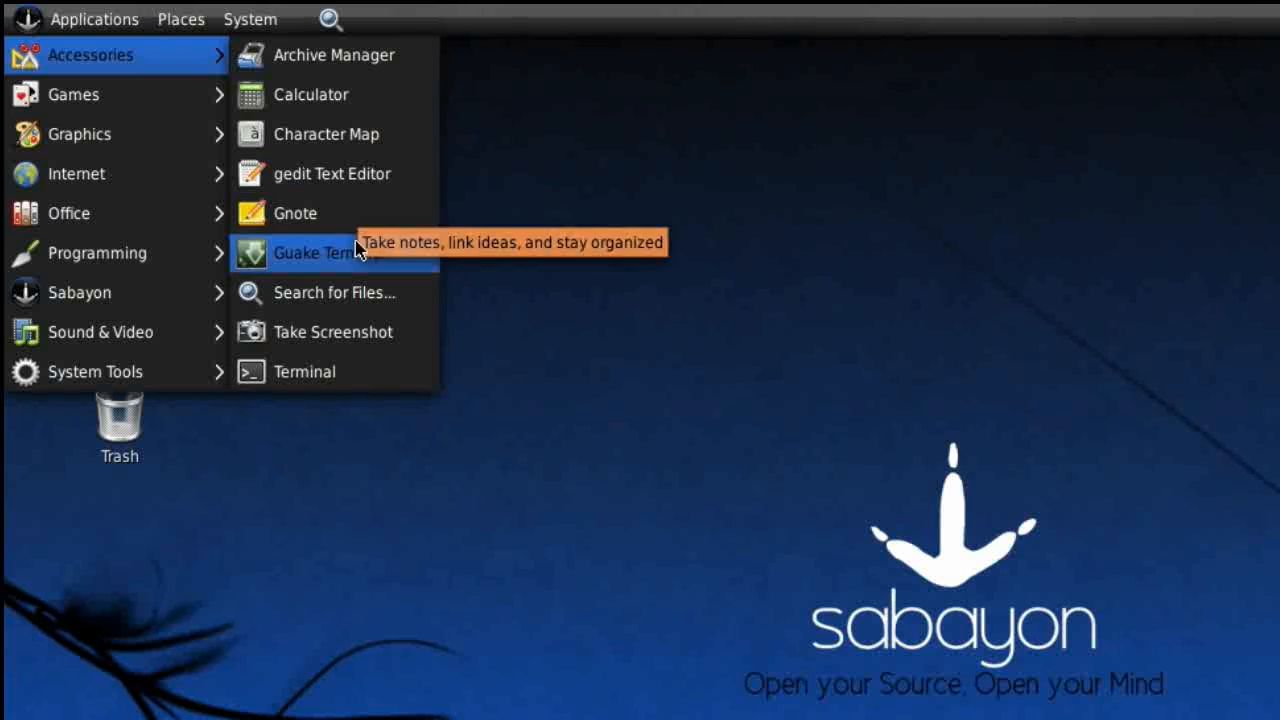
mouse_move(358, 268)
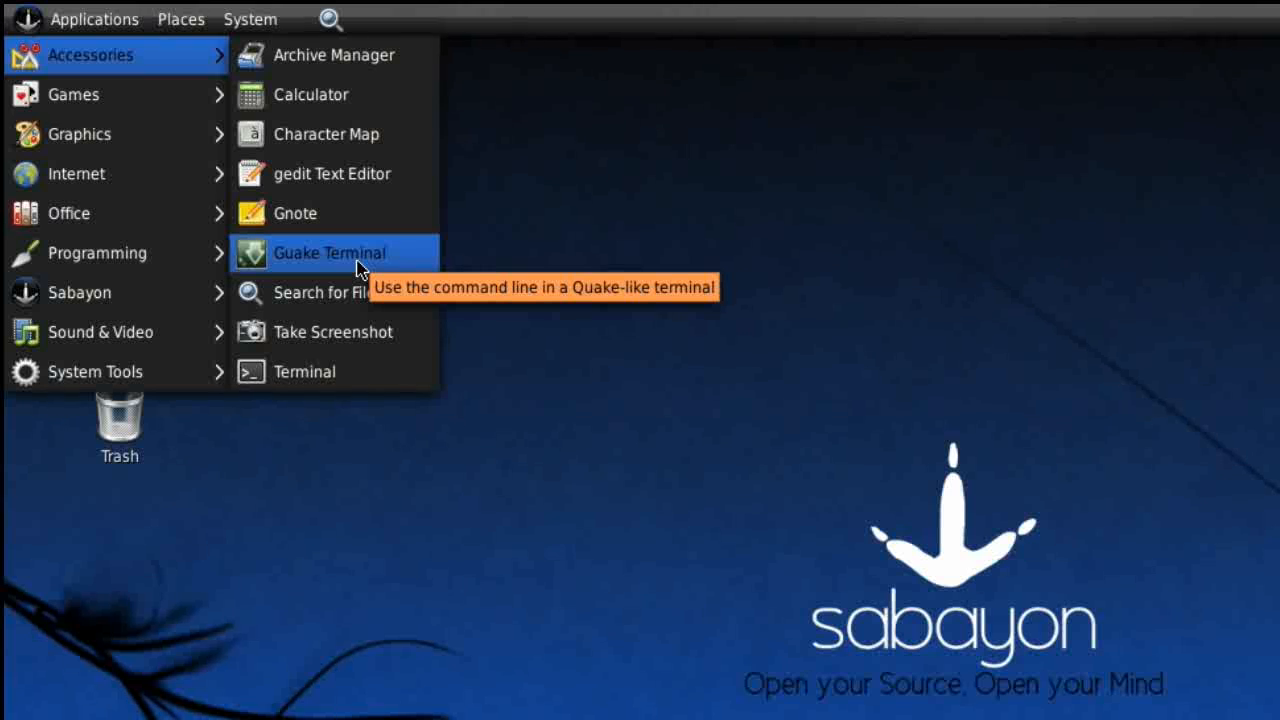
mouse_move(336, 370)
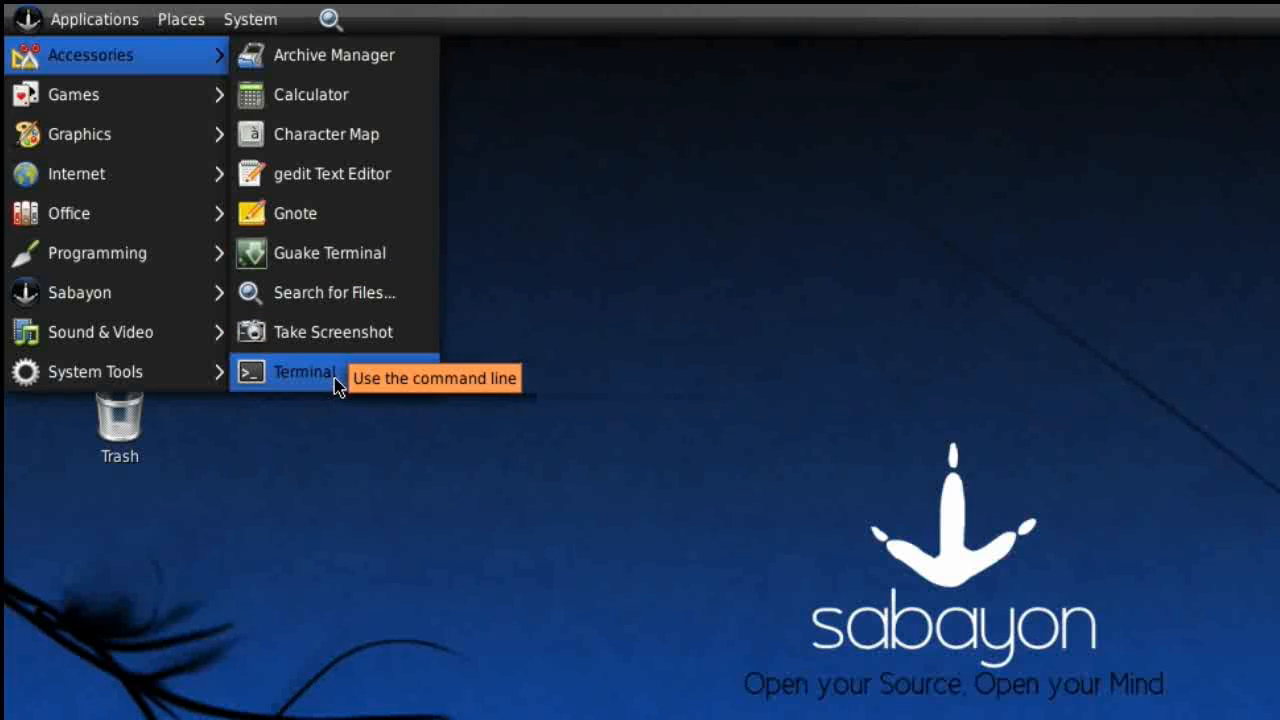
mouse_move(72, 94)
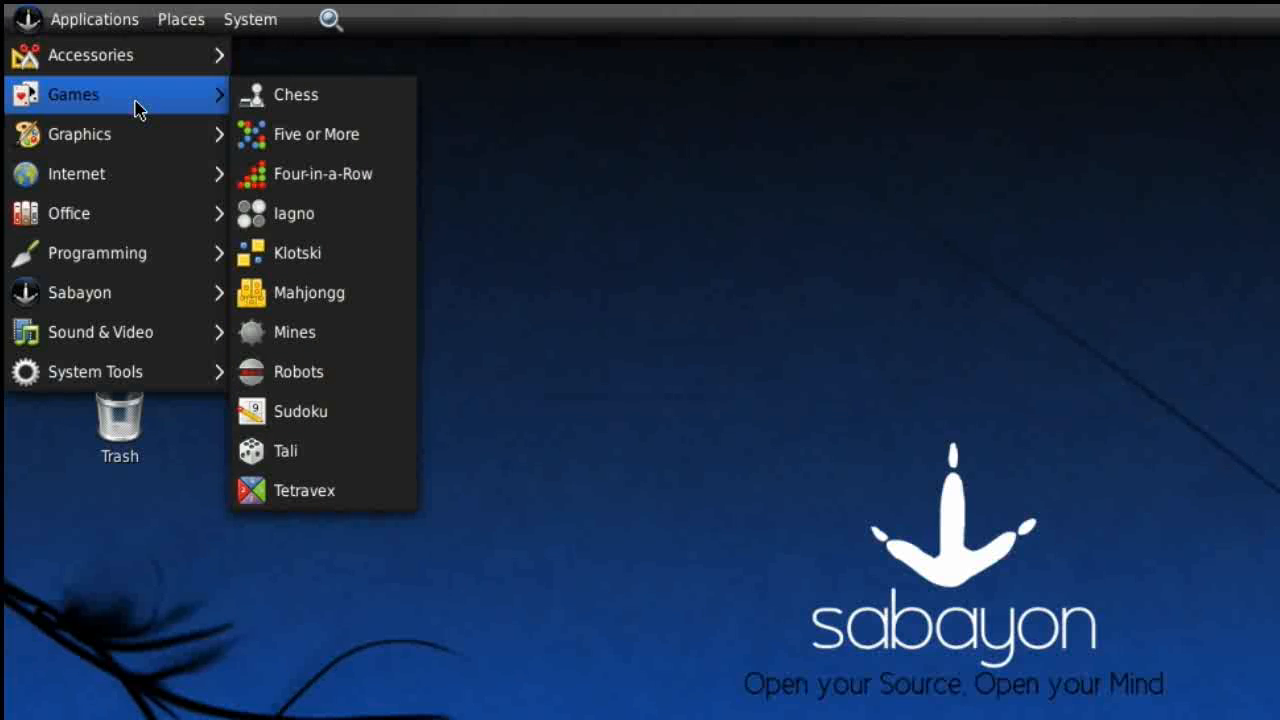
mouse_move(304, 460)
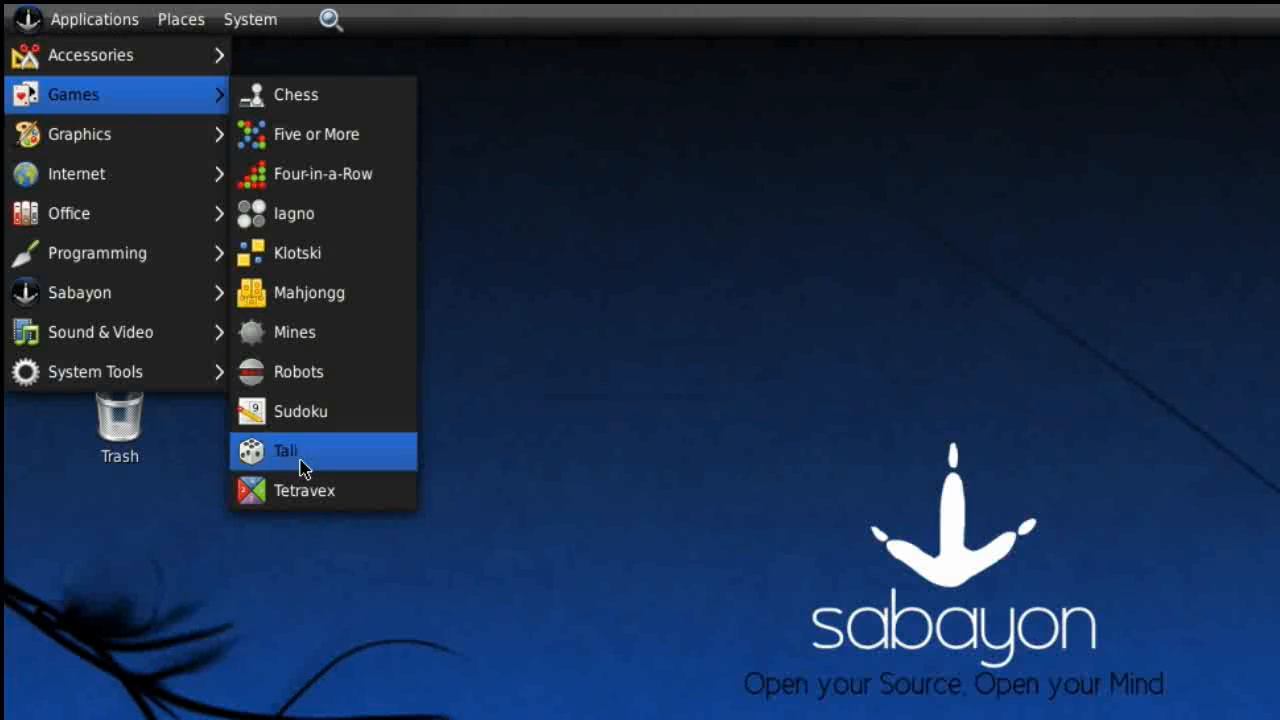
mouse_move(378, 174)
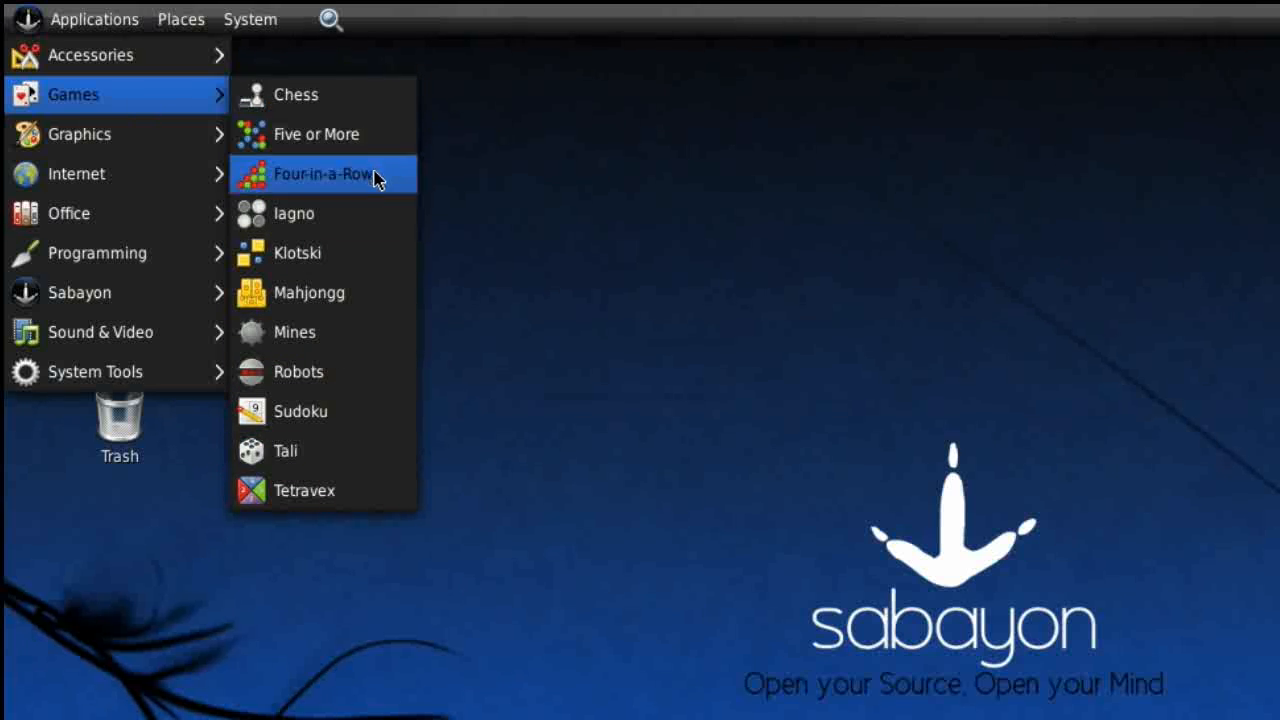
mouse_move(372, 252)
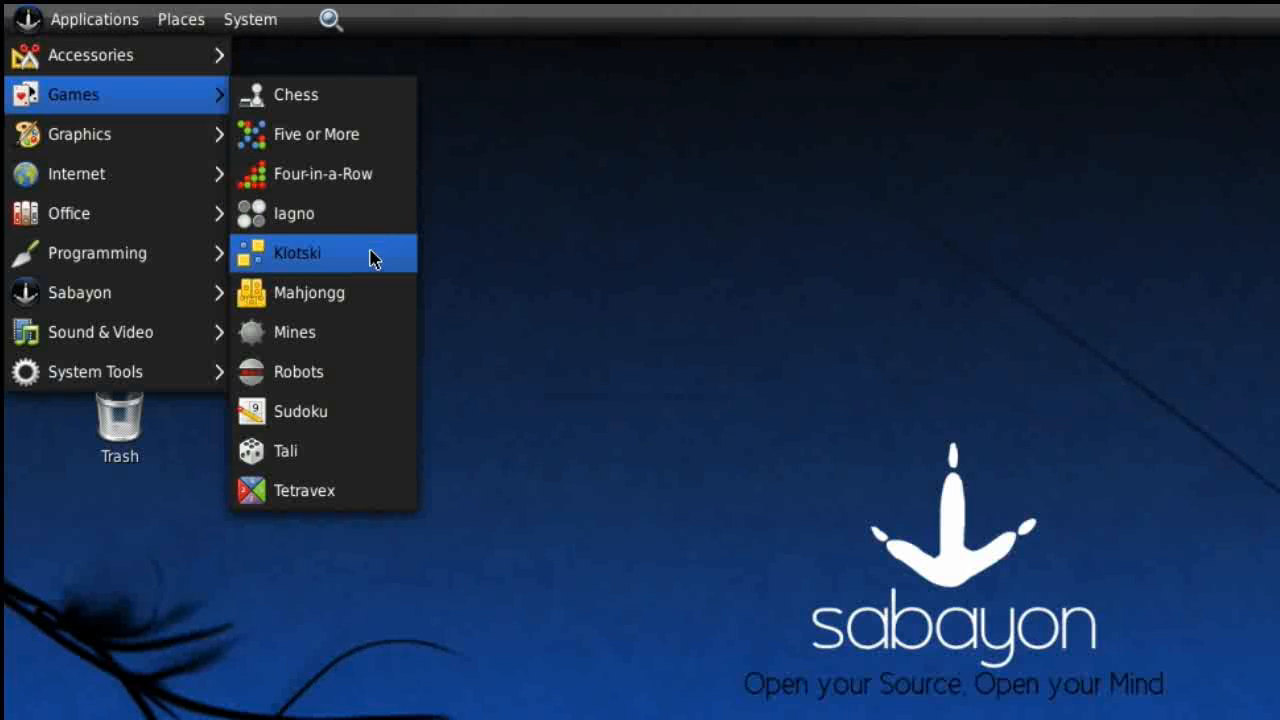
mouse_move(360, 428)
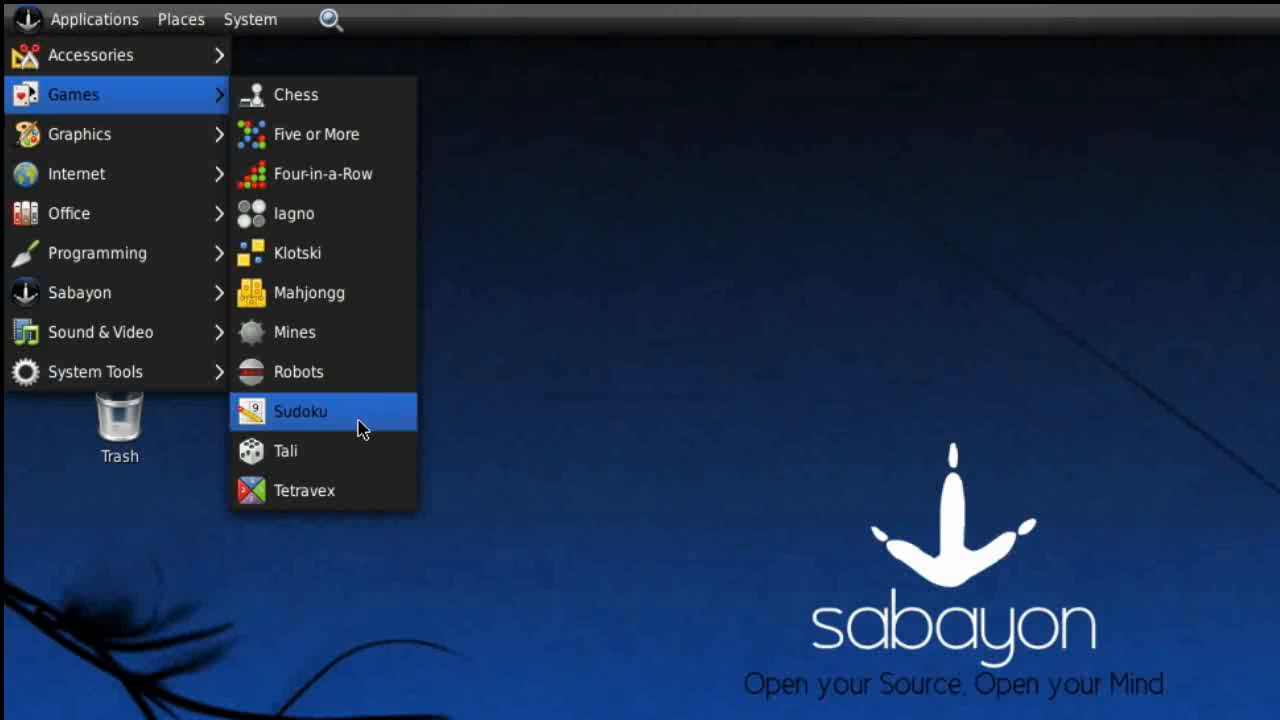
mouse_move(136, 152)
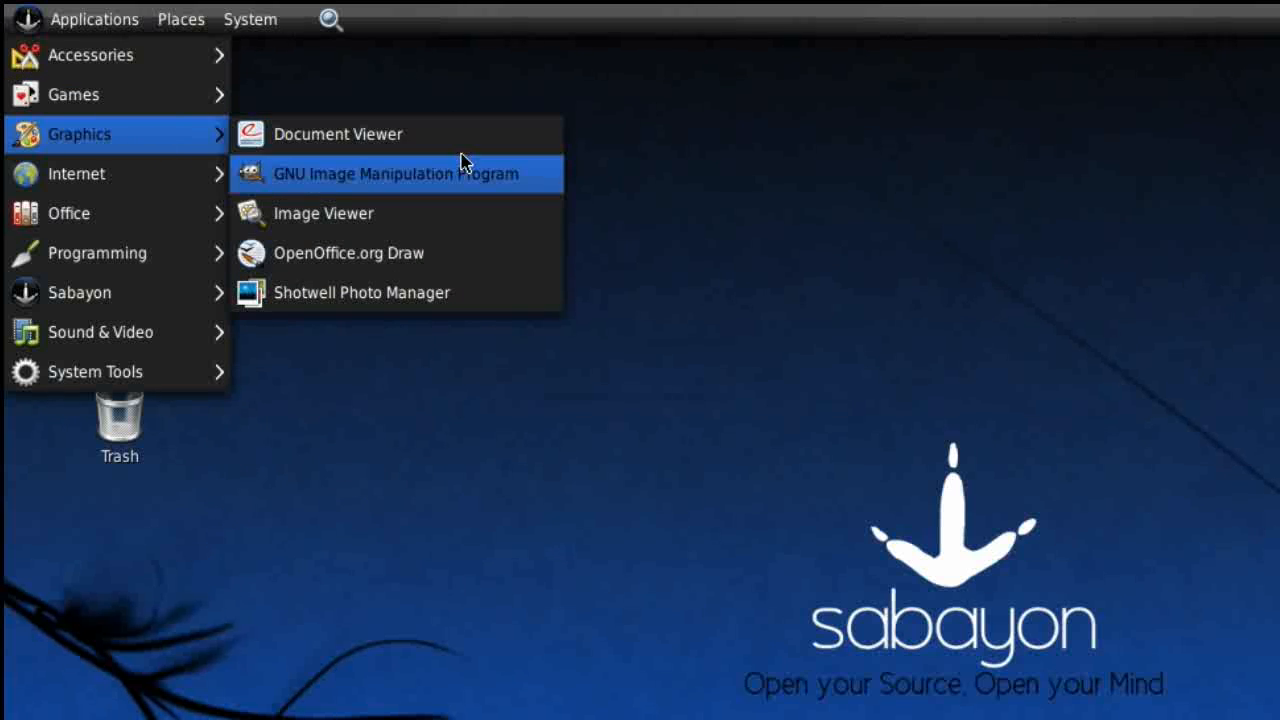
Launch GIMP and then Shotwell Photo Manager from the Graphics list for a quick look
left_click(396, 172)
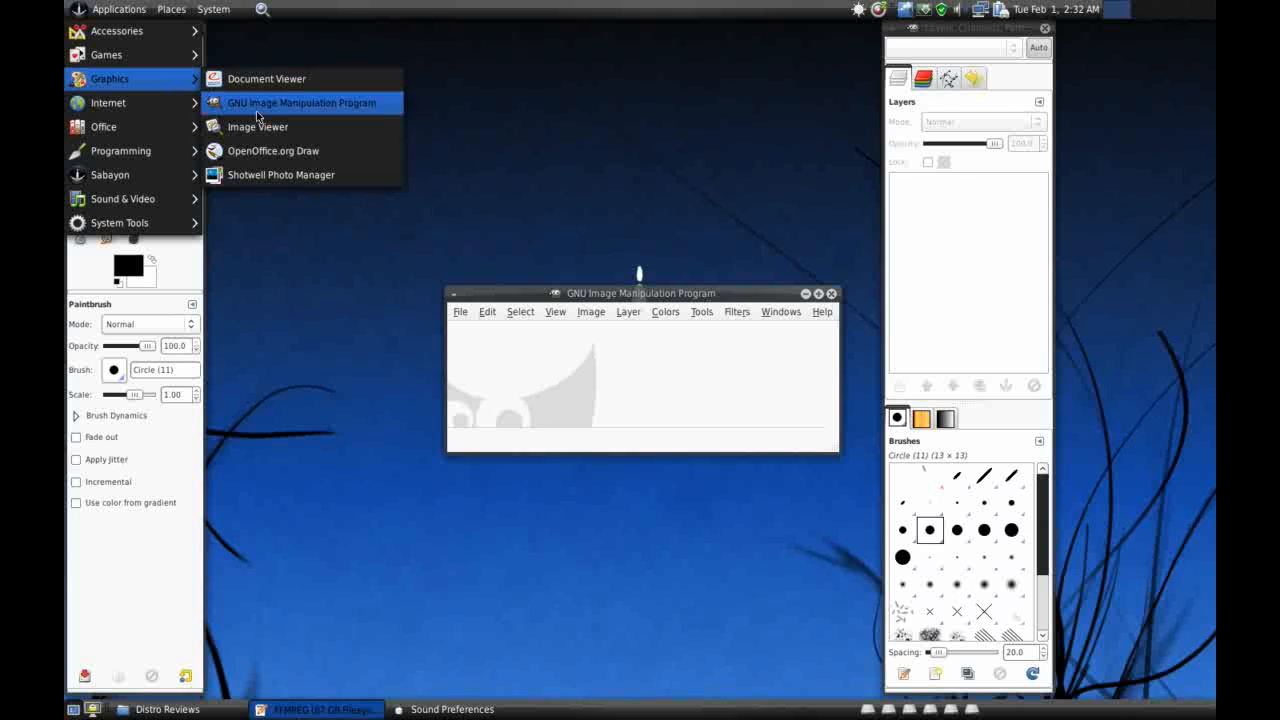
left_click(280, 174)
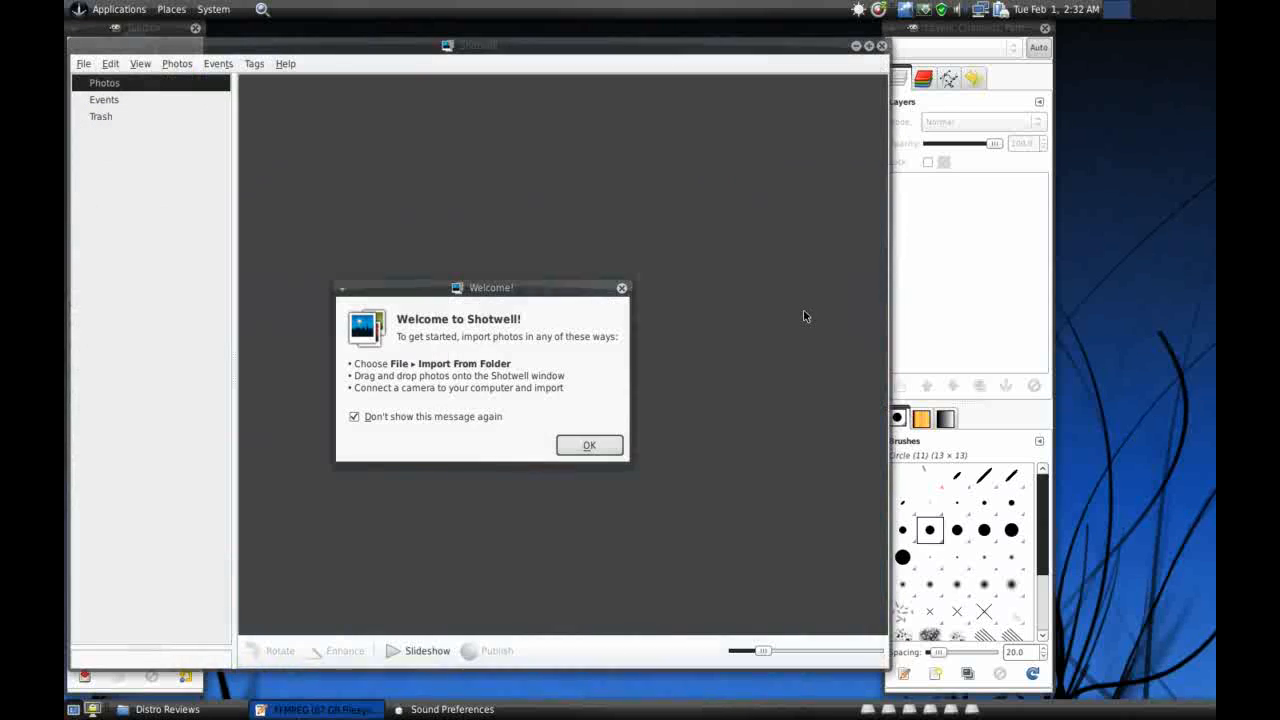
mouse_move(464, 54)
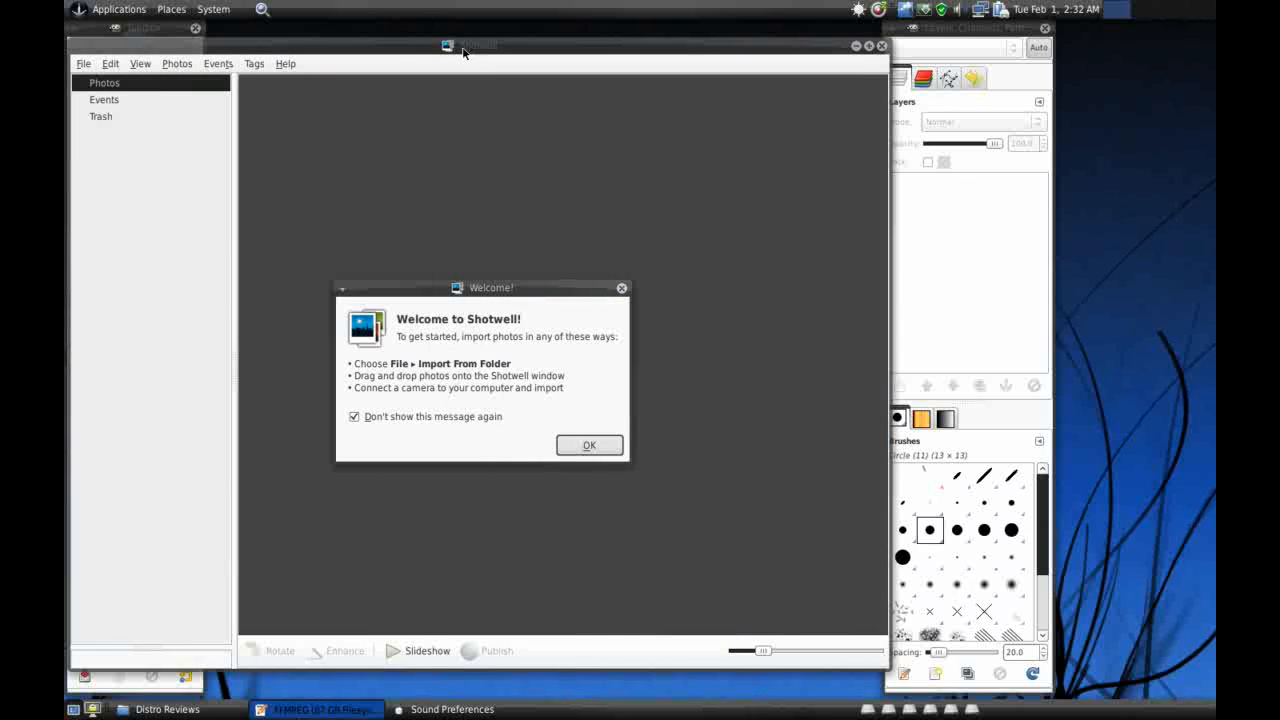
left_click(588, 444)
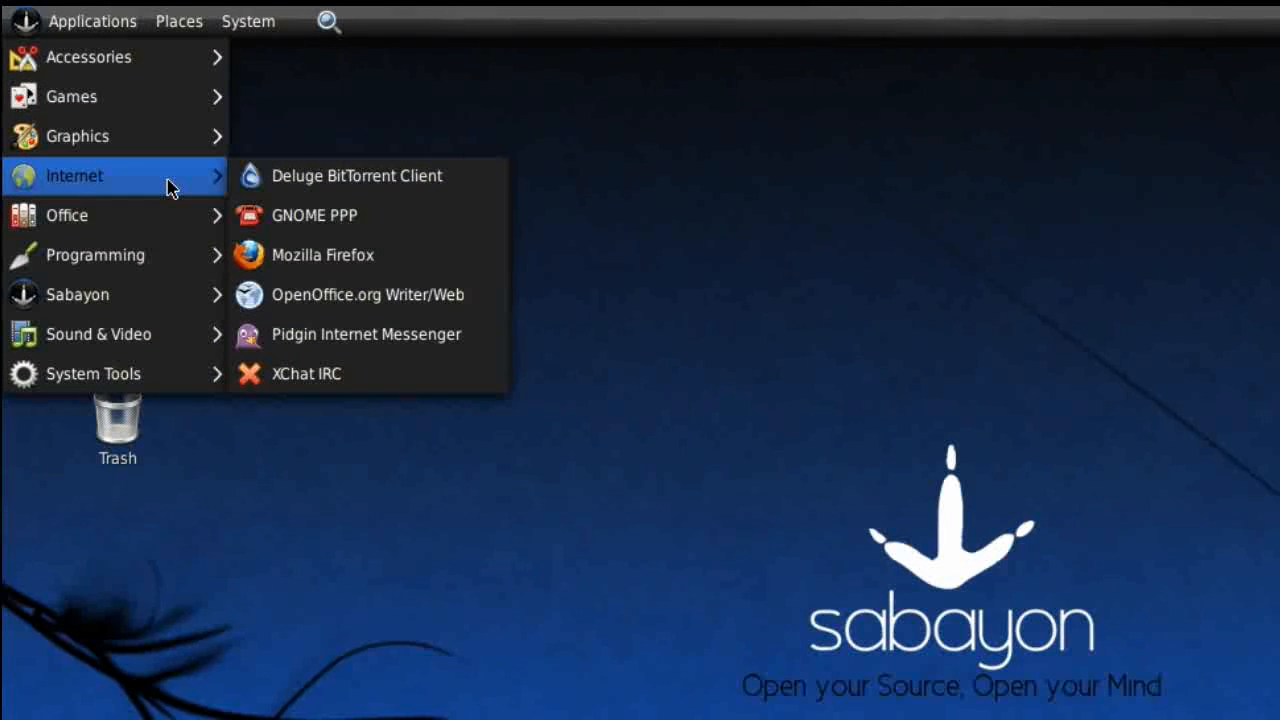
mouse_move(290, 184)
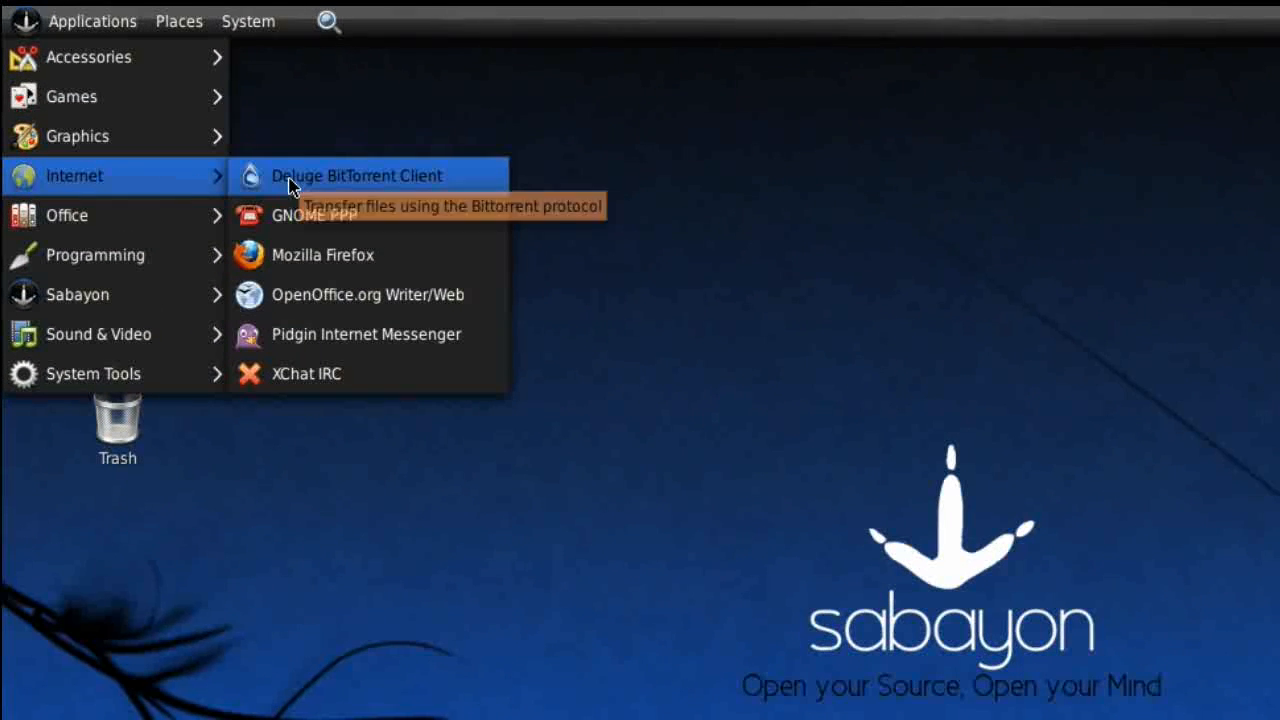
mouse_move(330, 210)
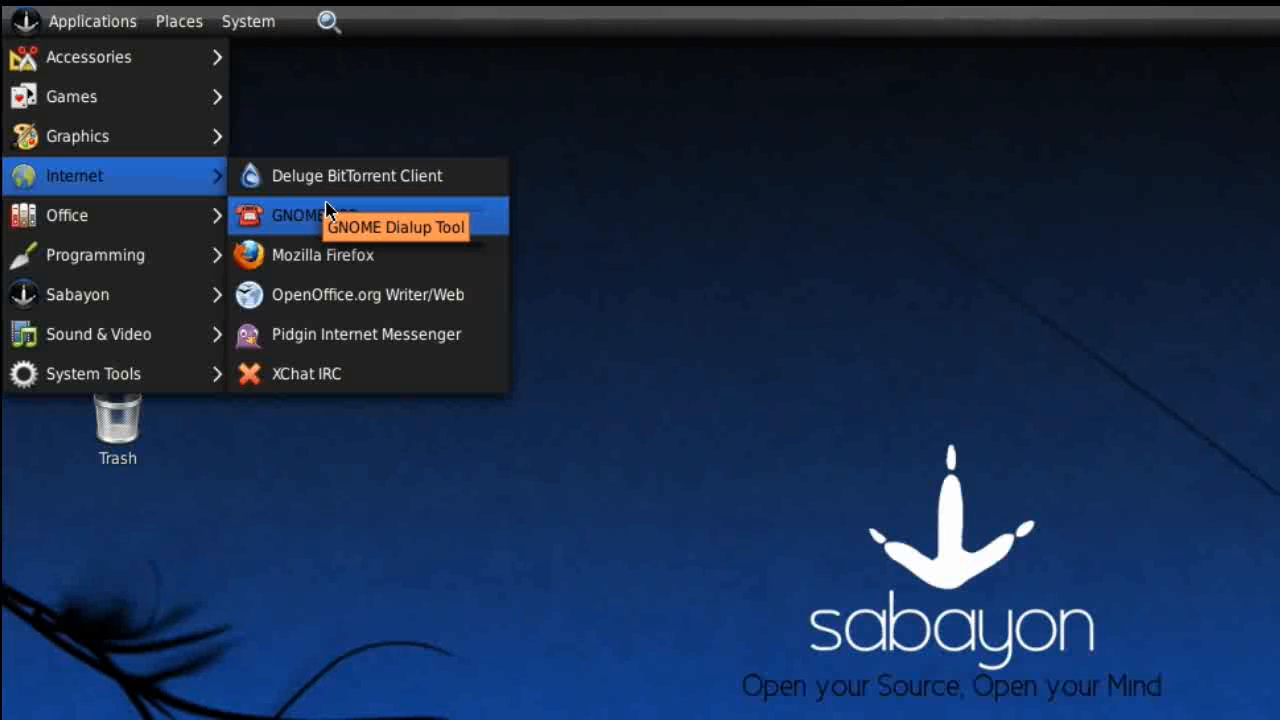
mouse_move(320, 180)
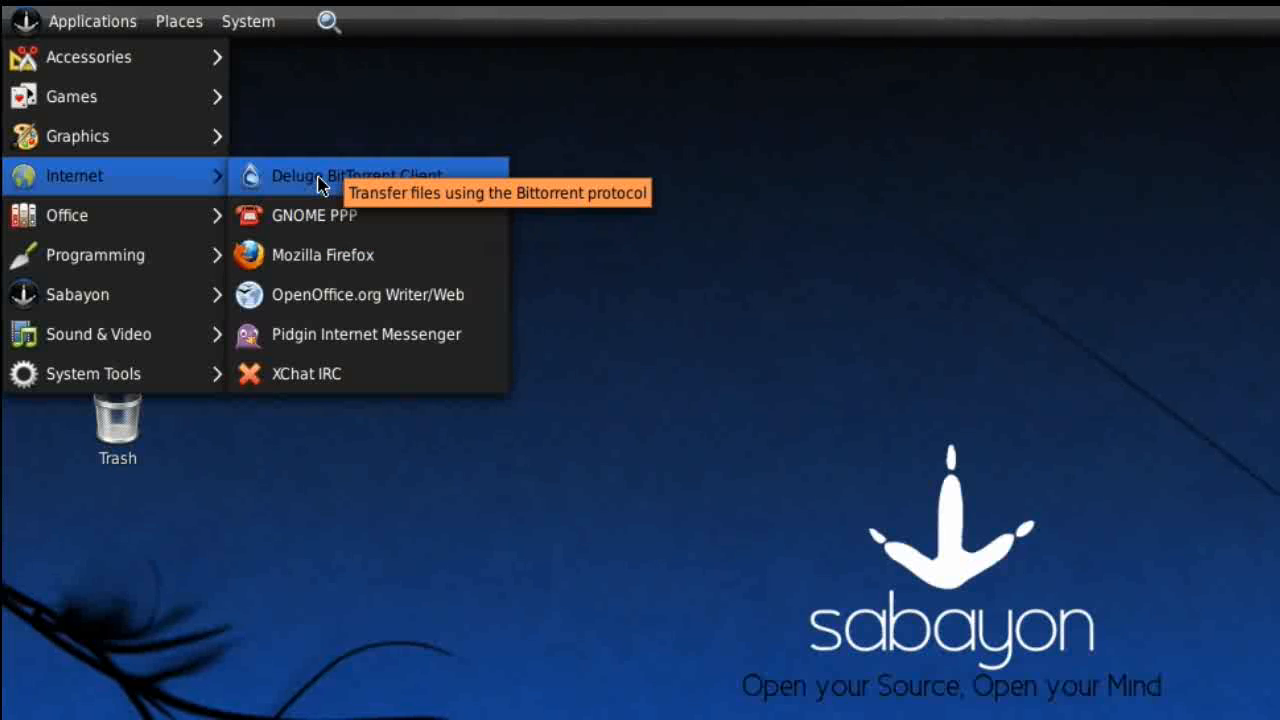
mouse_move(312, 228)
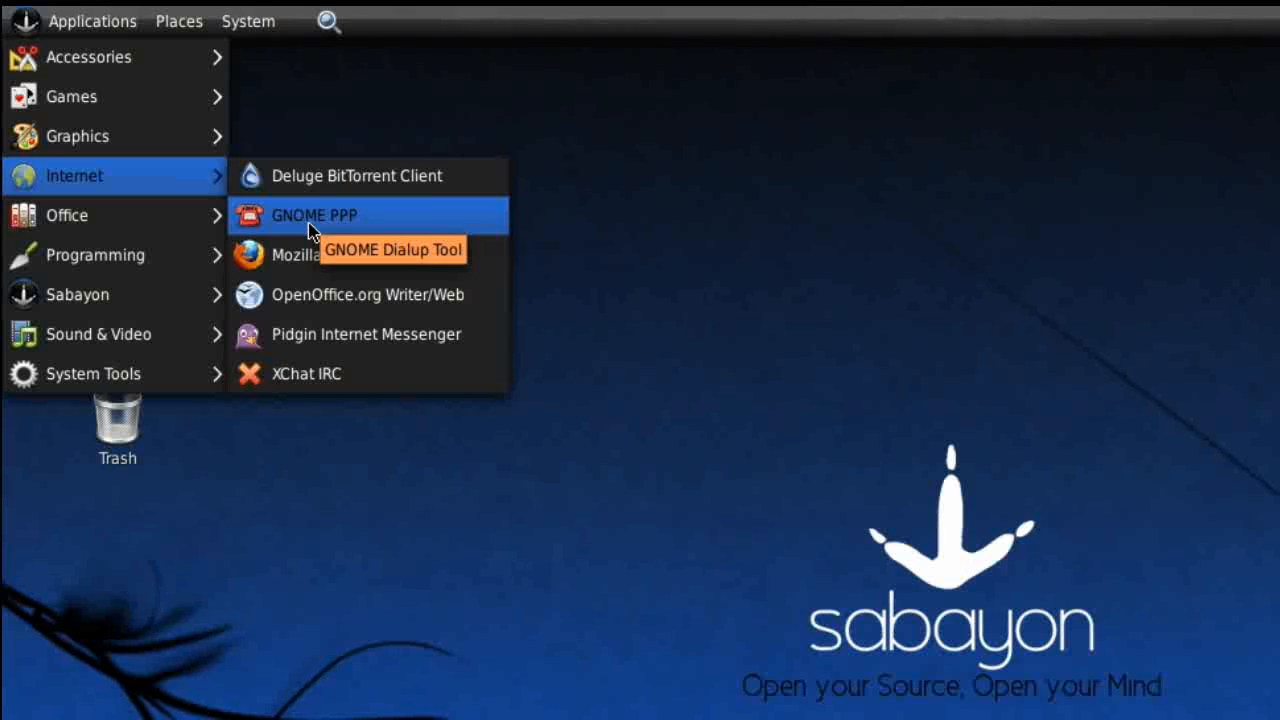
mouse_move(408, 258)
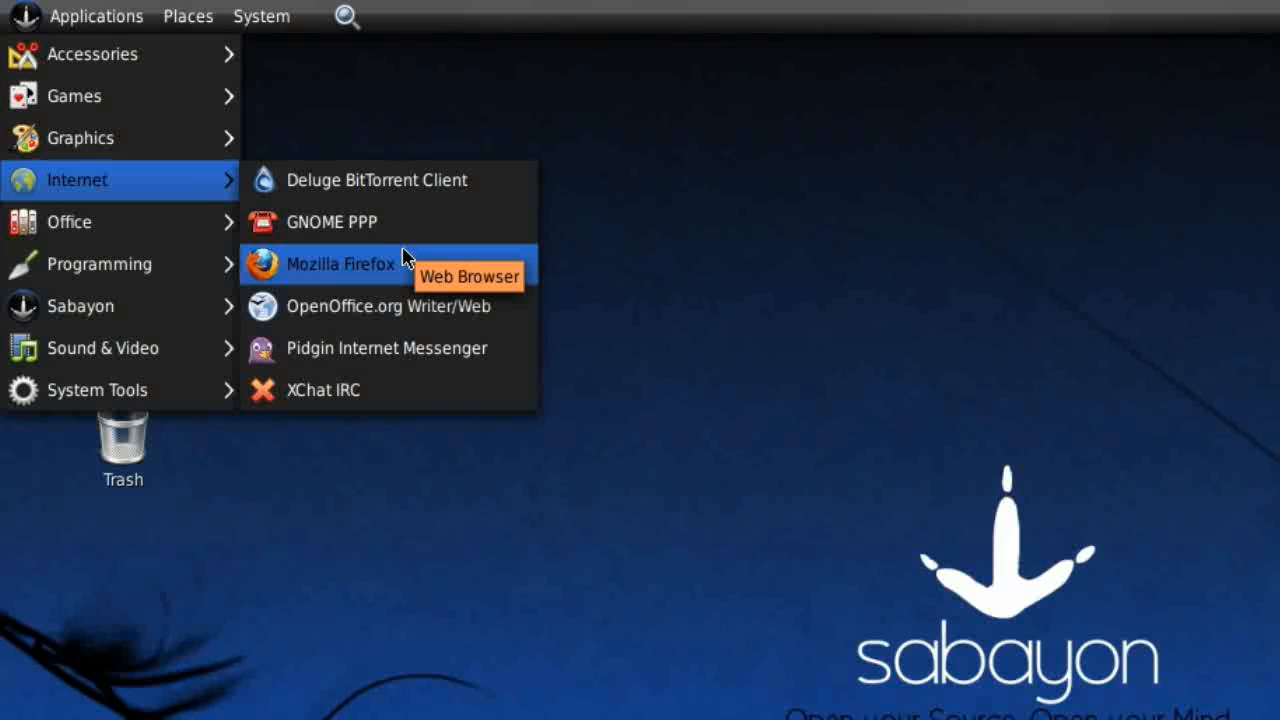
mouse_move(374, 250)
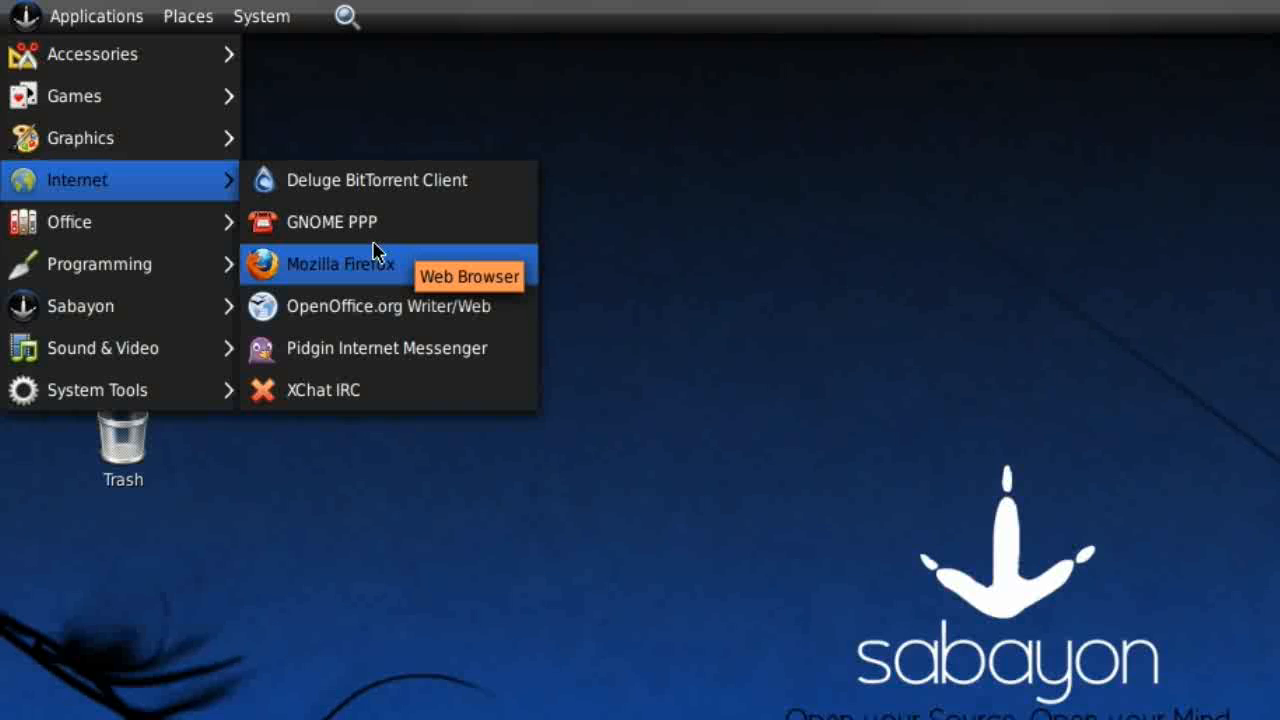
mouse_move(376, 252)
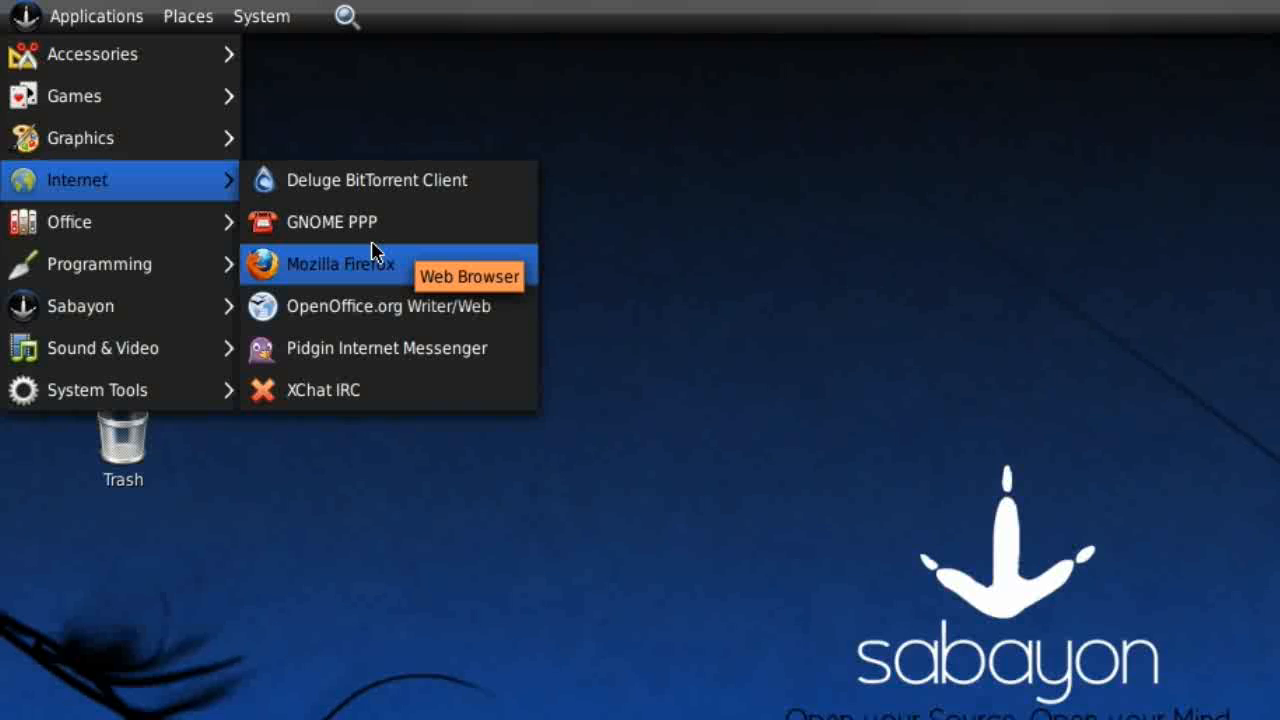
mouse_move(342, 408)
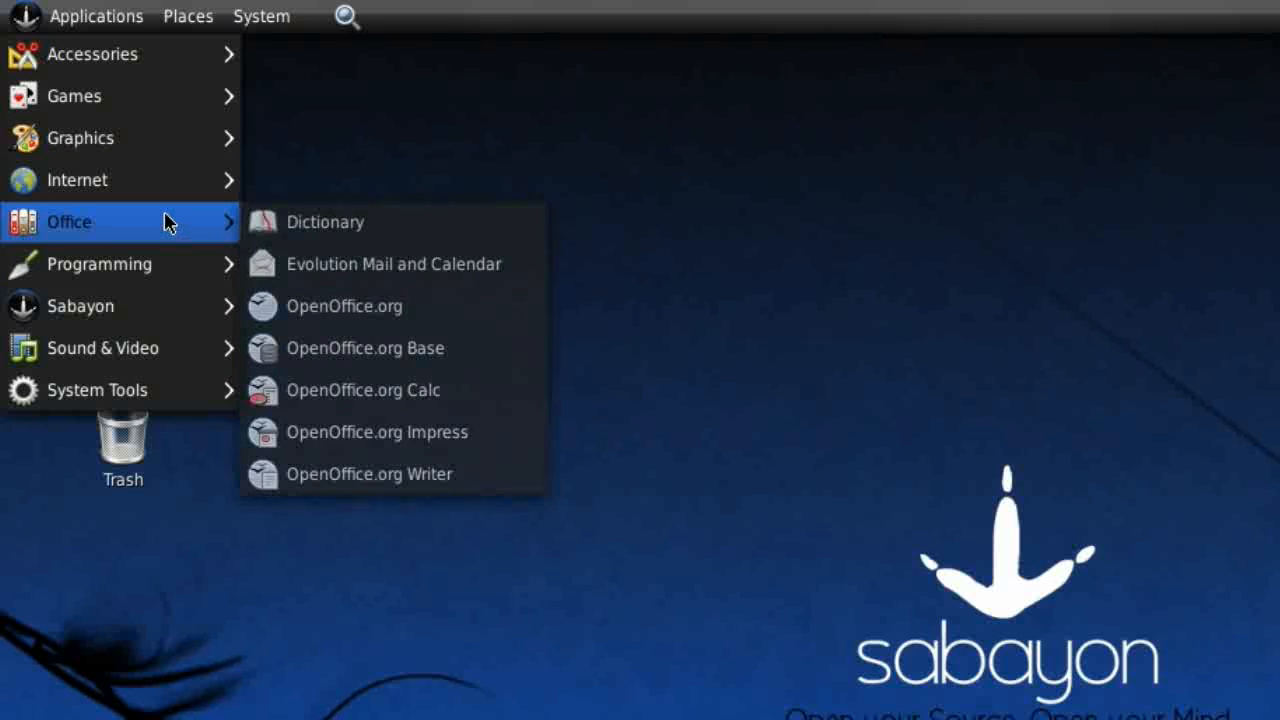
mouse_move(504, 248)
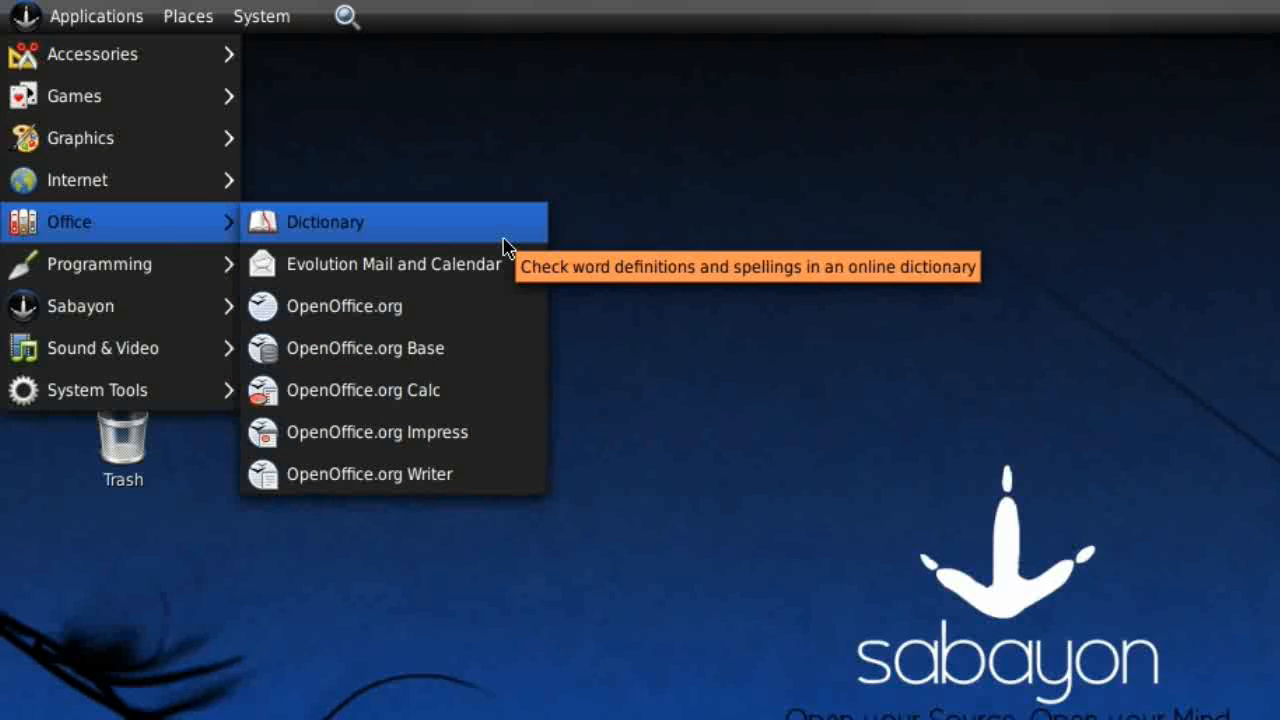
mouse_move(368, 264)
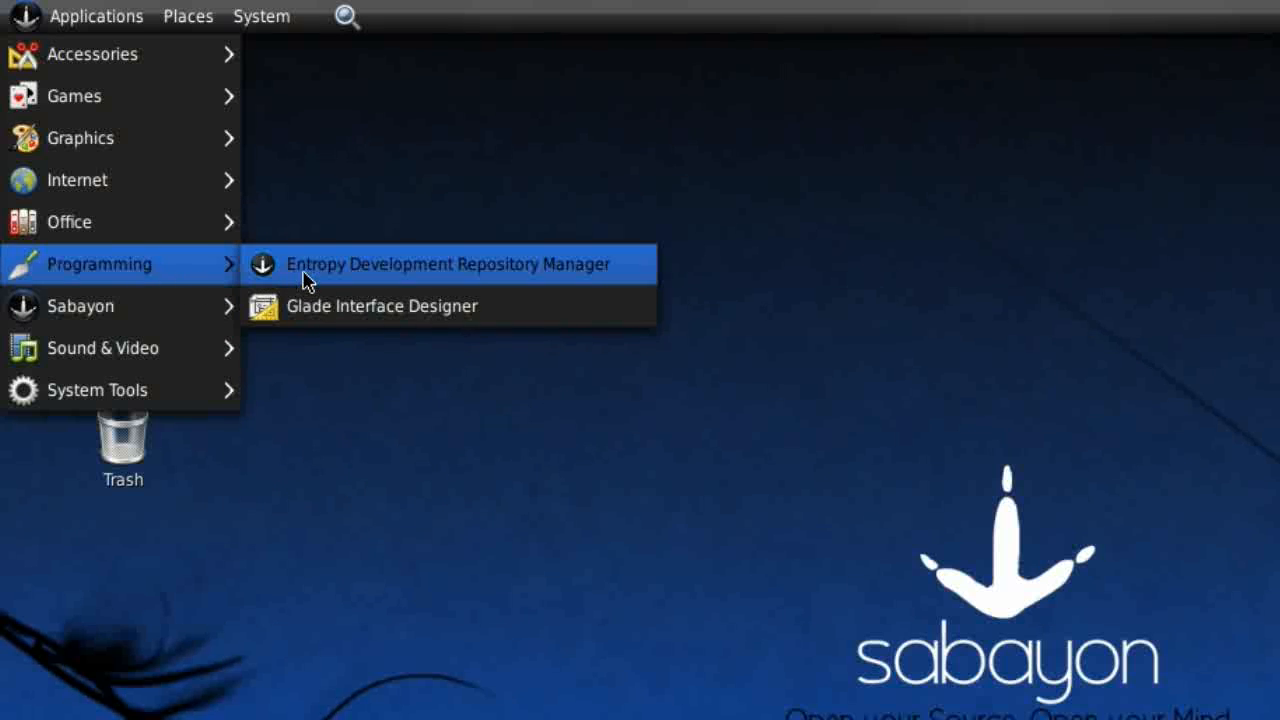
mouse_move(284, 306)
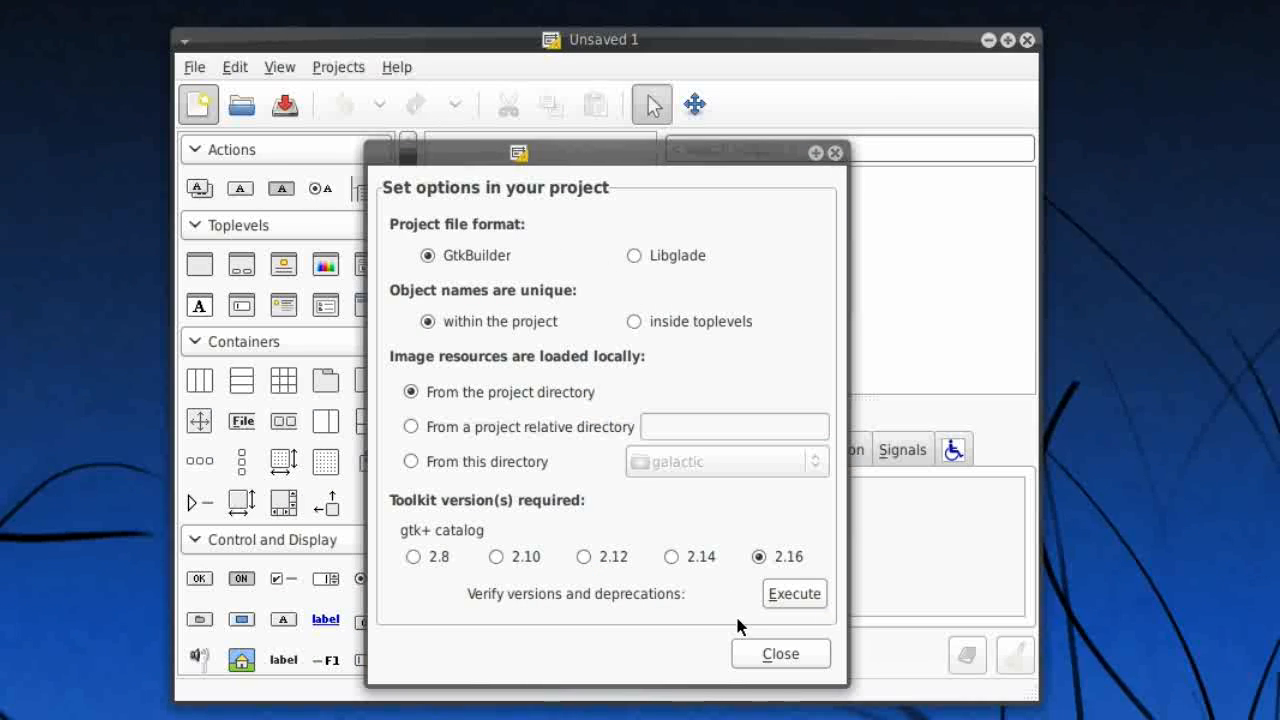
Dismiss Glade's project options, maximize the designer and scroll its widget palette
left_click(780, 652)
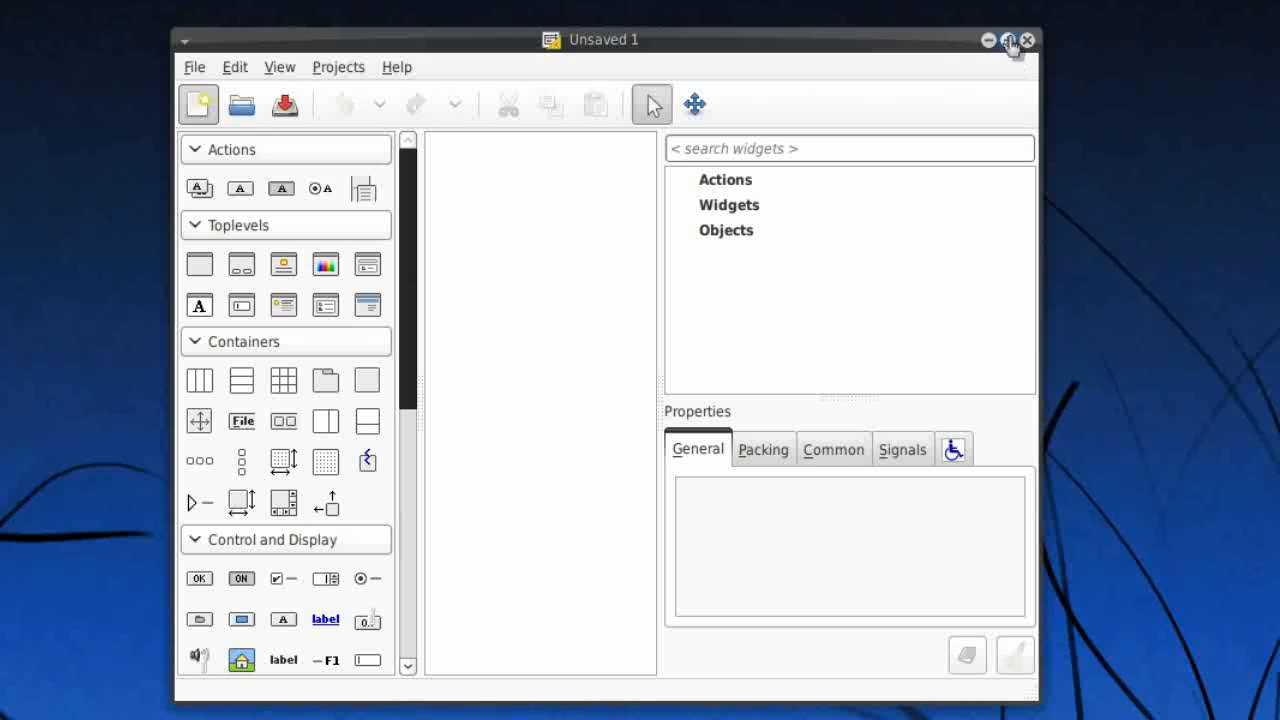
left_click(1012, 40)
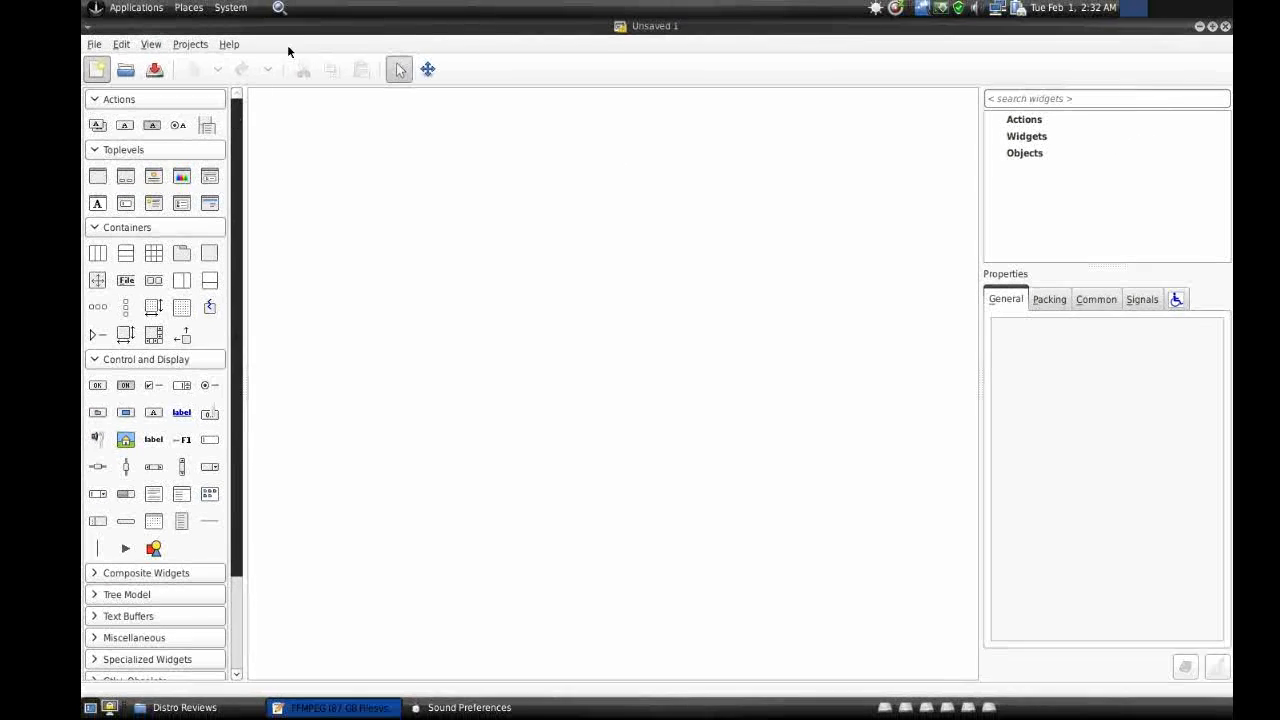
scroll("down", 3)
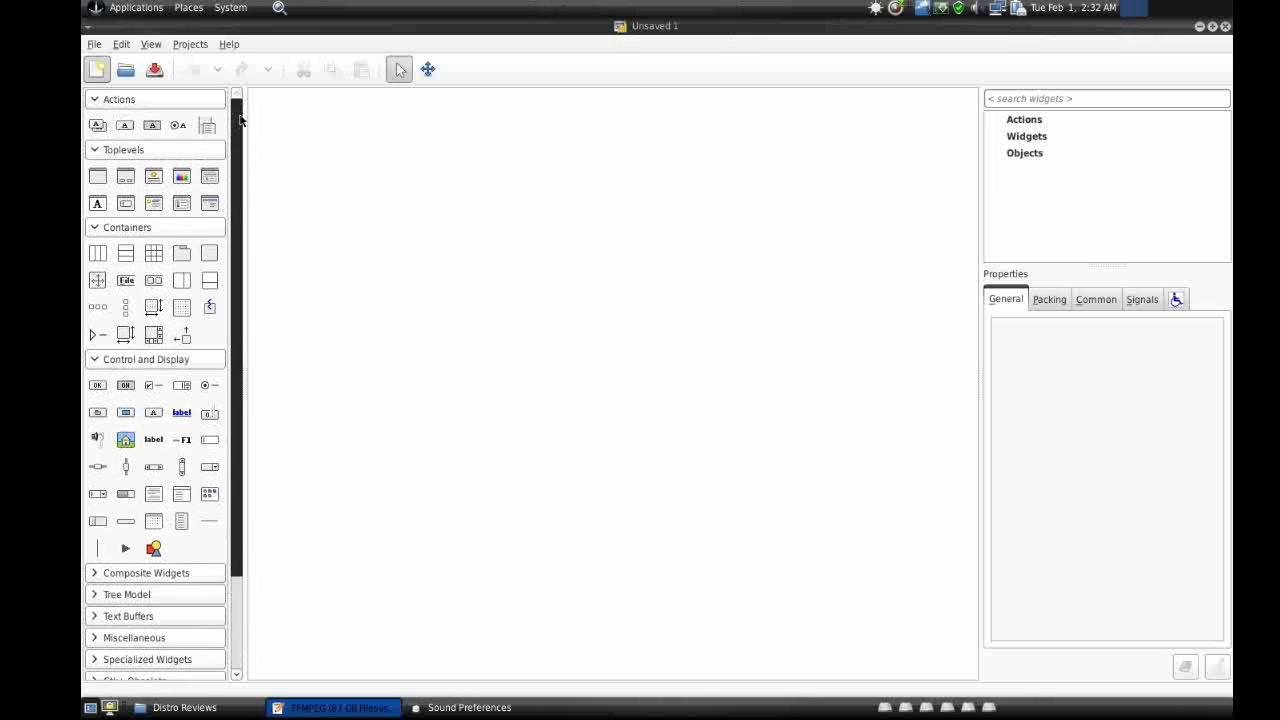
mouse_move(256, 156)
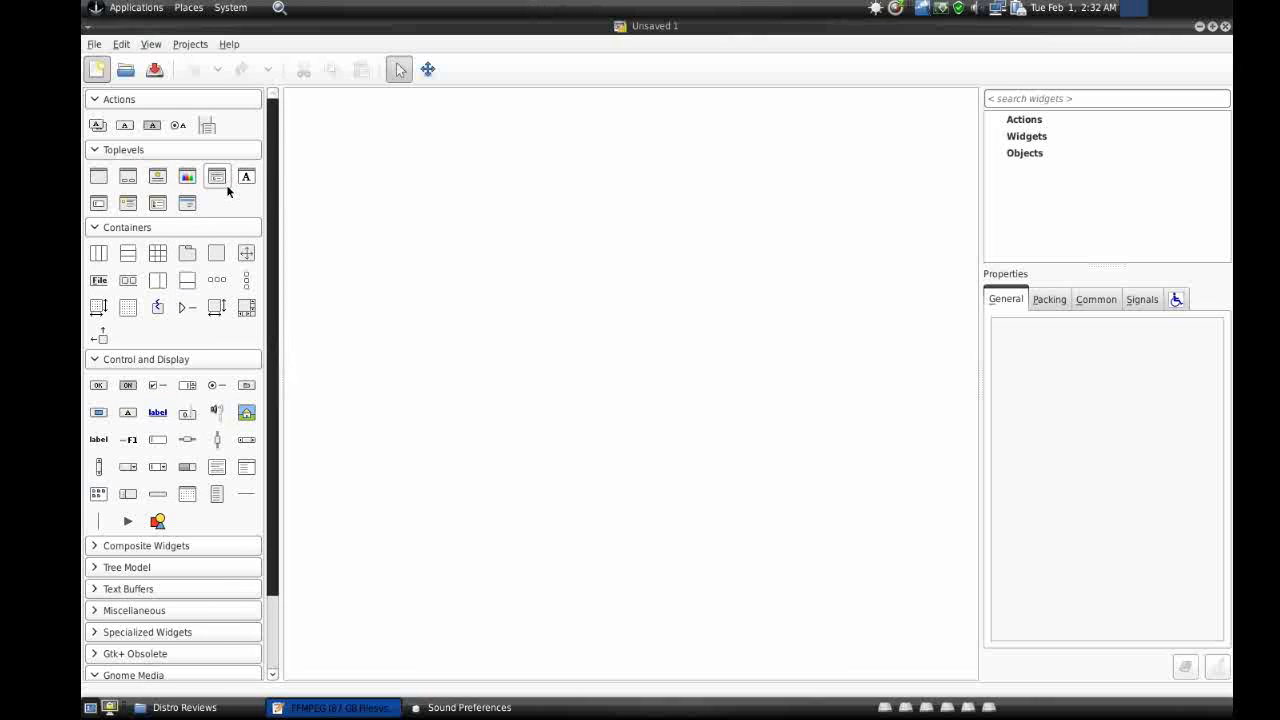
mouse_move(632, 56)
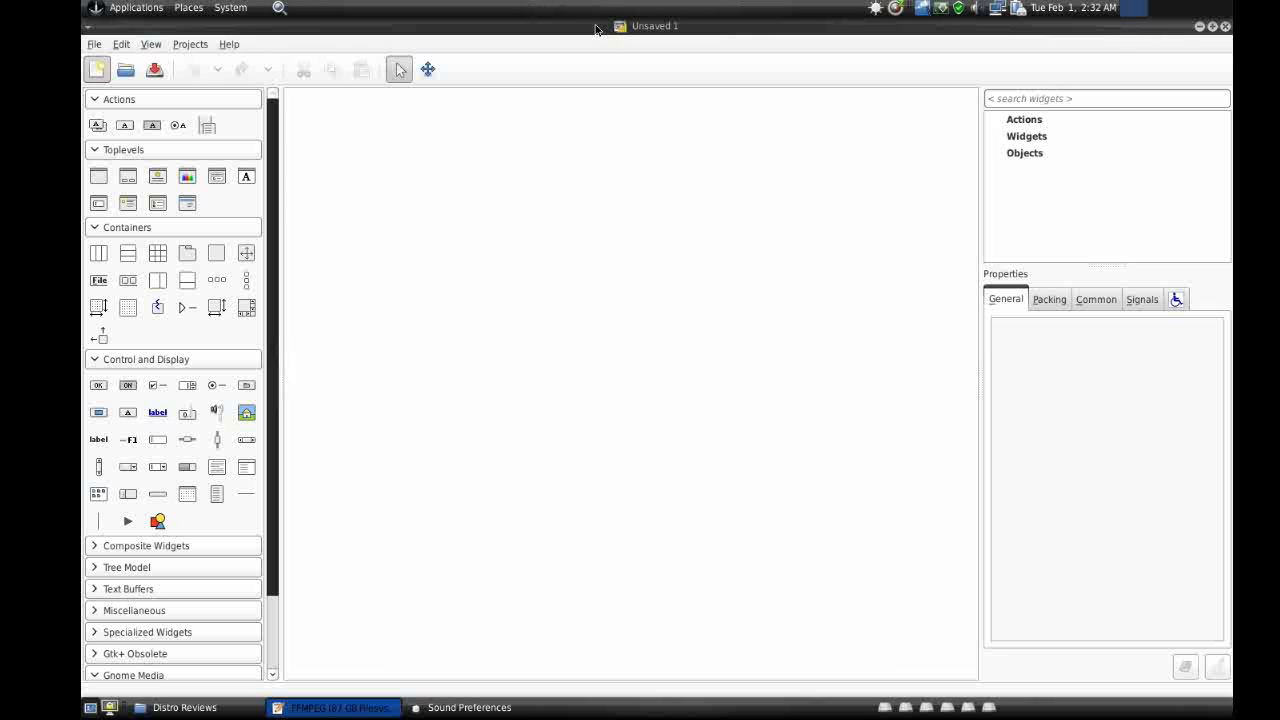
mouse_move(308, 188)
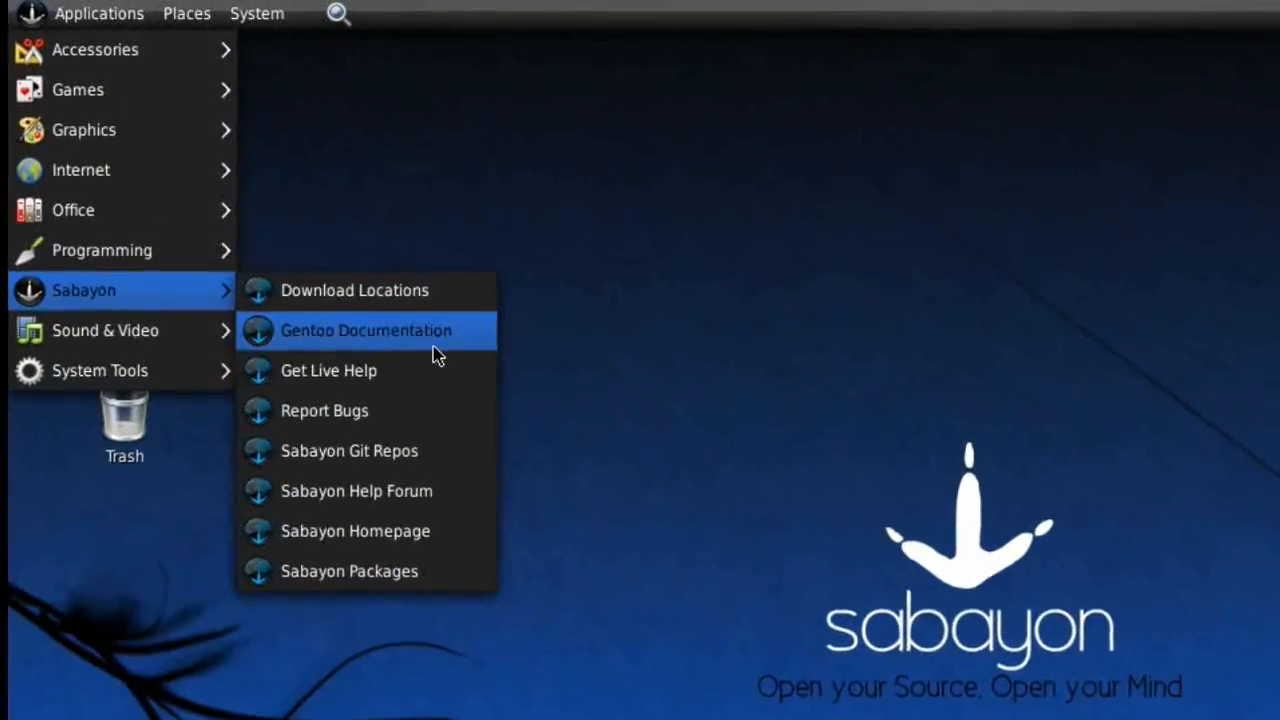
mouse_move(422, 468)
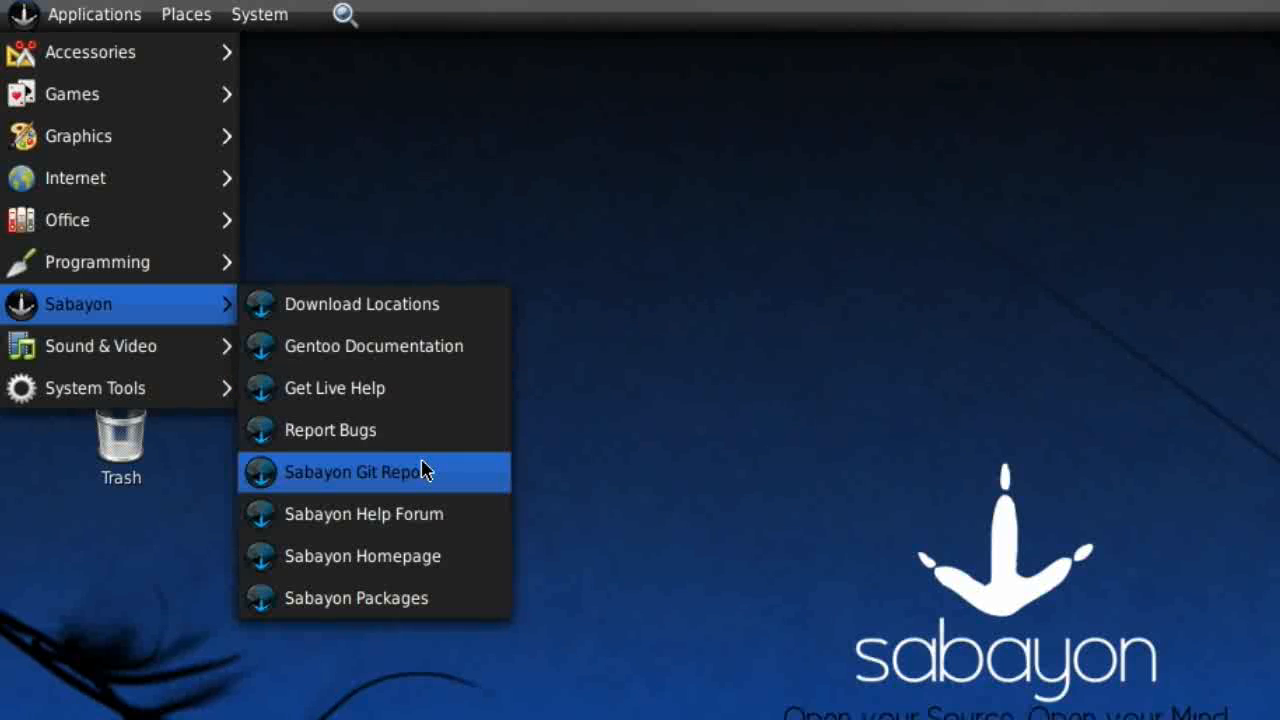
mouse_move(452, 478)
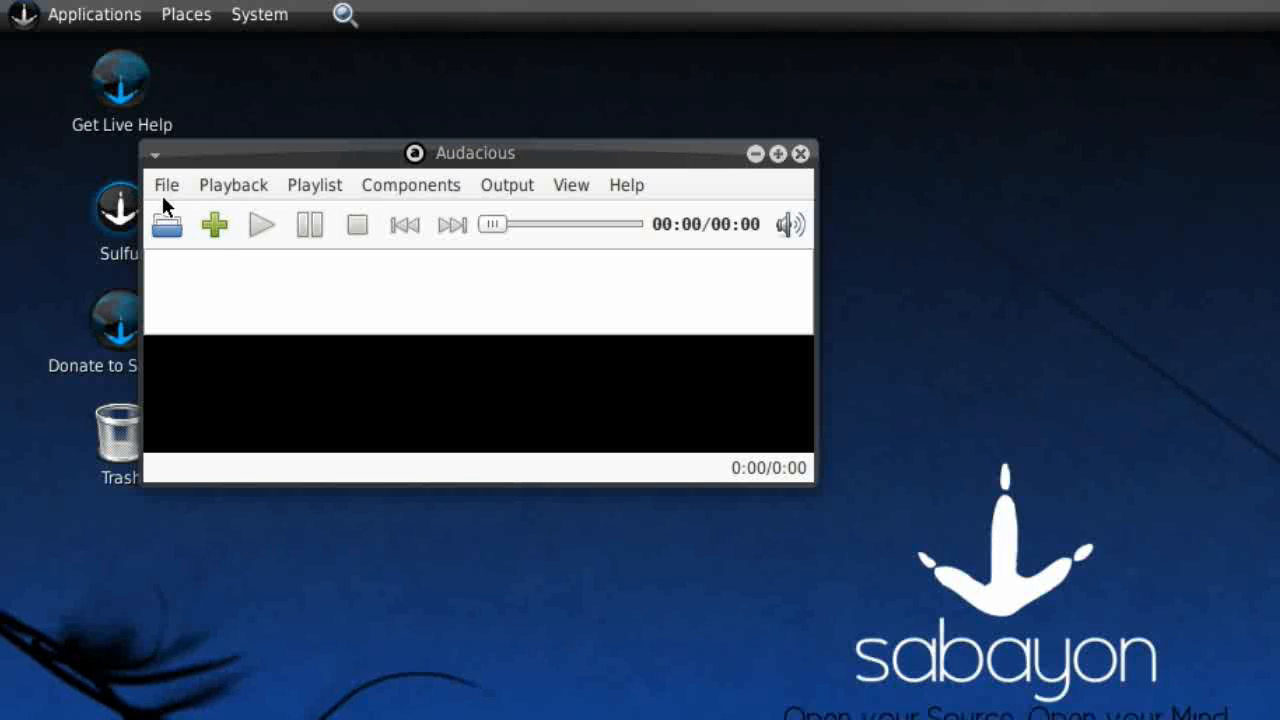
left_click(232, 184)
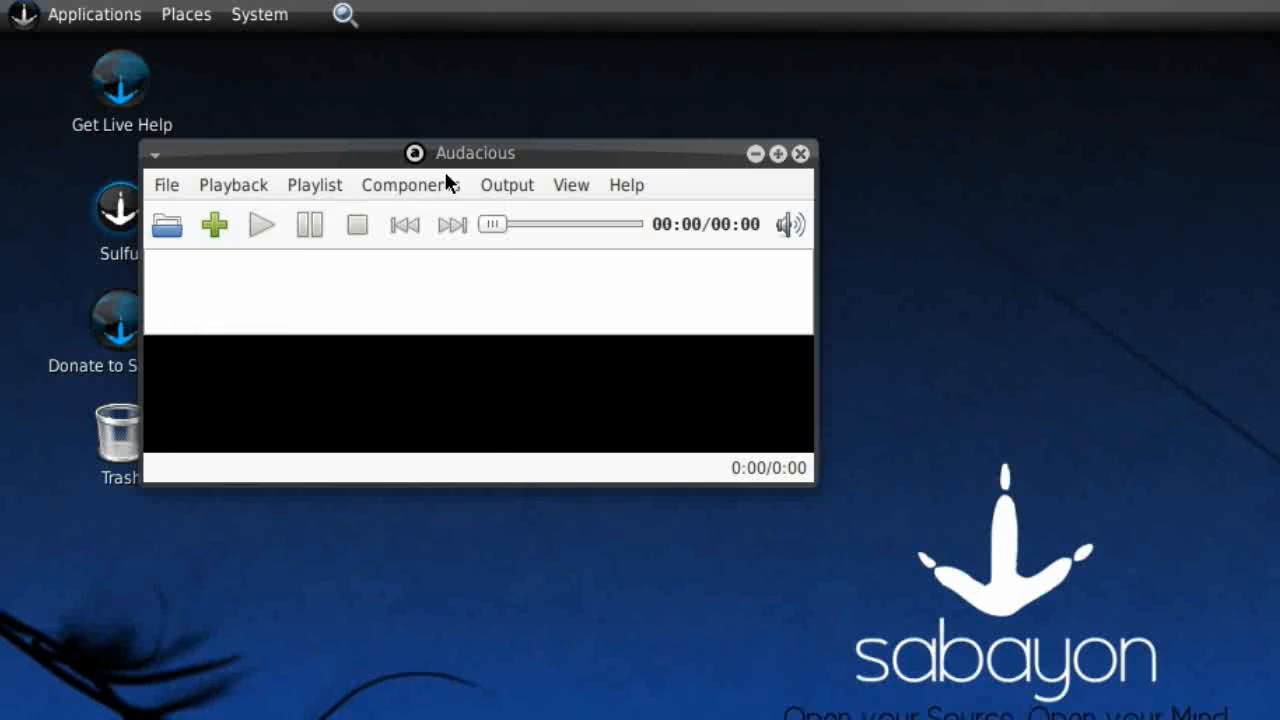
left_click_drag(476, 152, 580, 198)
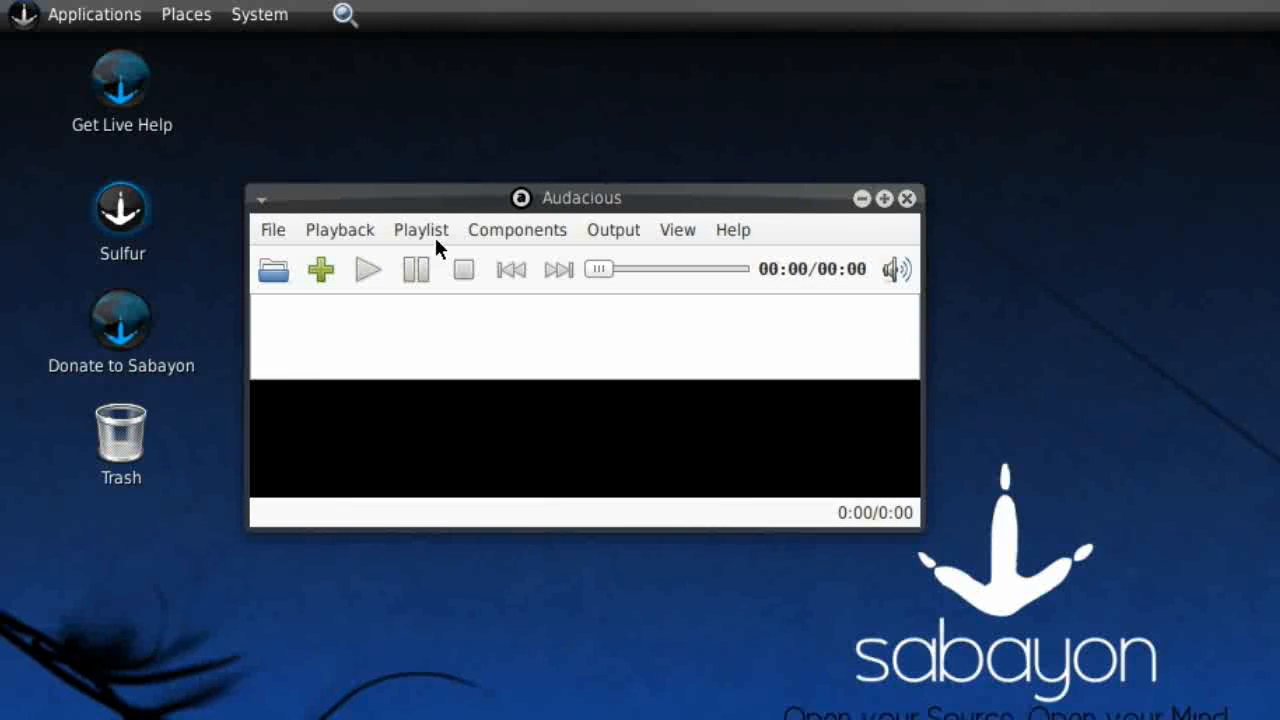
left_click(420, 230)
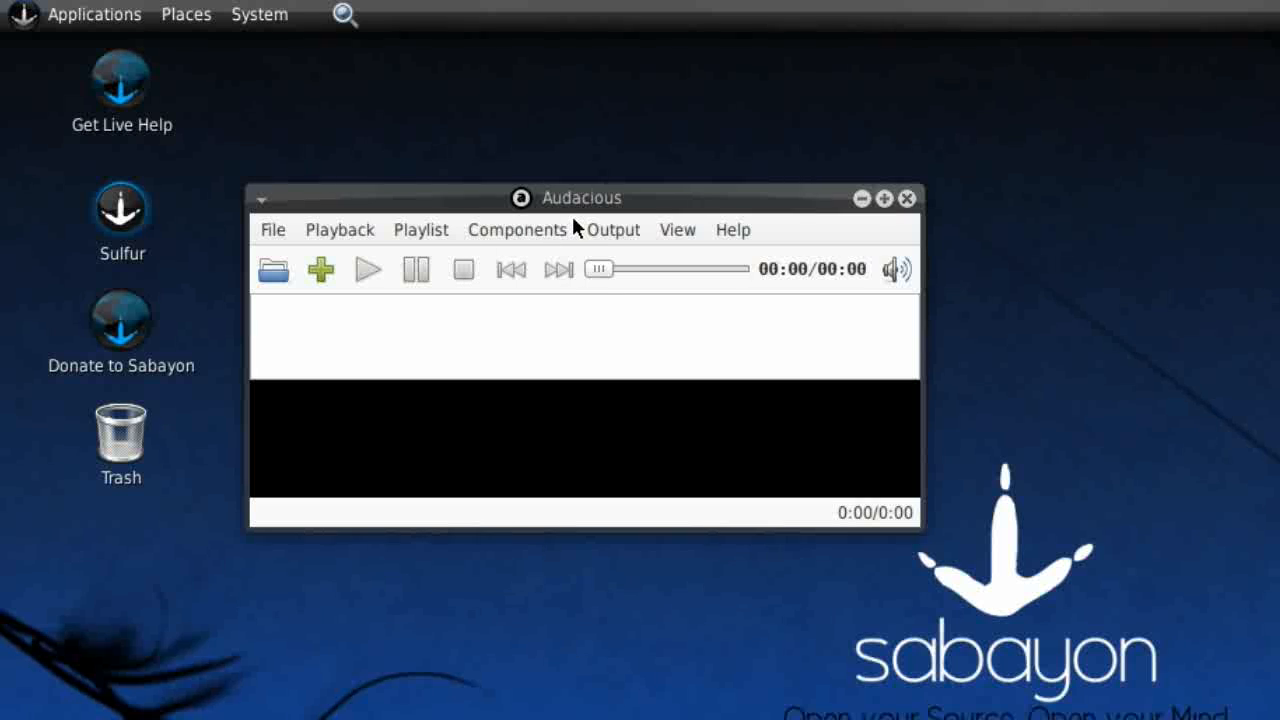
mouse_move(564, 228)
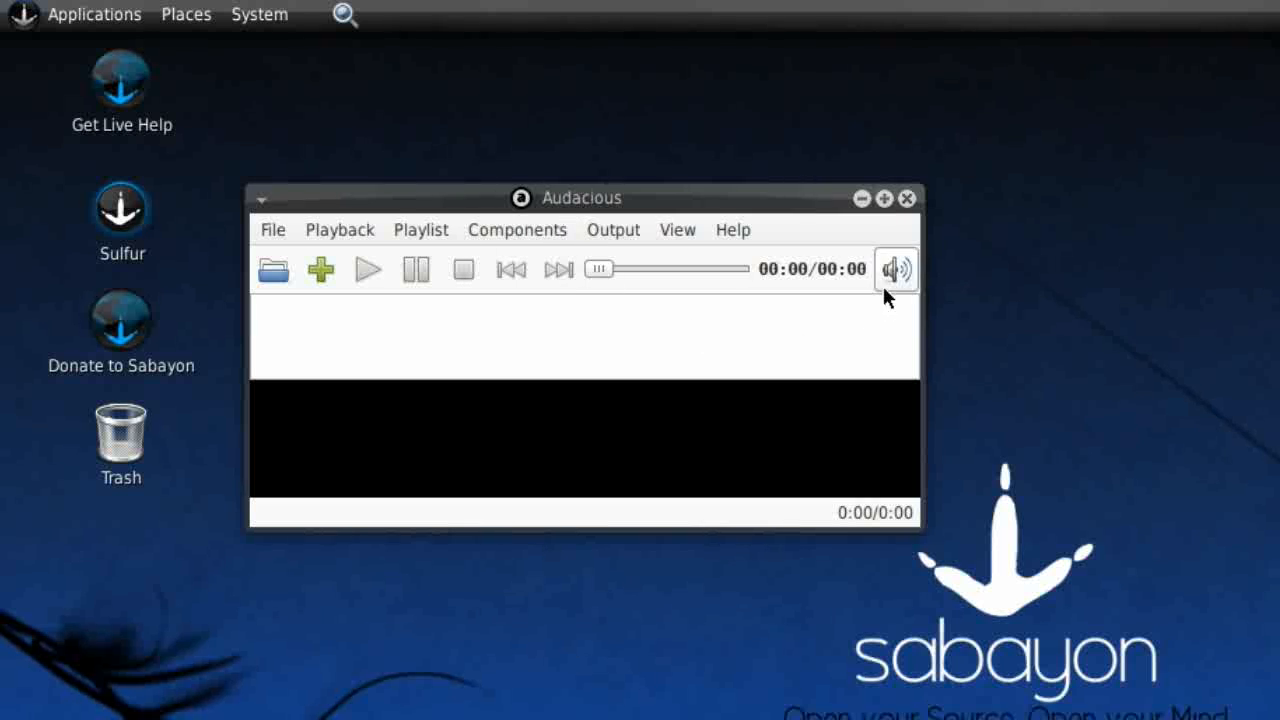
mouse_move(906, 200)
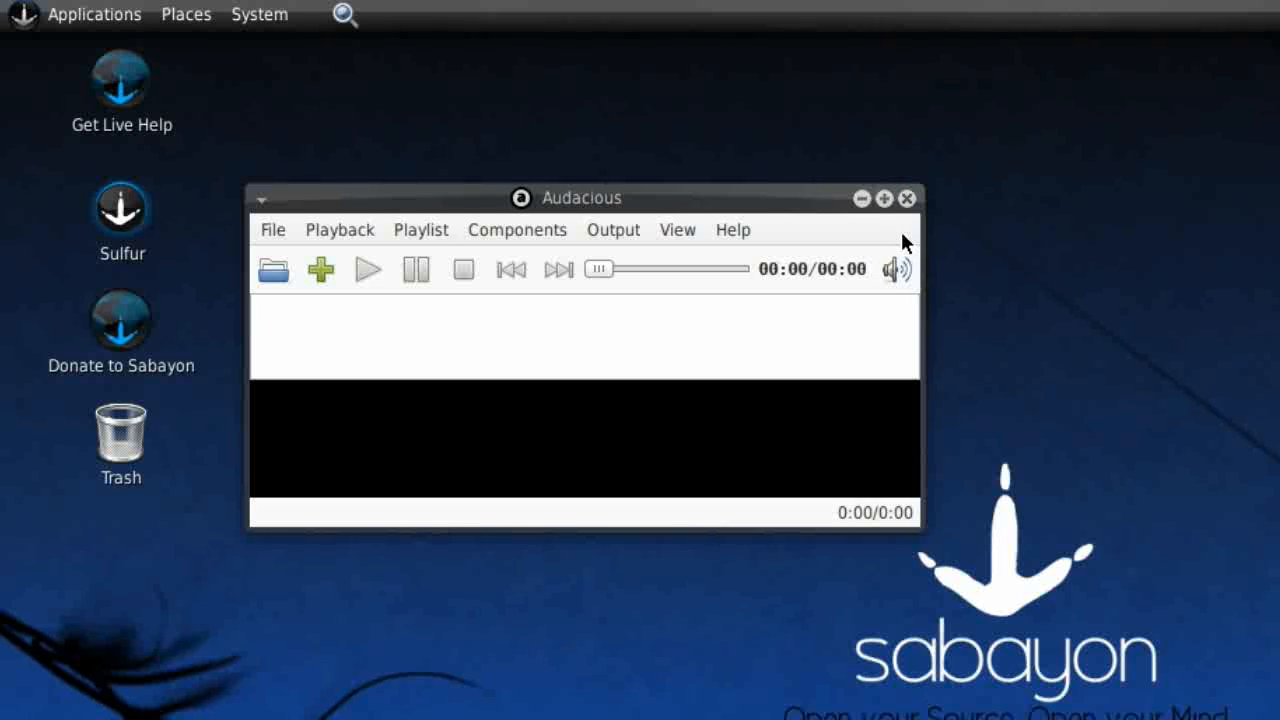
mouse_move(892, 240)
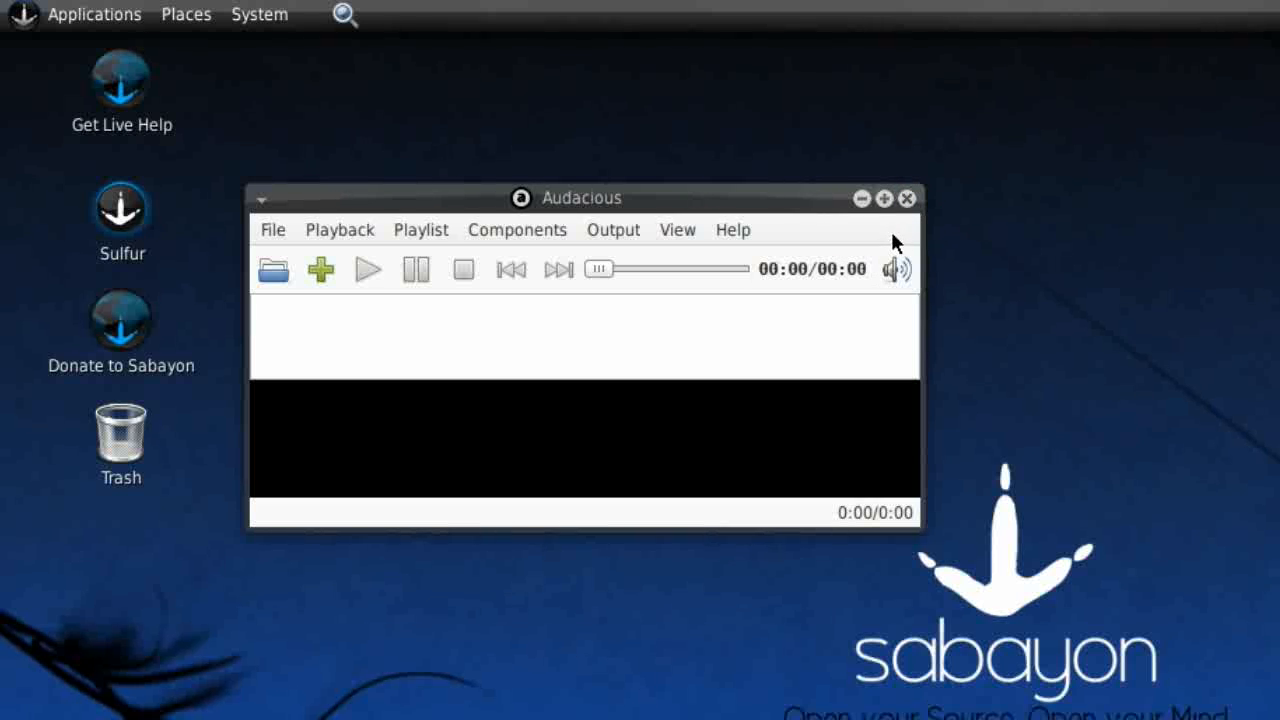
mouse_move(868, 240)
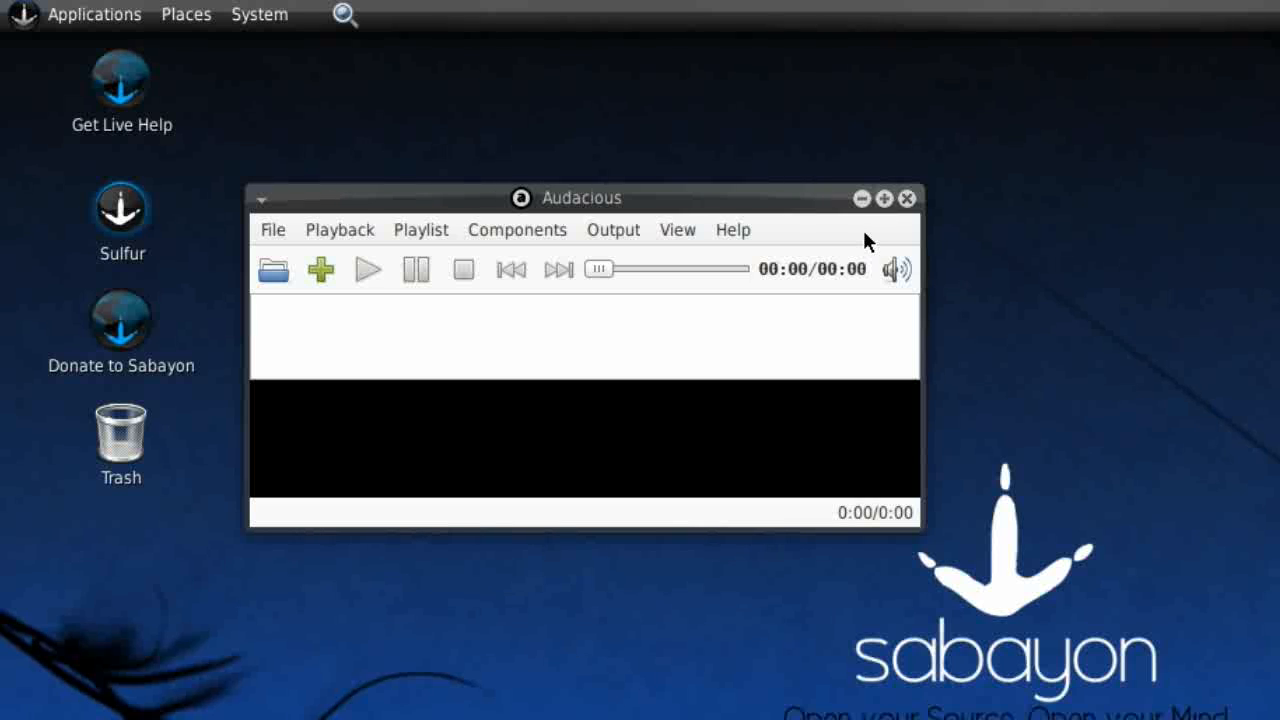
mouse_move(908, 216)
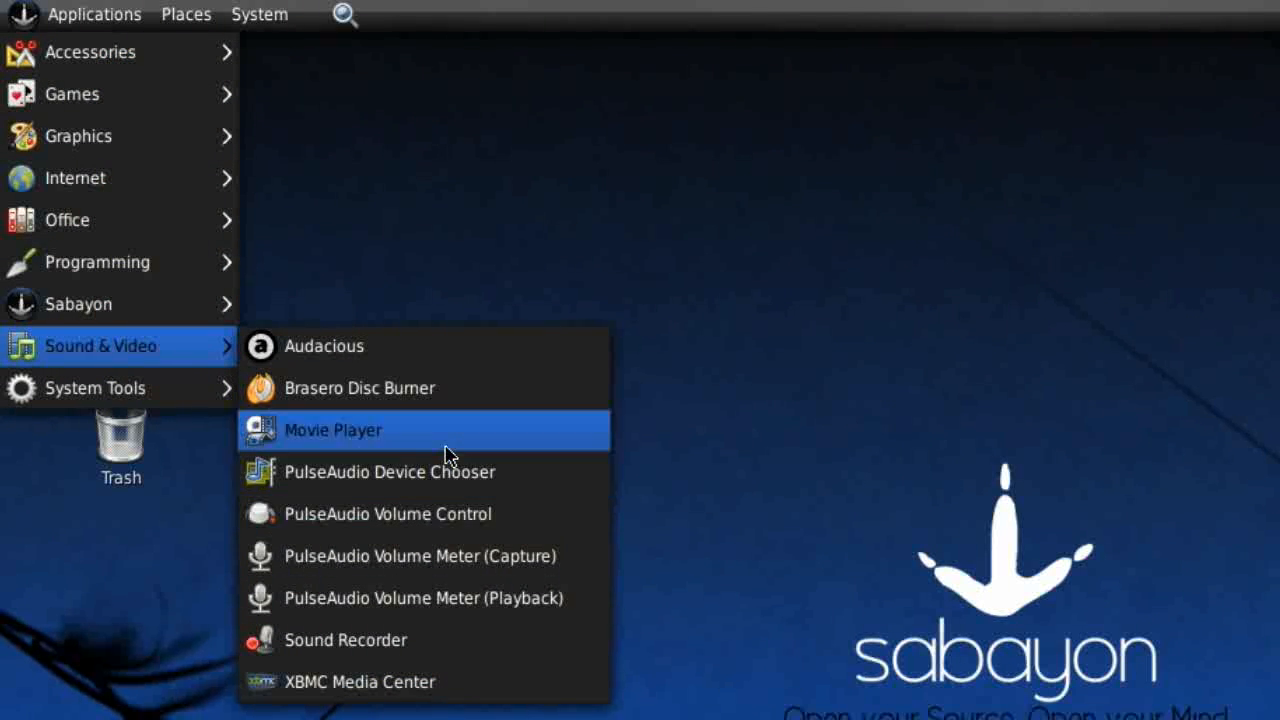
mouse_move(456, 564)
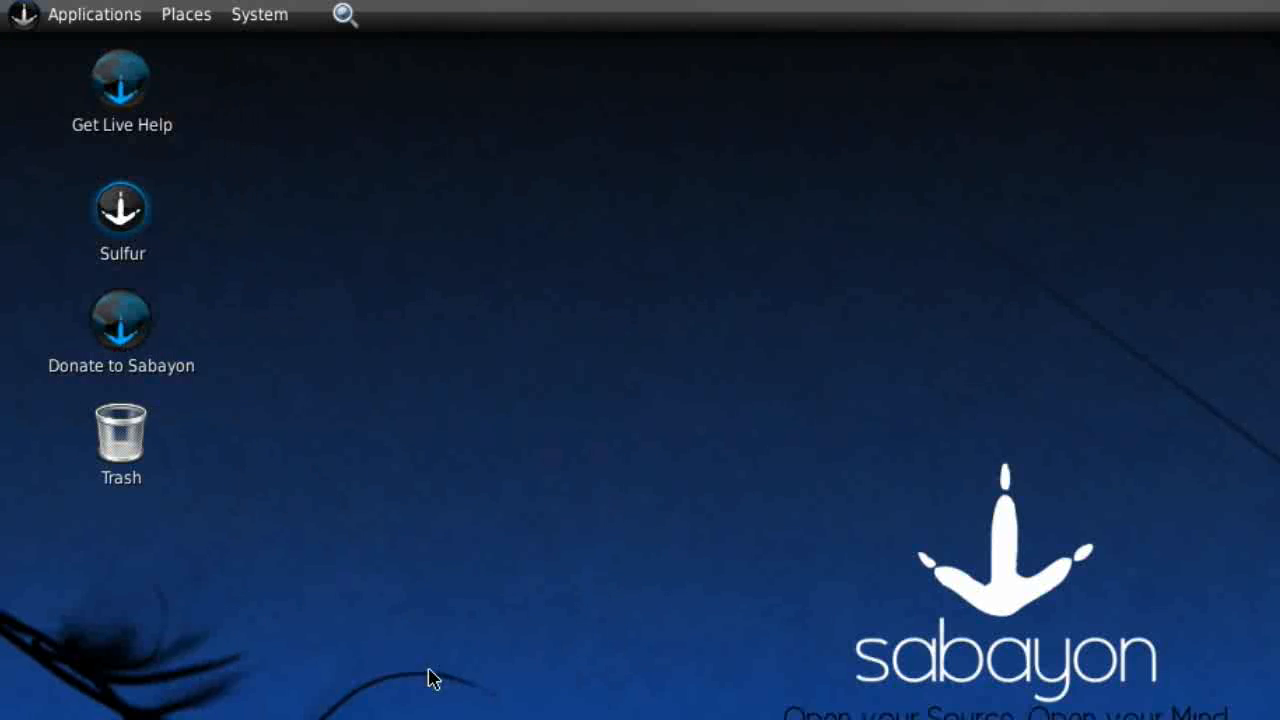
Bring up the Applications menu to reach the System Tools list
left_click(96, 14)
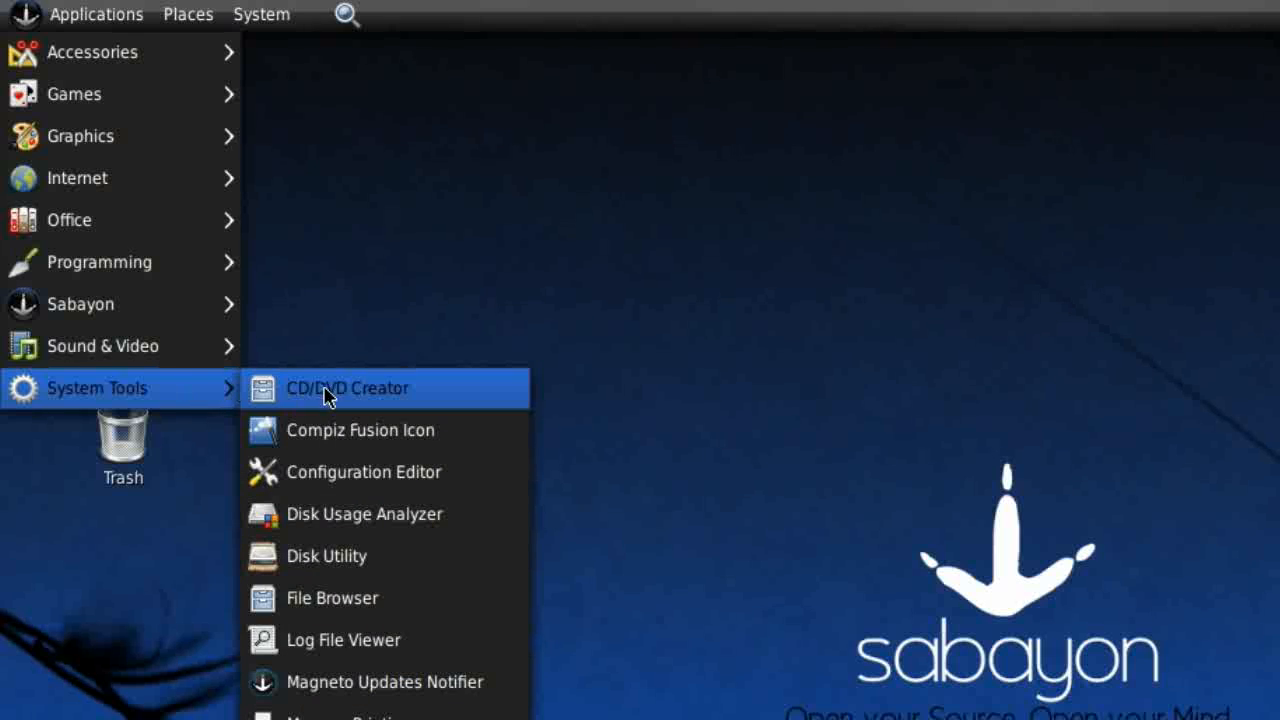
mouse_move(378, 400)
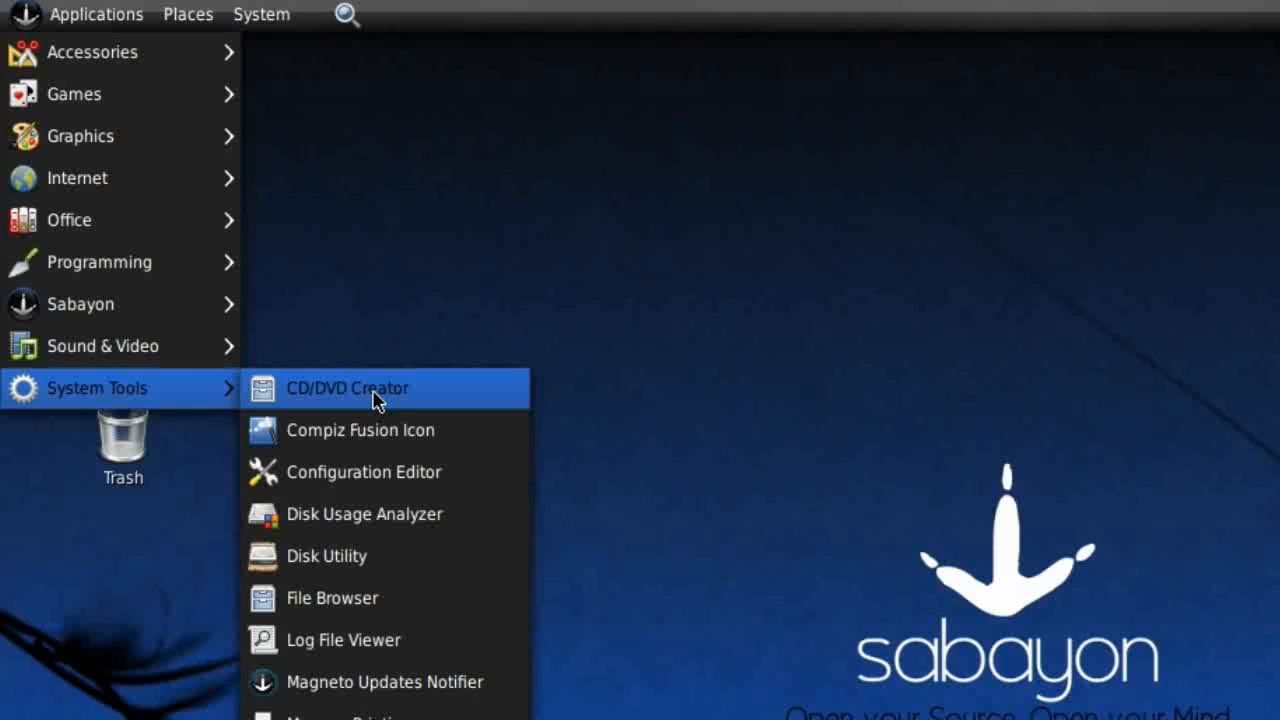
mouse_move(376, 408)
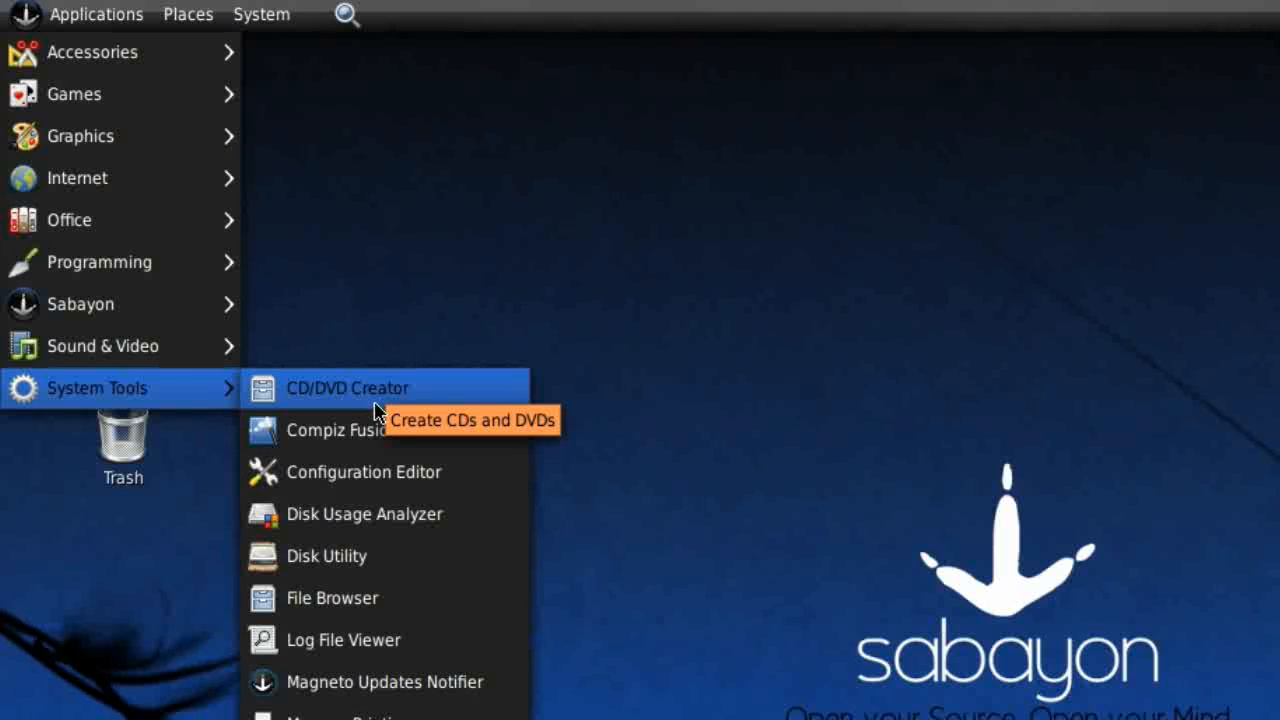
mouse_move(382, 442)
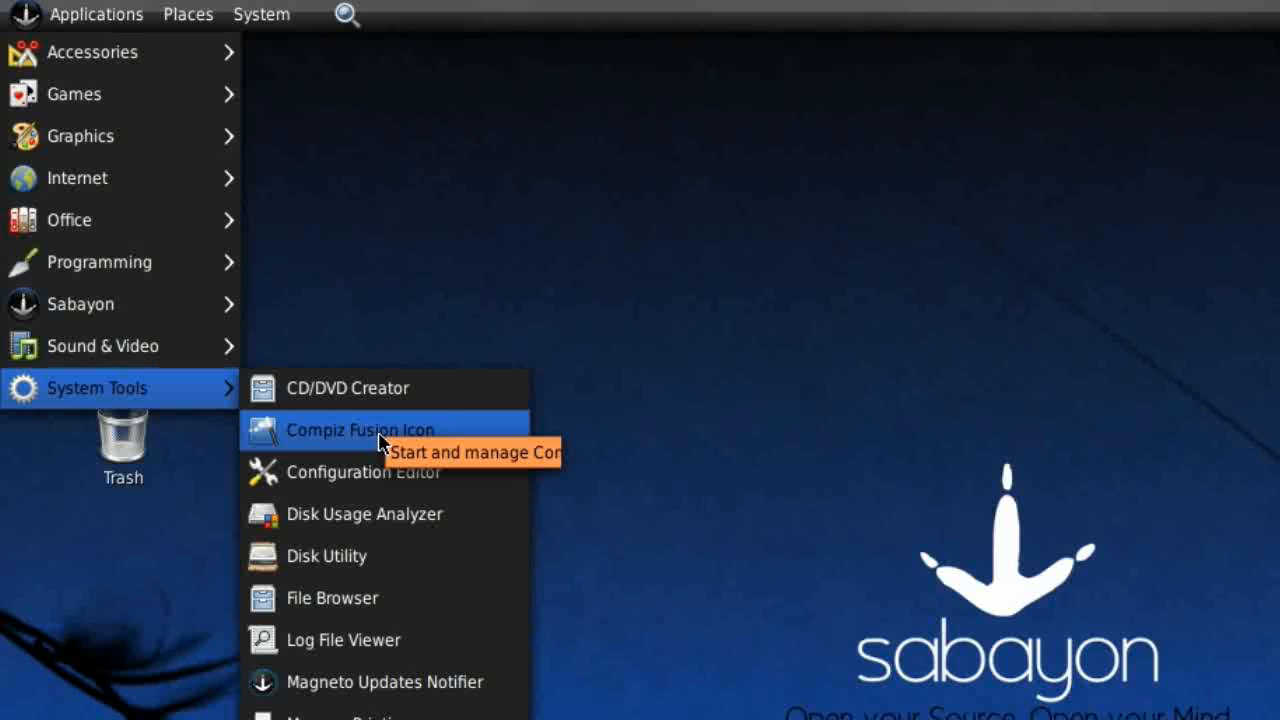
mouse_move(384, 476)
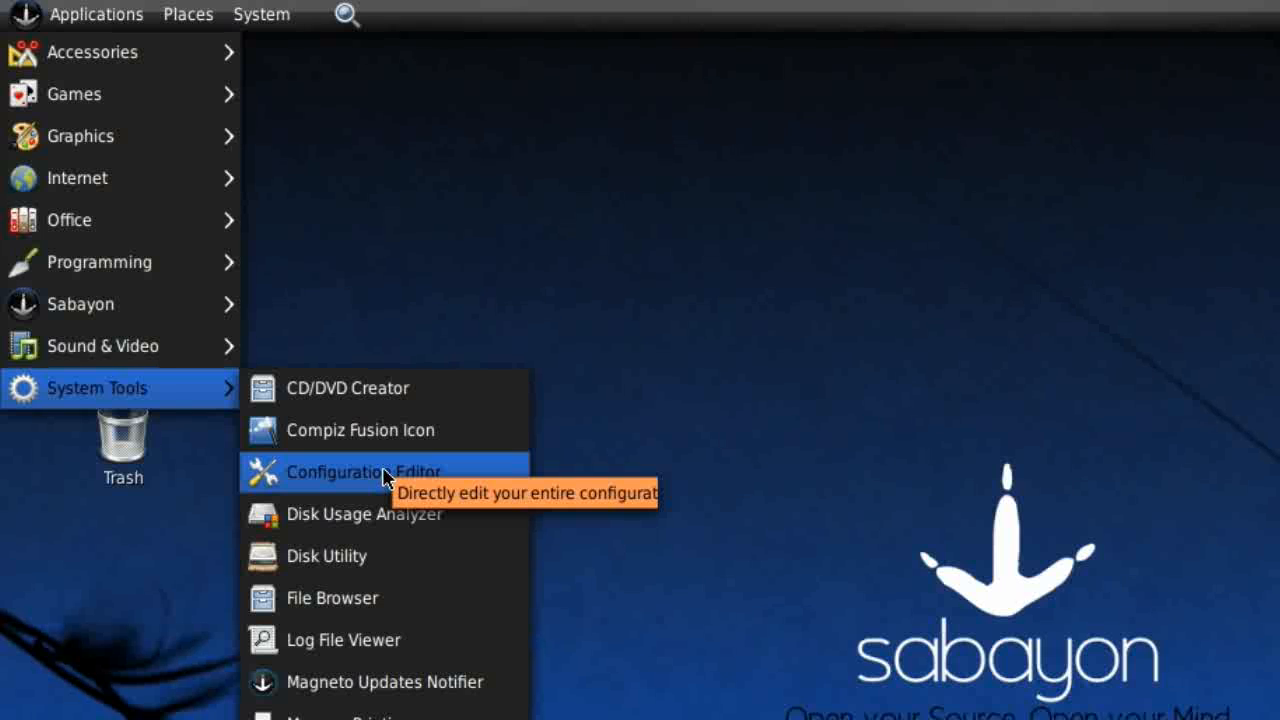
left_click(364, 472)
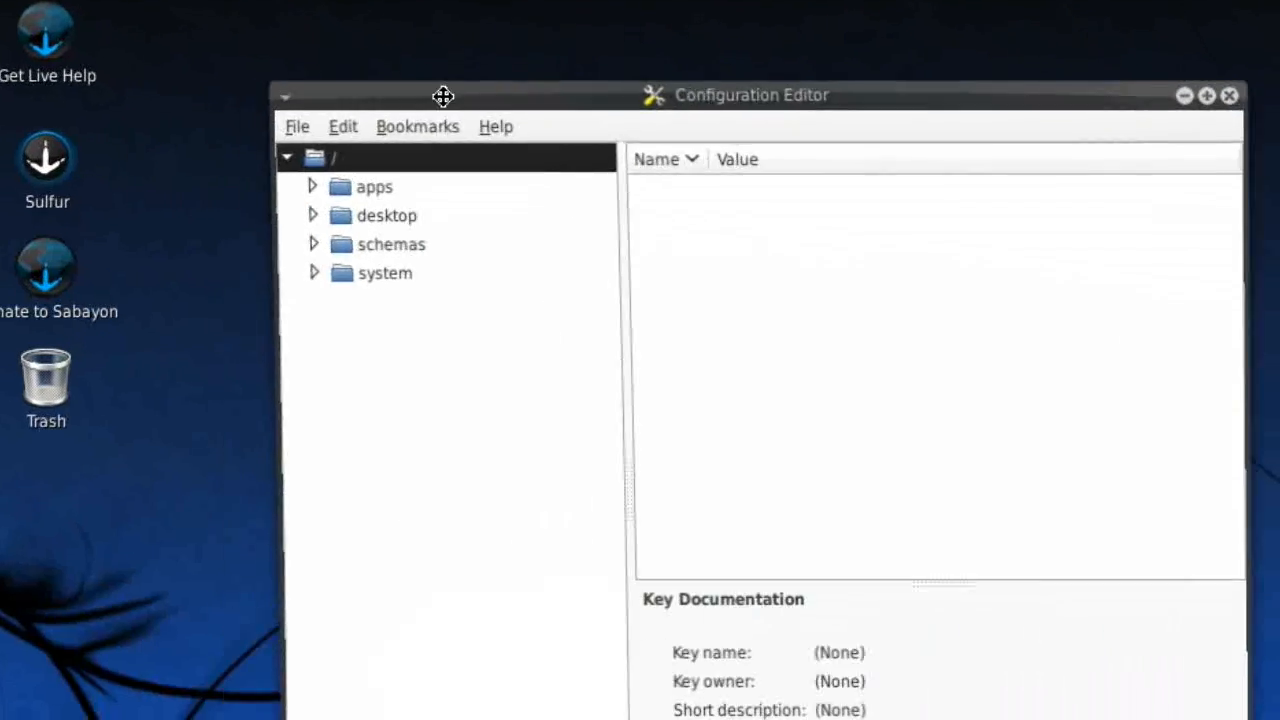
left_click(312, 186)
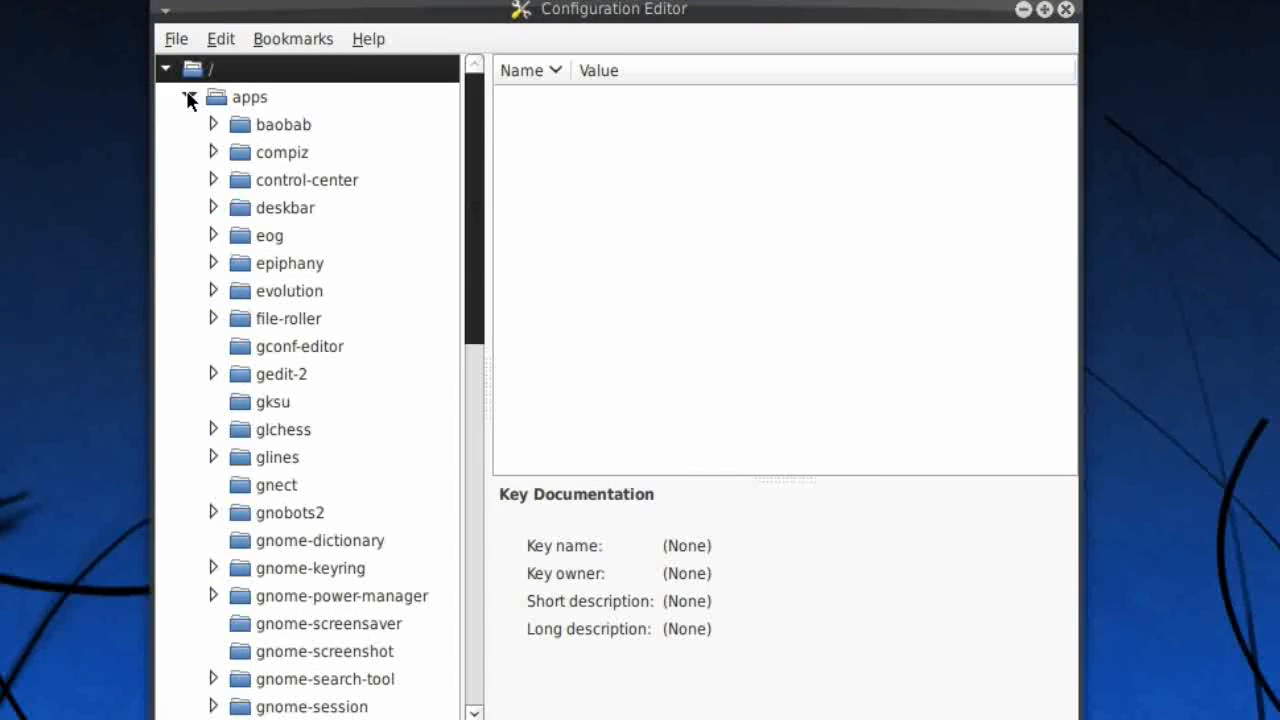
left_click(188, 96)
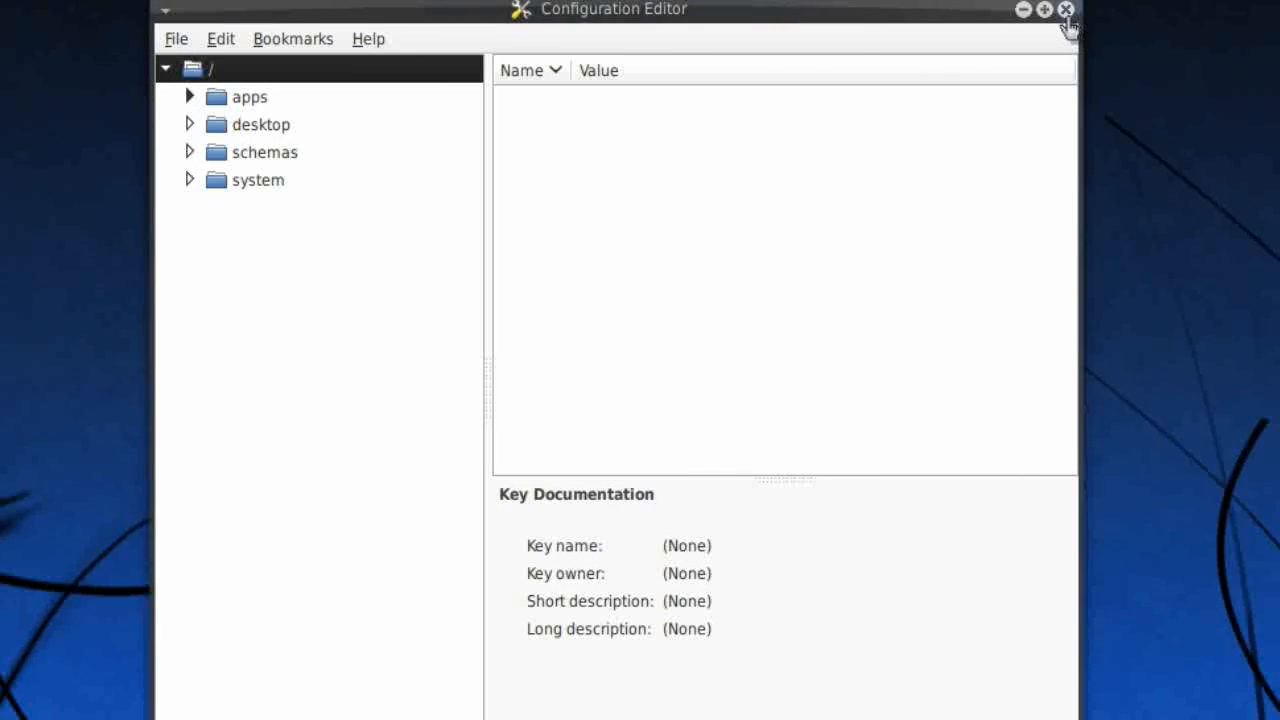
mouse_move(1064, 10)
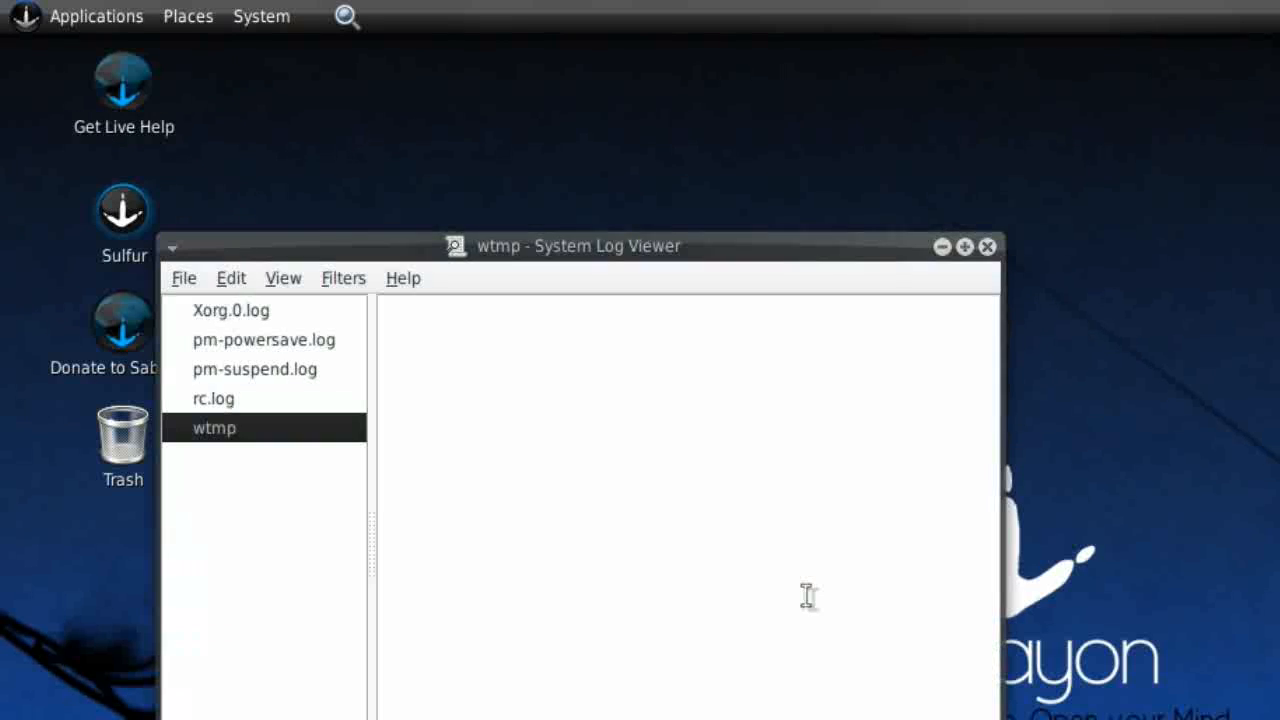
mouse_move(238, 320)
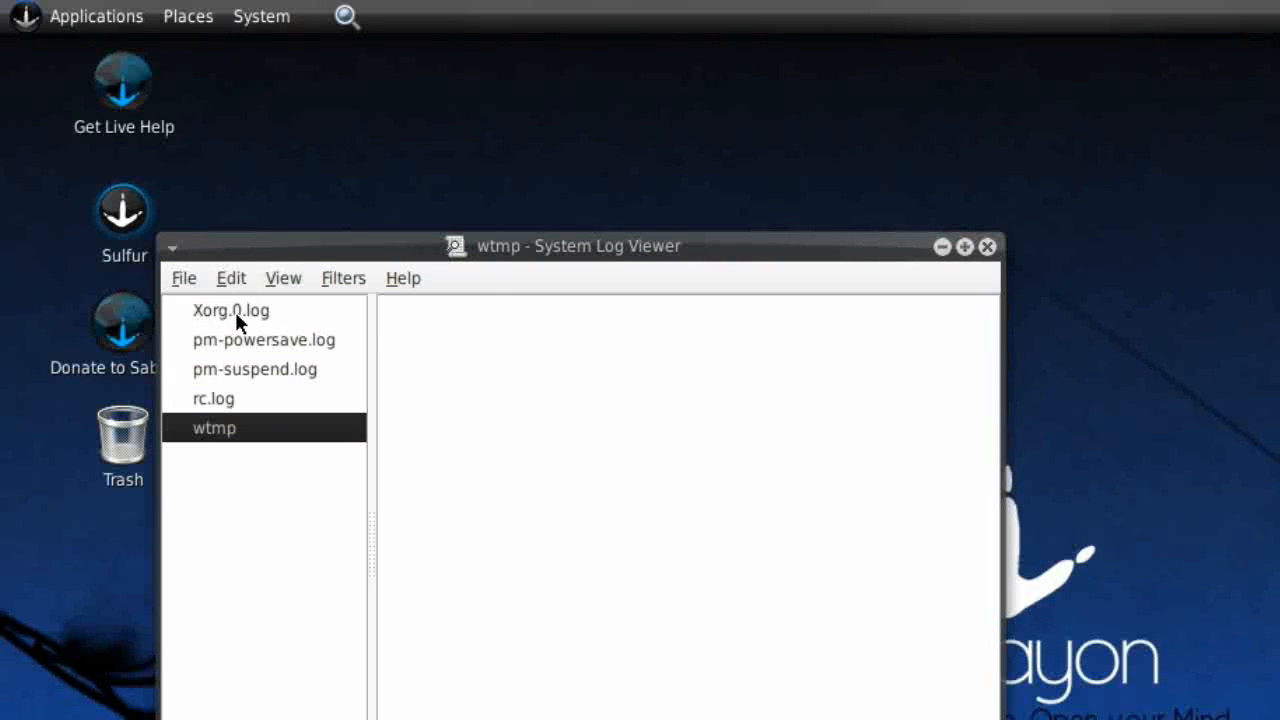
left_click(232, 310)
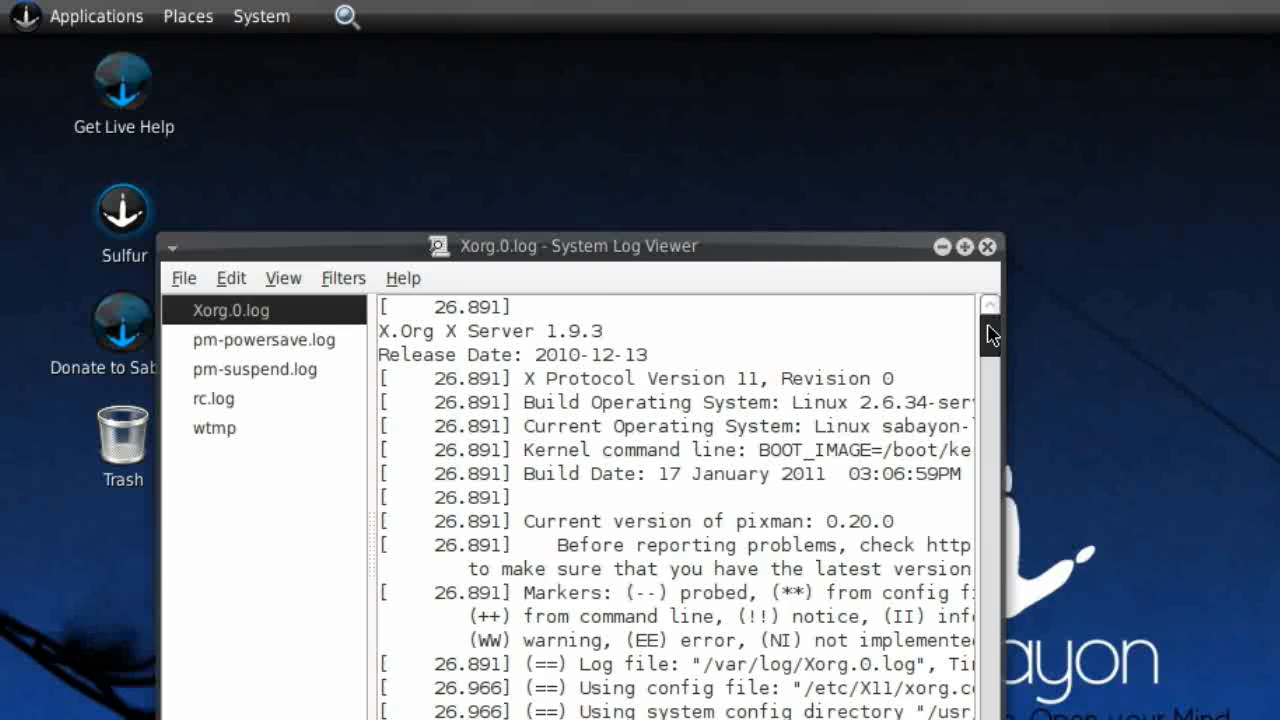
mouse_move(988, 248)
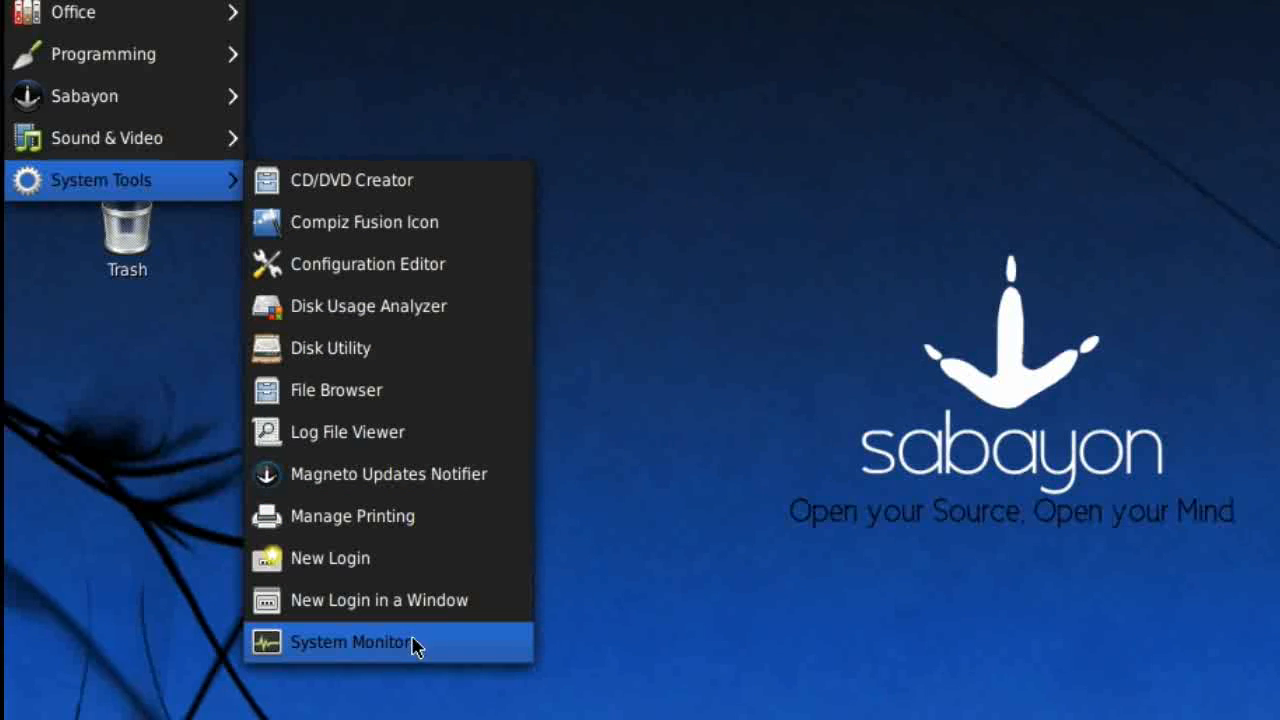
mouse_move(364, 390)
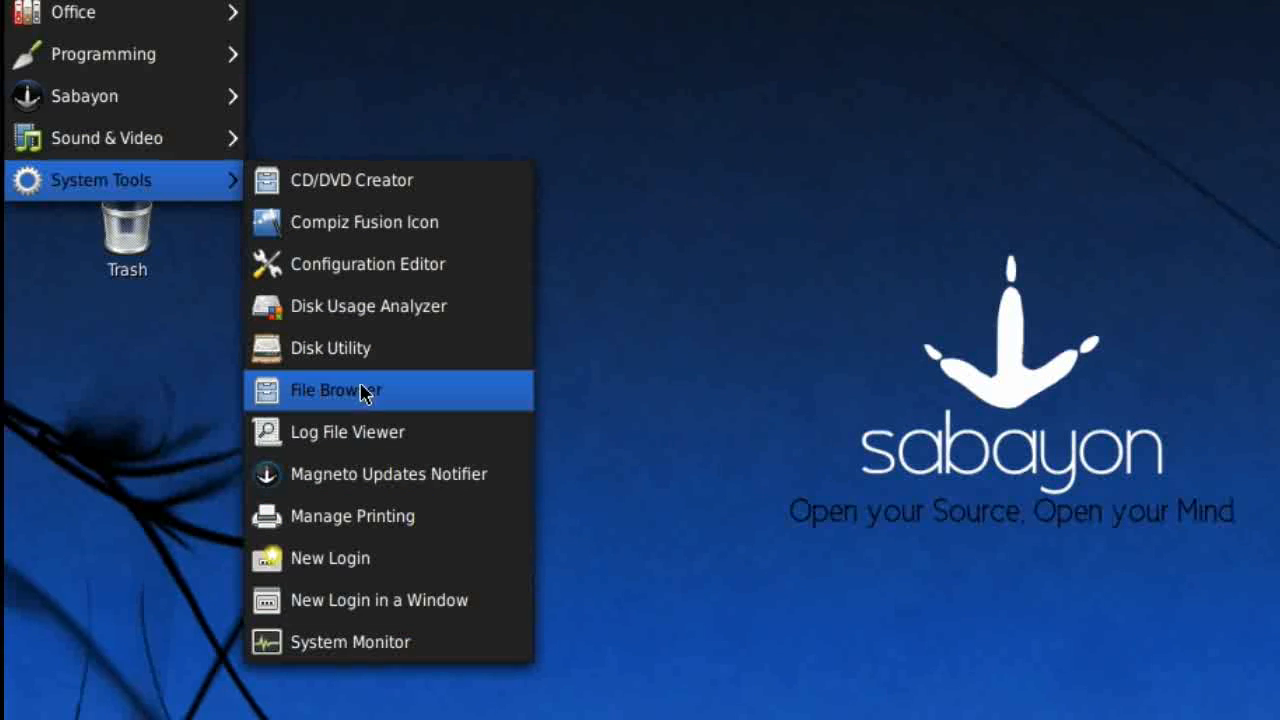
left_click(350, 642)
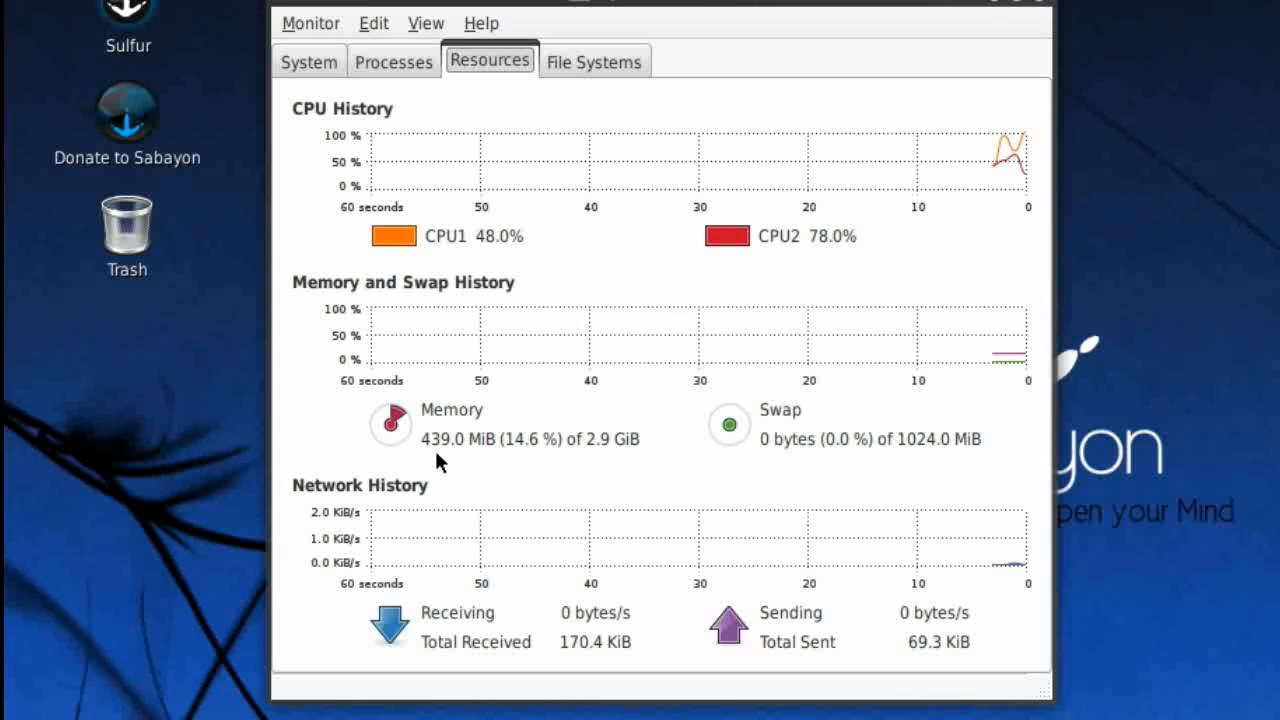
mouse_move(1038, 8)
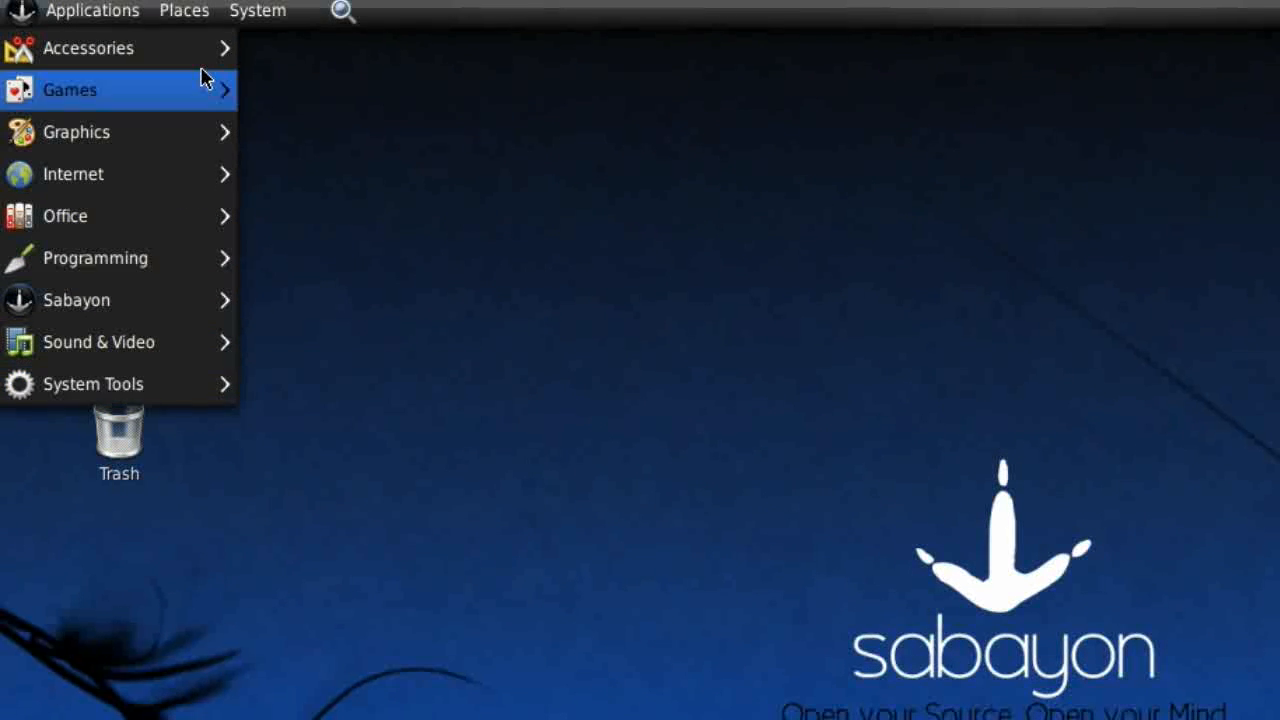
left_click(184, 12)
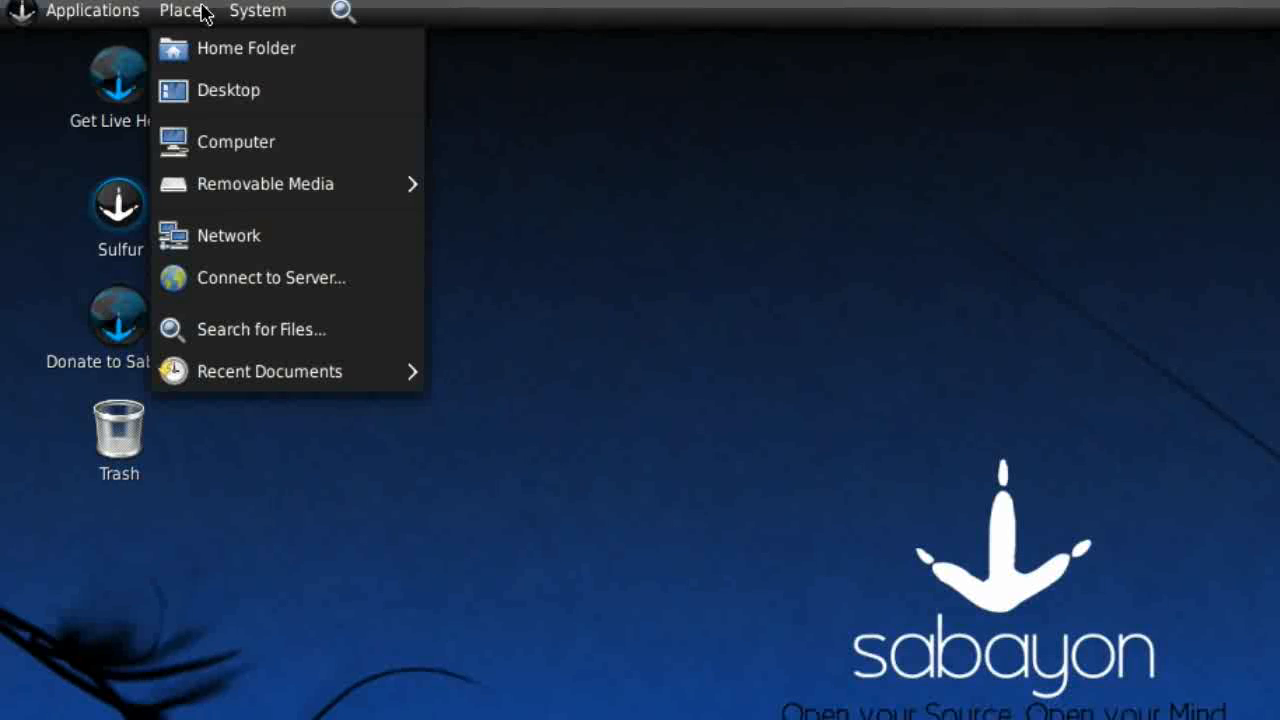
left_click(256, 12)
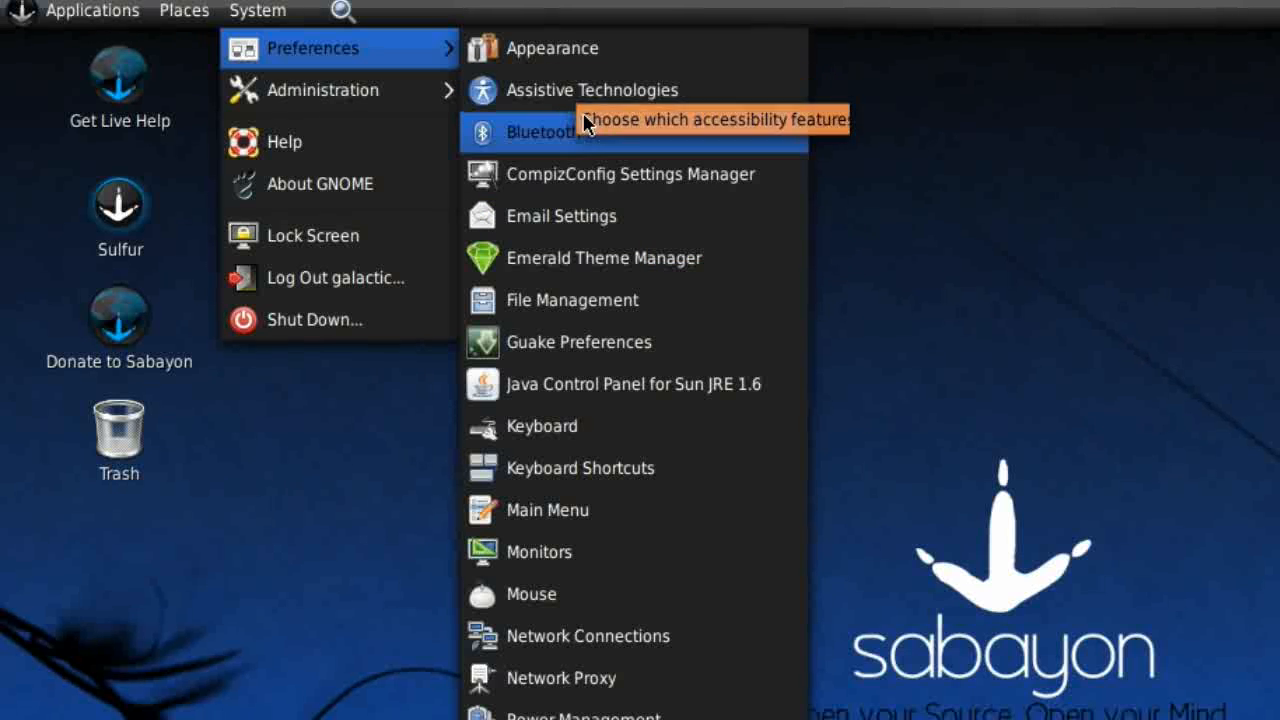
mouse_move(716, 190)
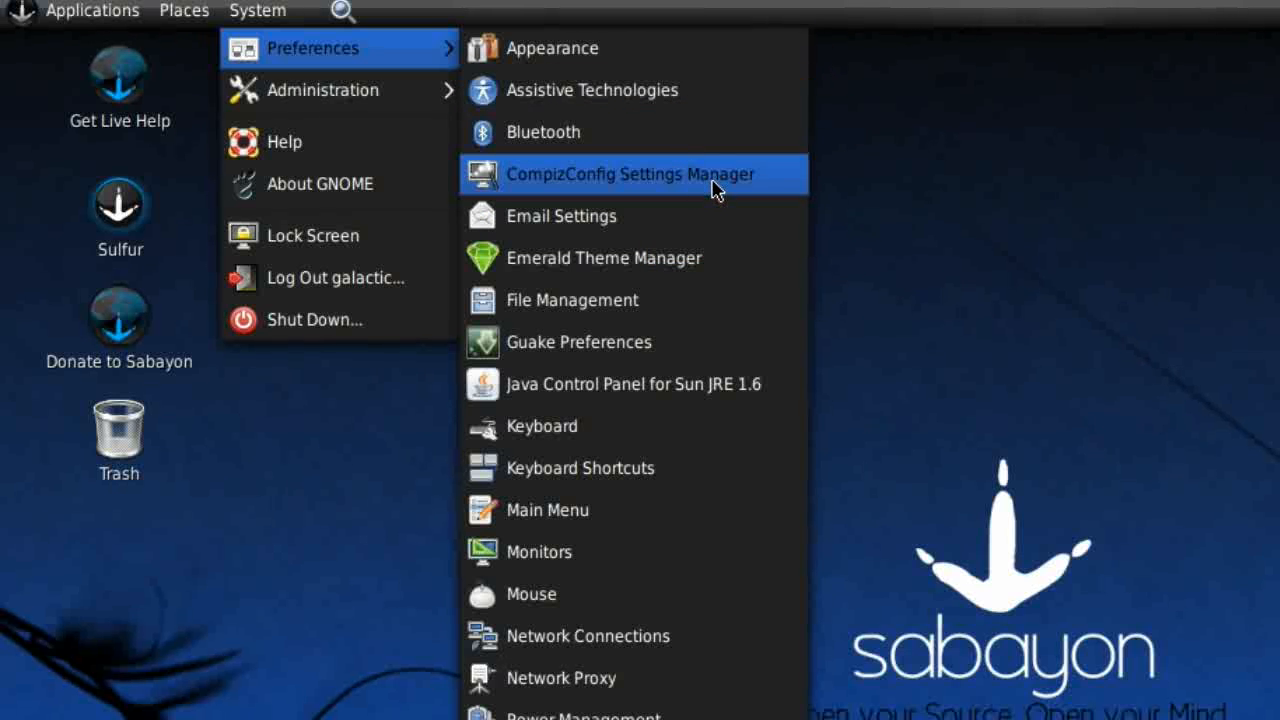
mouse_move(698, 264)
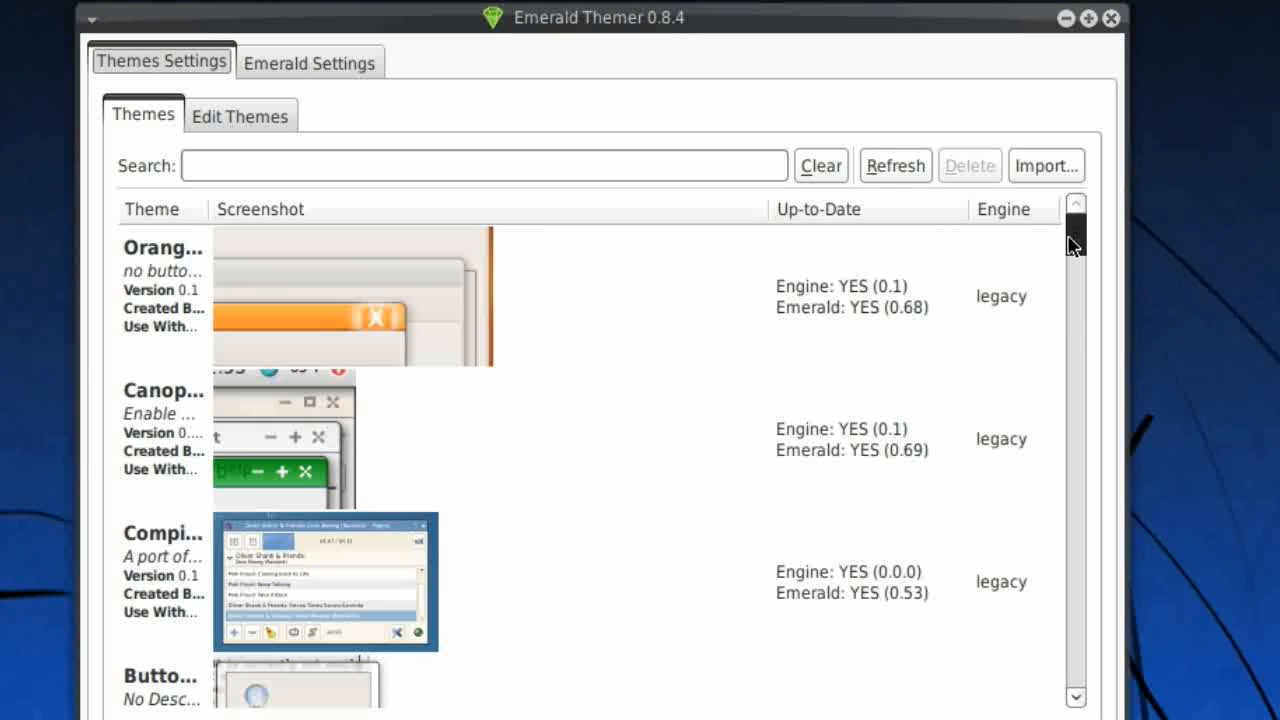
mouse_move(1100, 300)
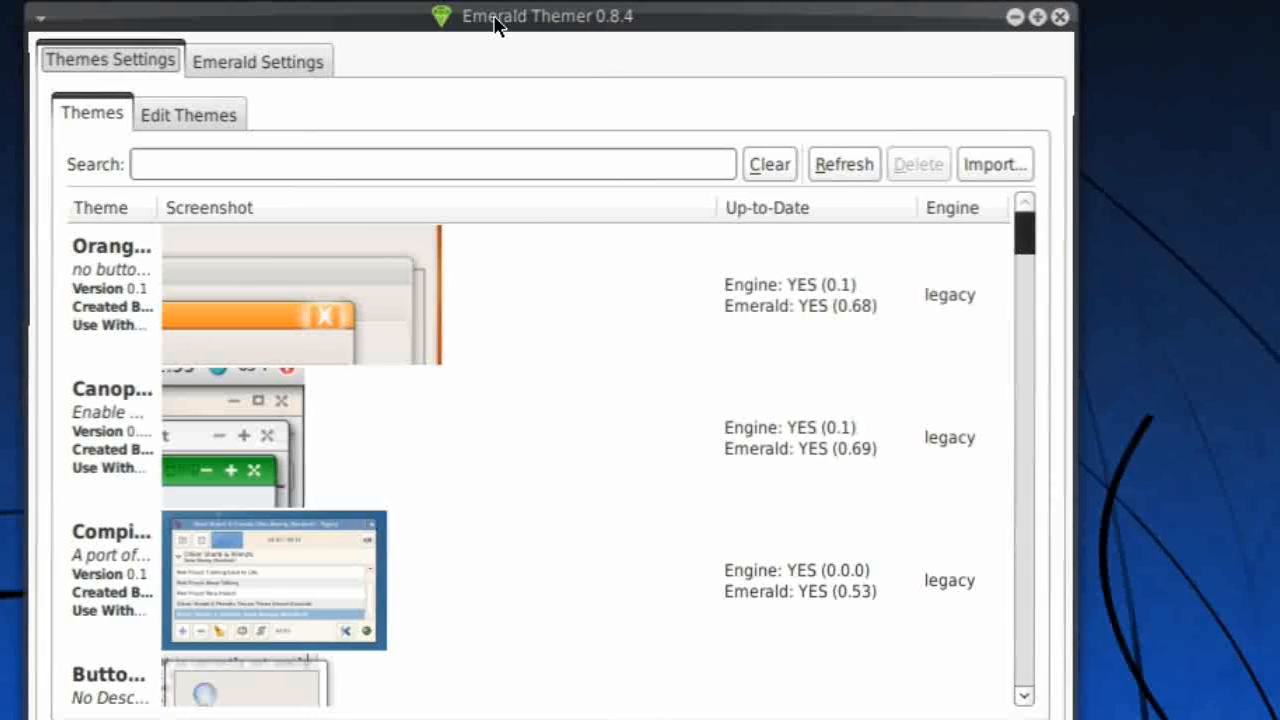
mouse_move(864, 82)
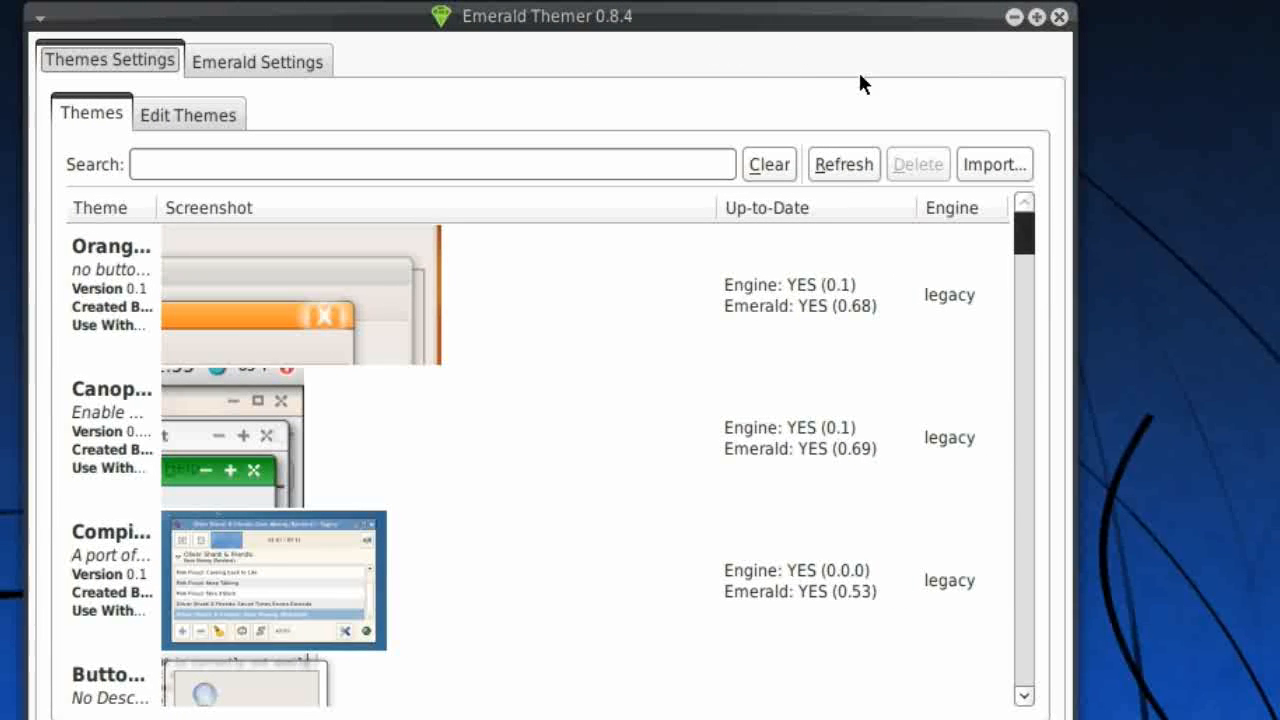
mouse_move(1024, 236)
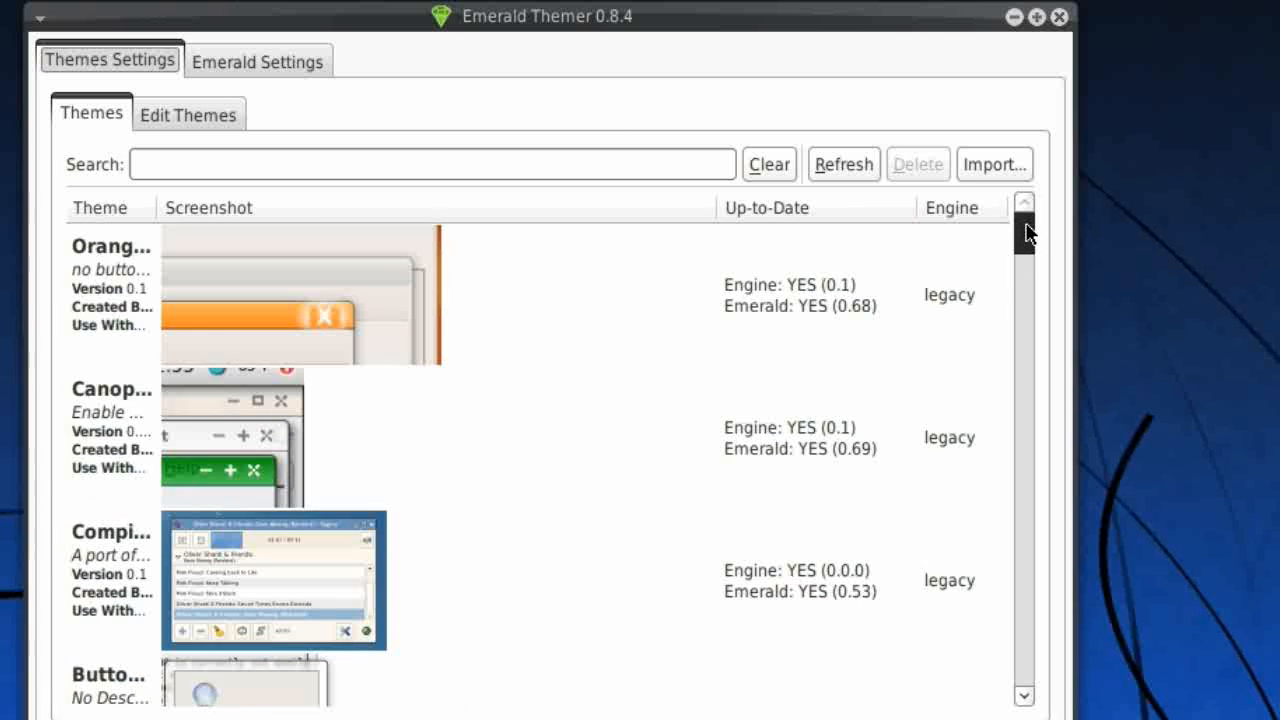
Scroll through Emerald's catalogue of window border themes and their screenshots
scroll("down", 3)
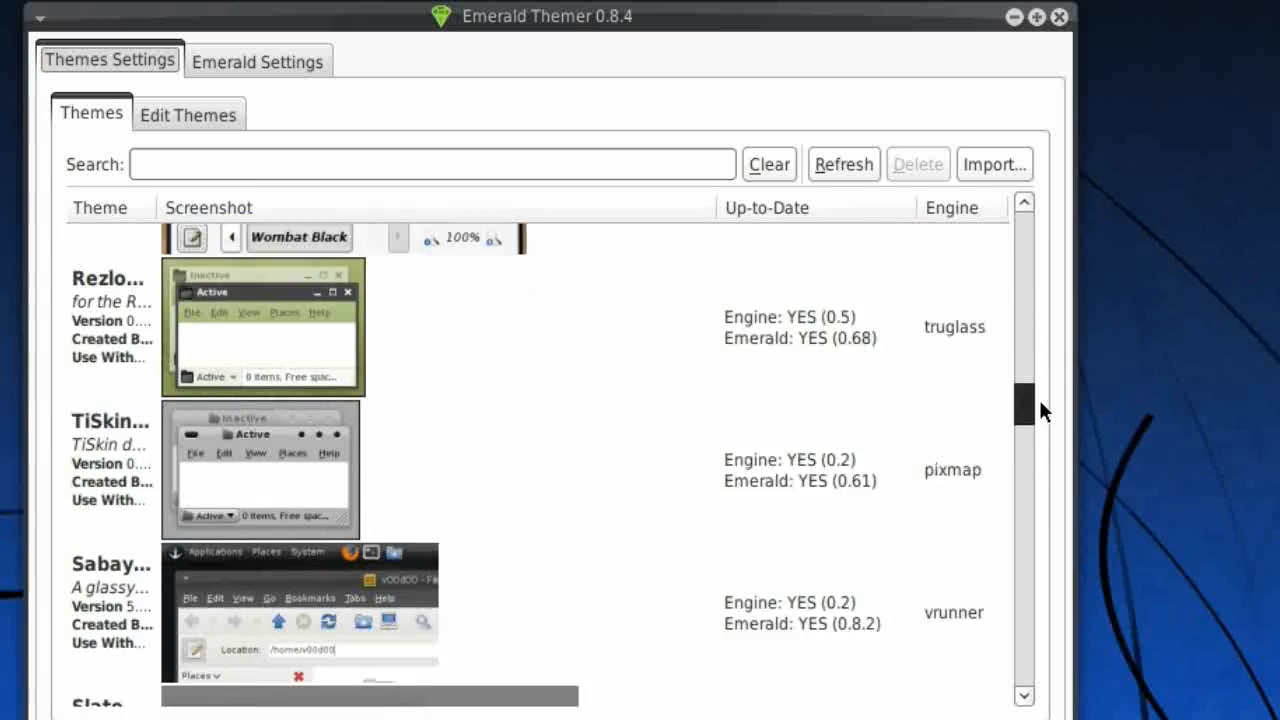
scroll("down", 3)
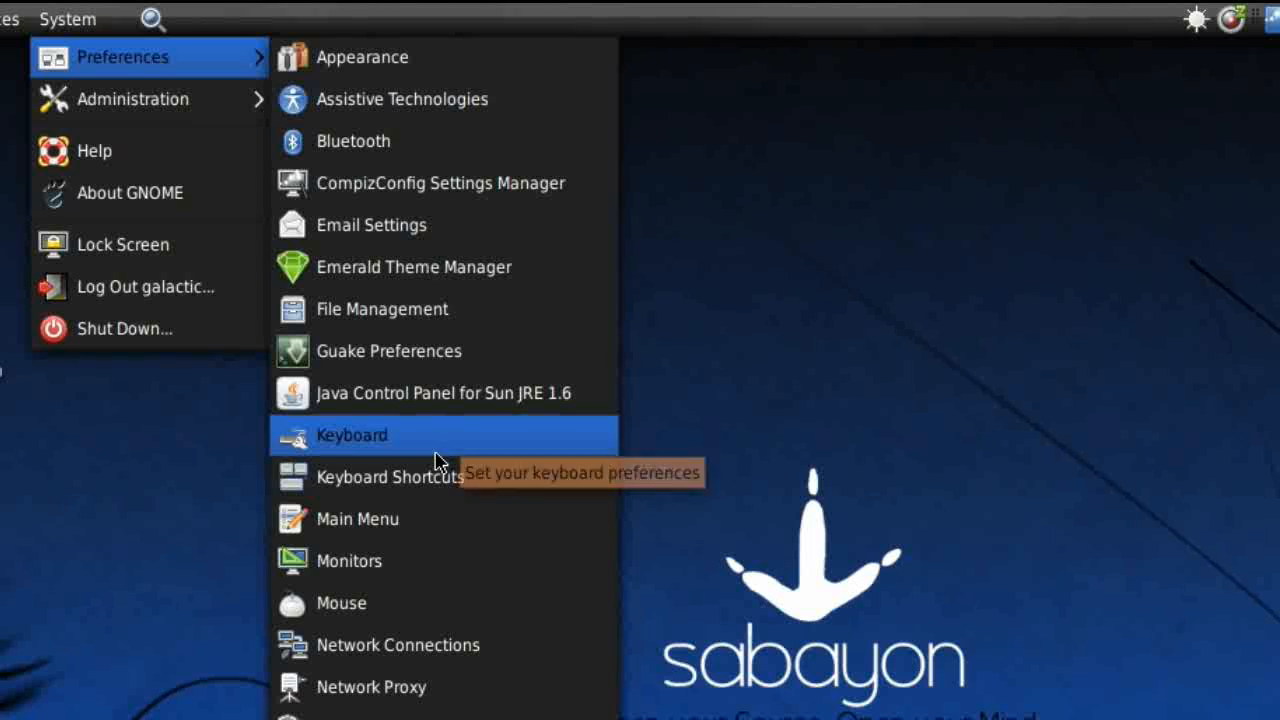
mouse_move(524, 562)
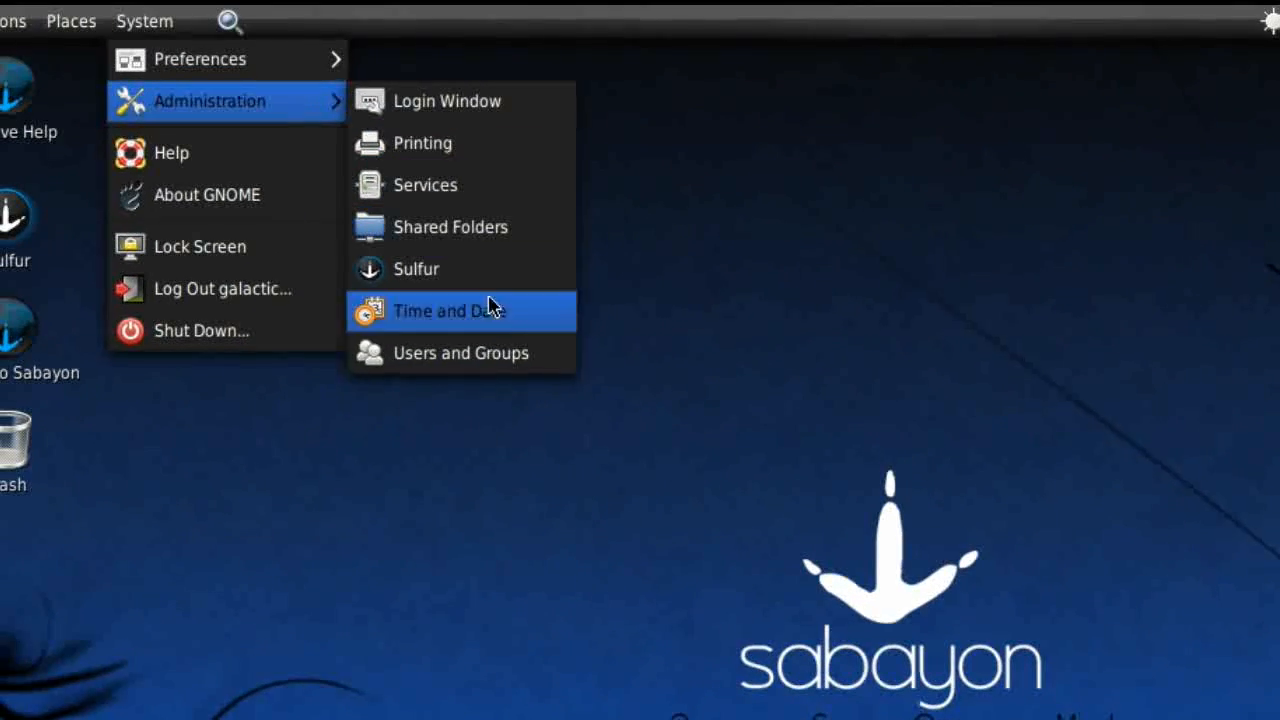
mouse_move(496, 288)
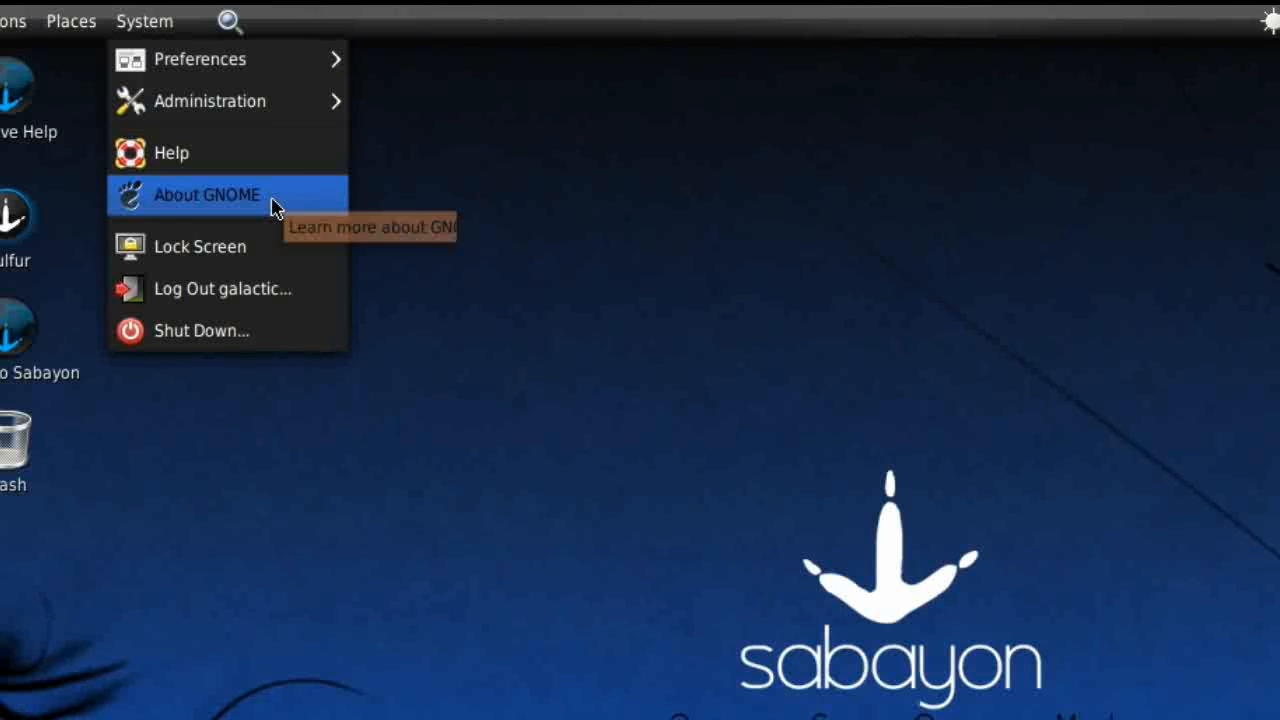
left_click(206, 194)
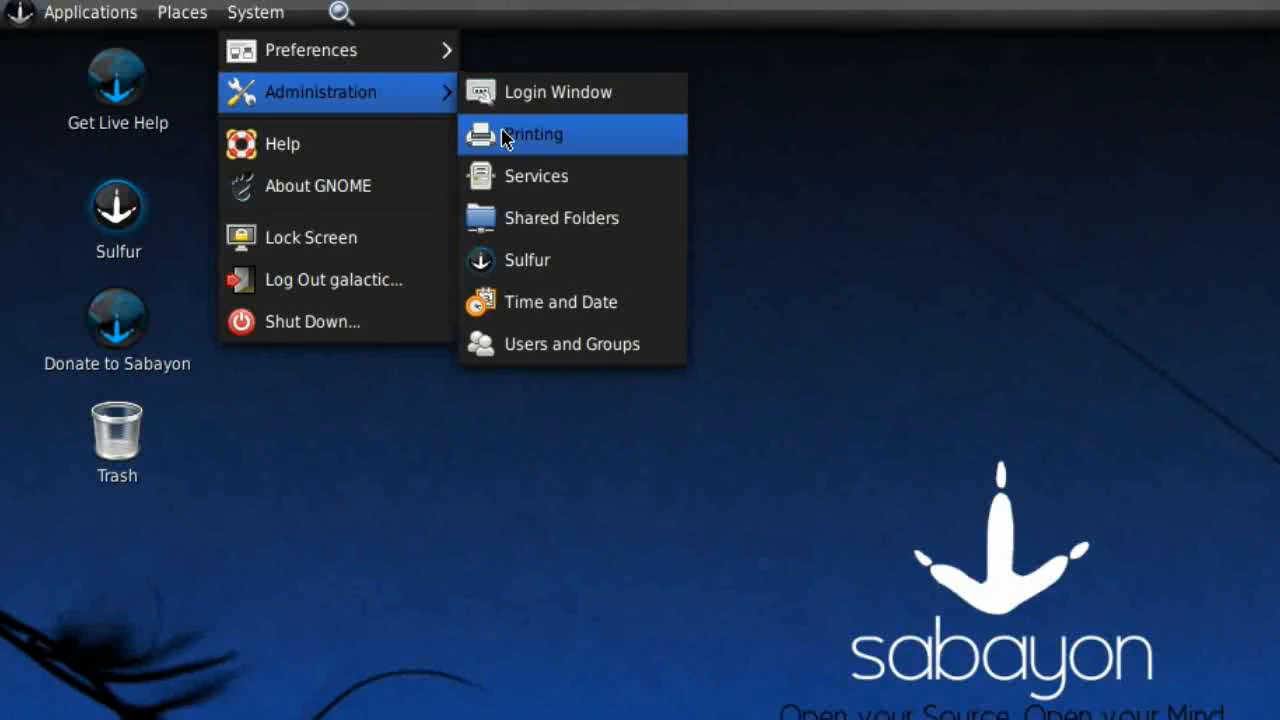
mouse_move(304, 12)
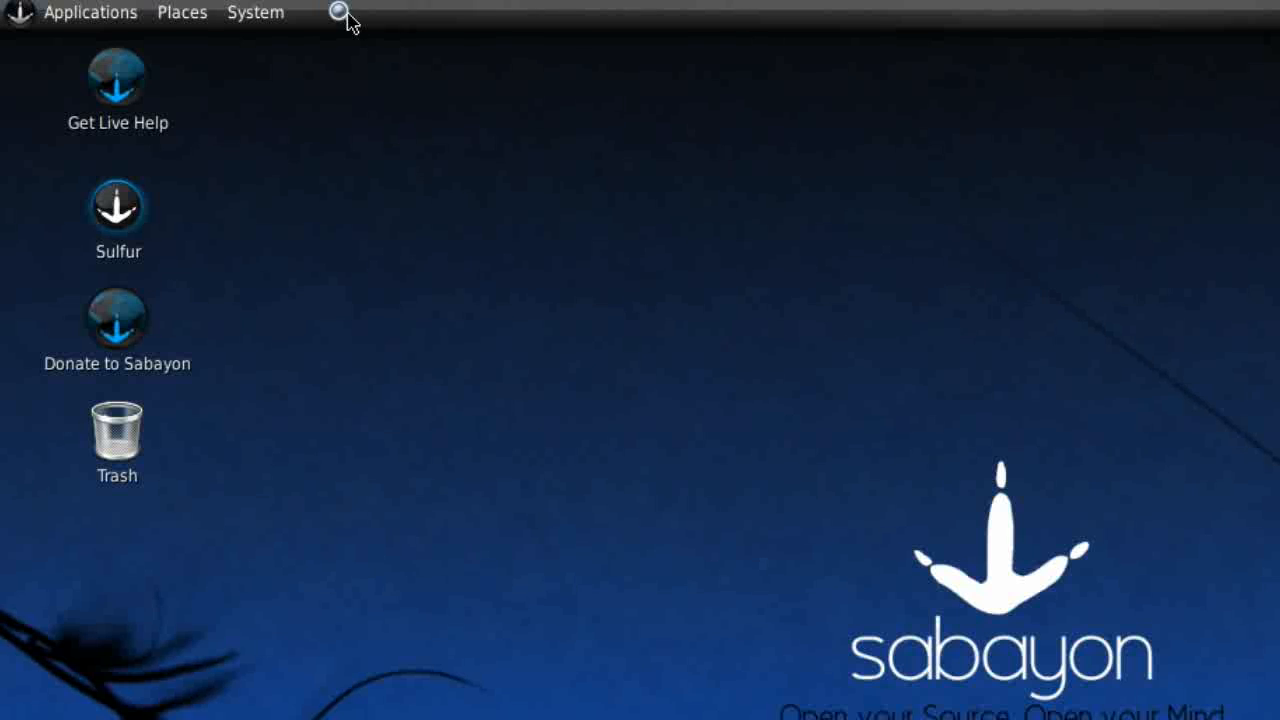
left_click(340, 12)
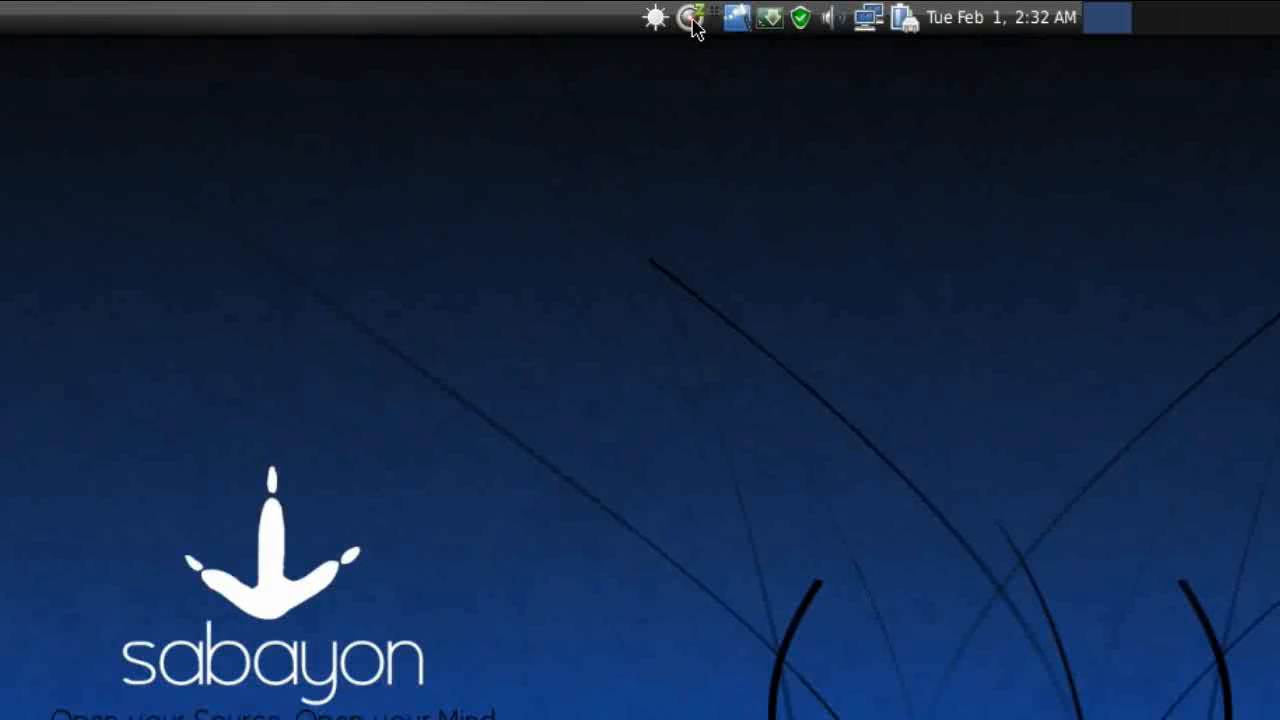
mouse_move(764, 72)
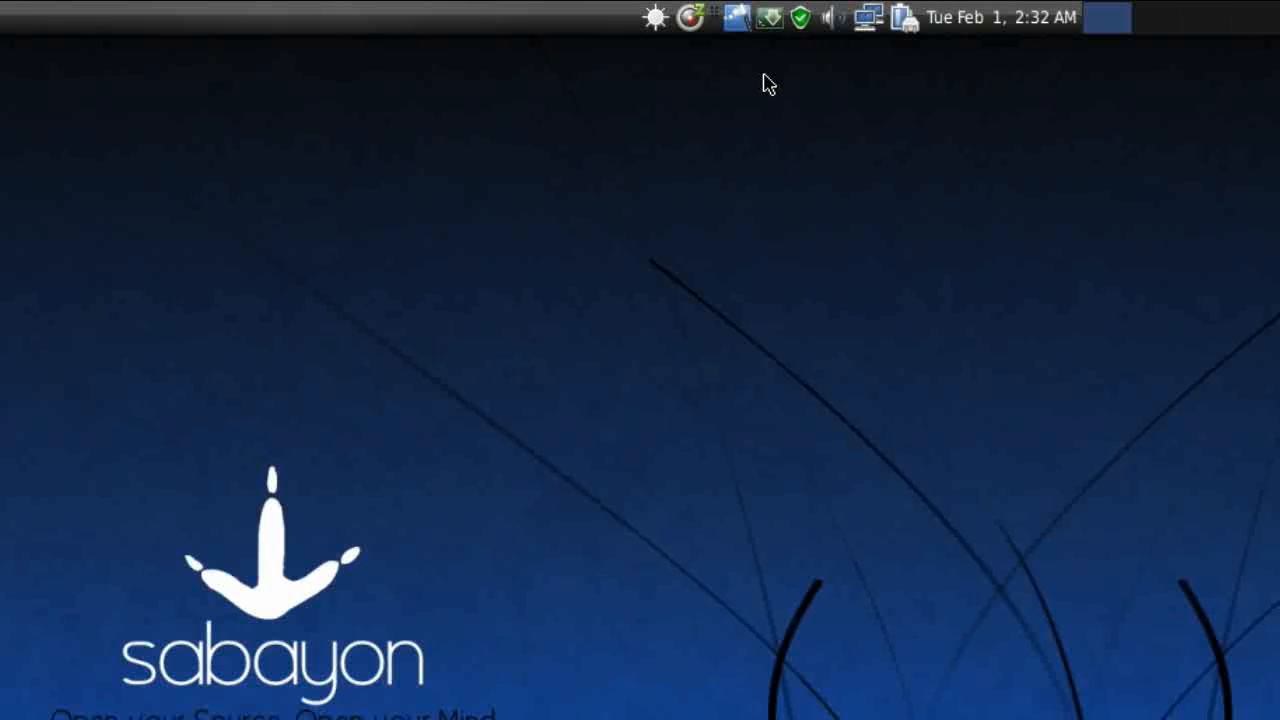
mouse_move(776, 62)
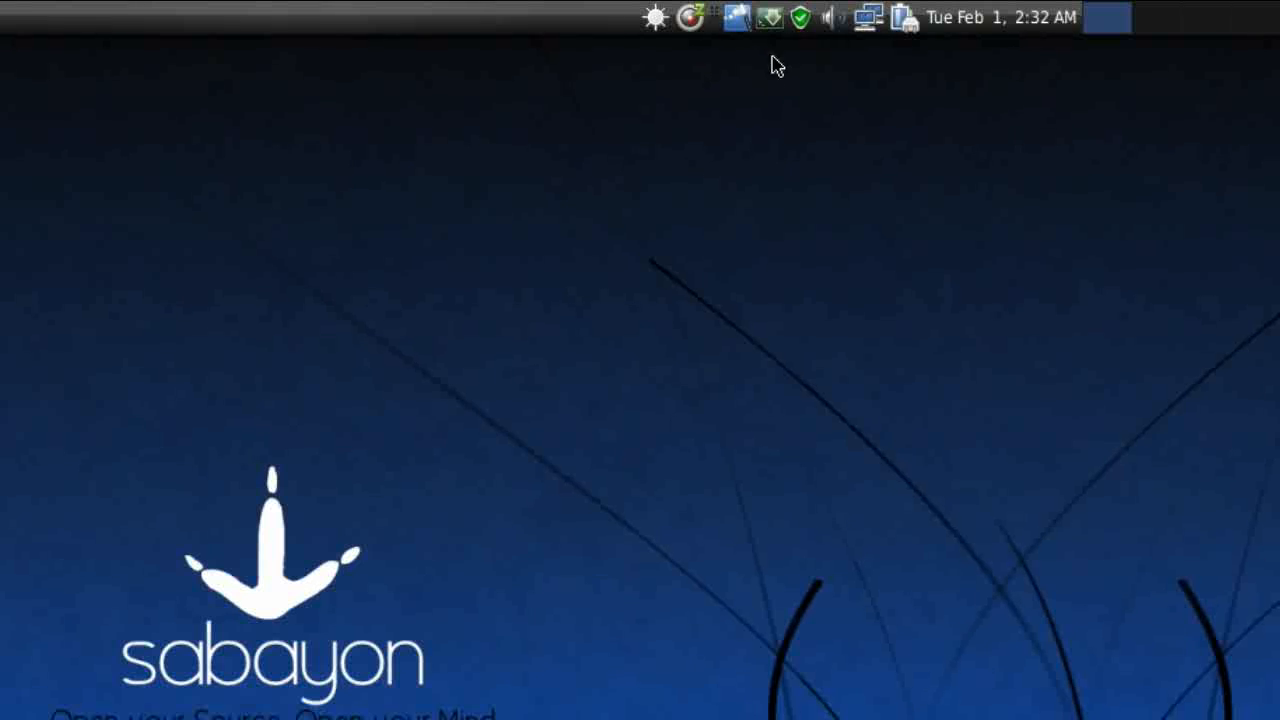
mouse_move(756, 36)
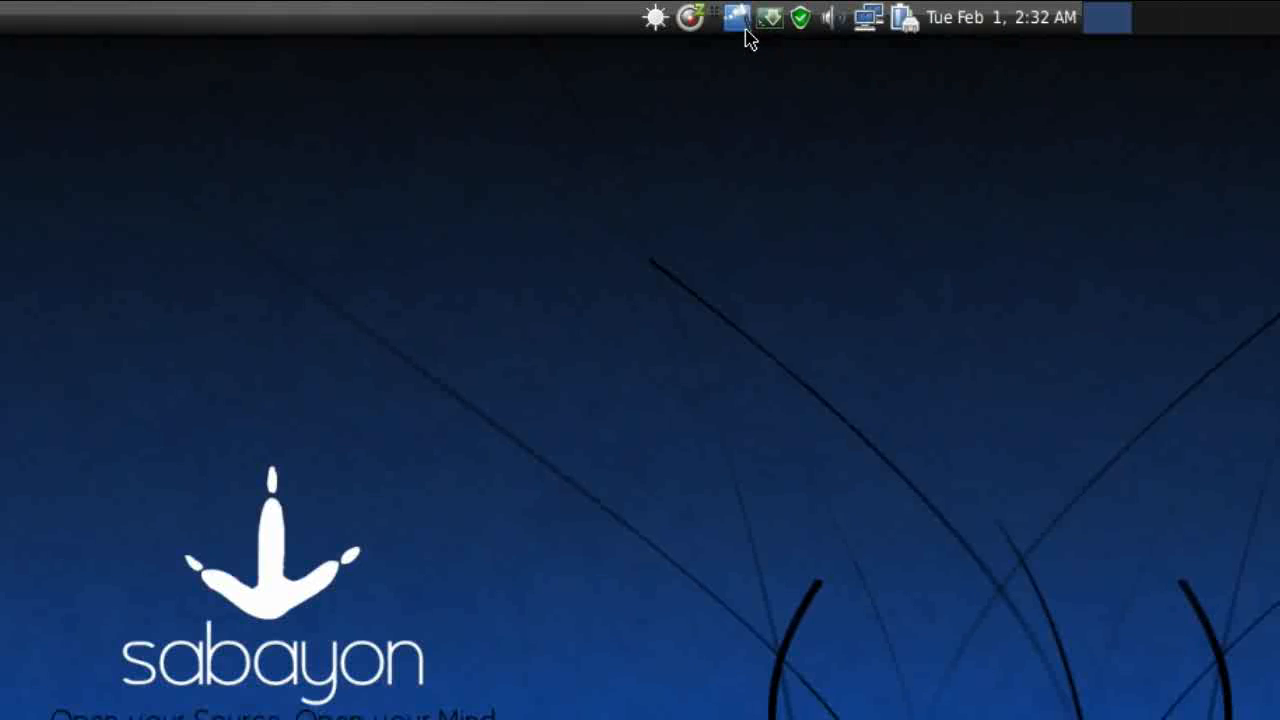
mouse_move(858, 30)
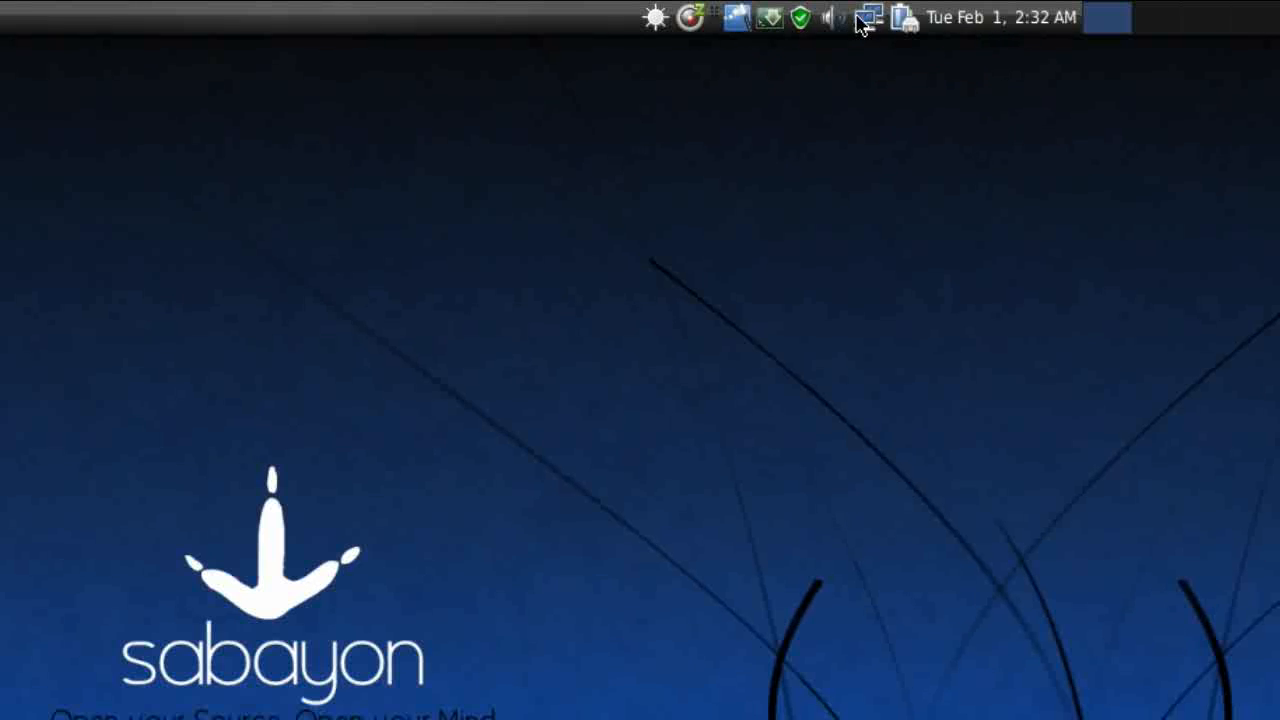
mouse_move(988, 36)
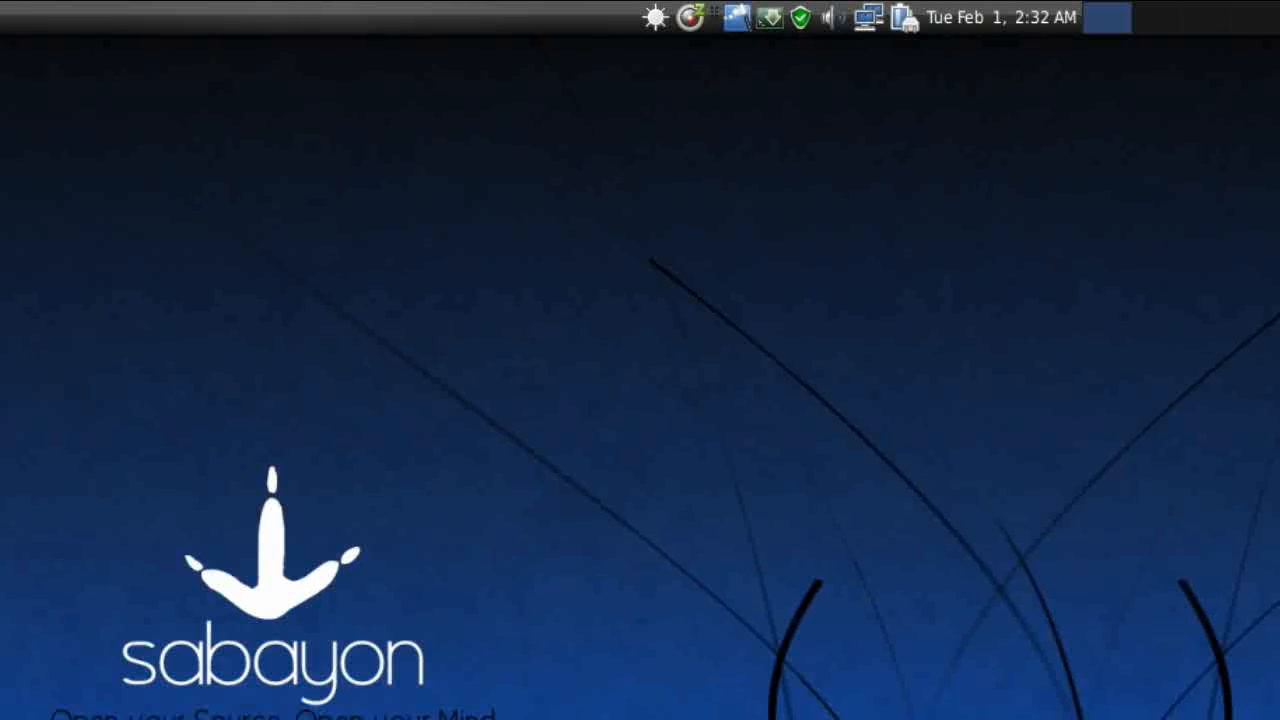
mouse_move(140, 520)
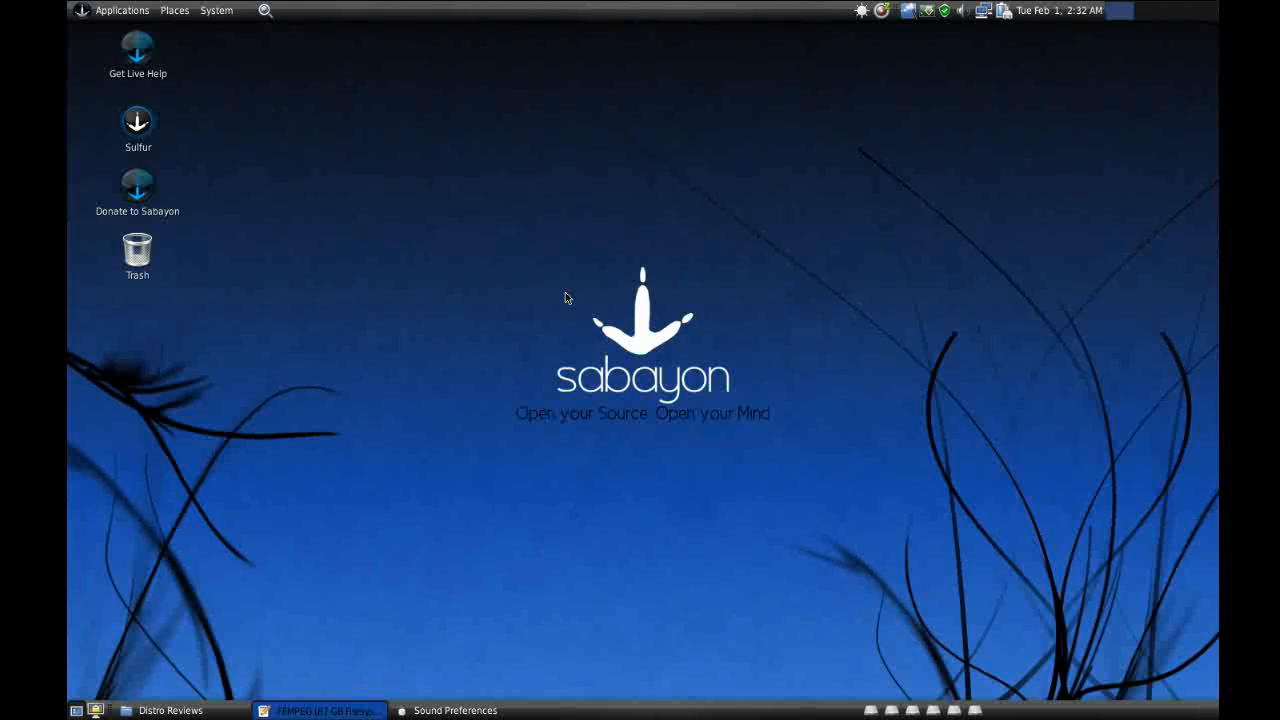
mouse_move(512, 256)
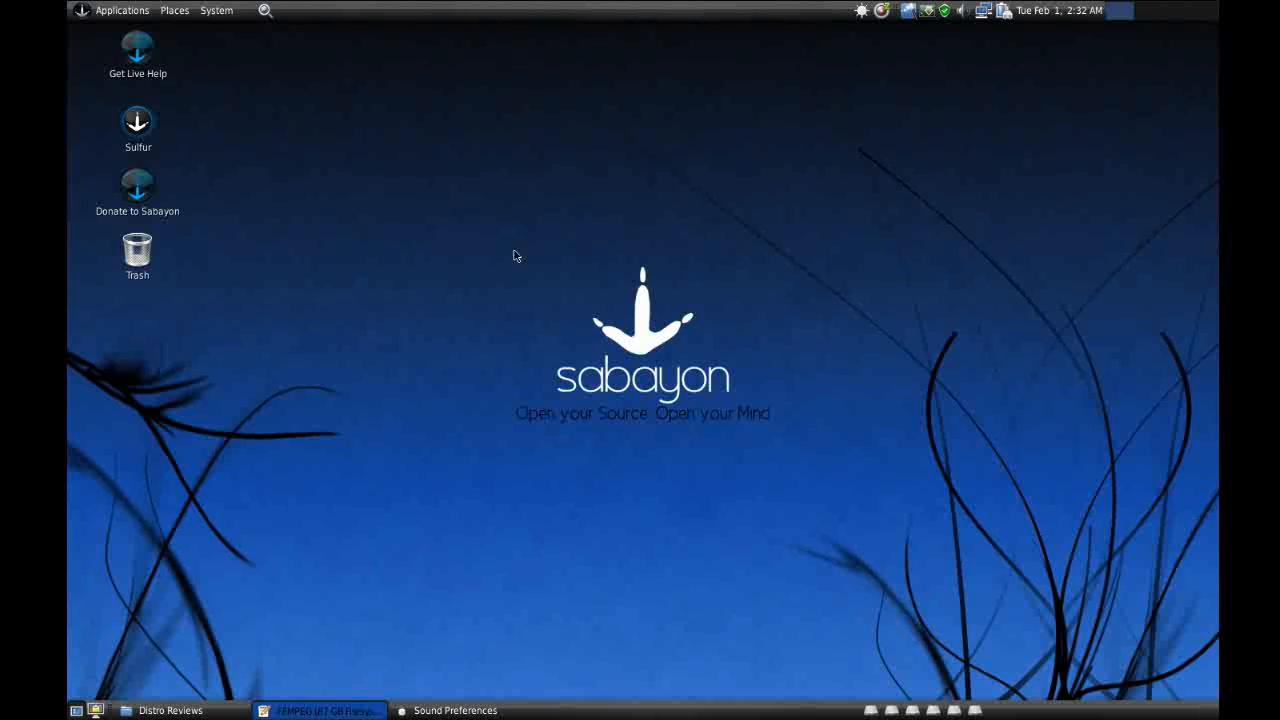
mouse_move(504, 252)
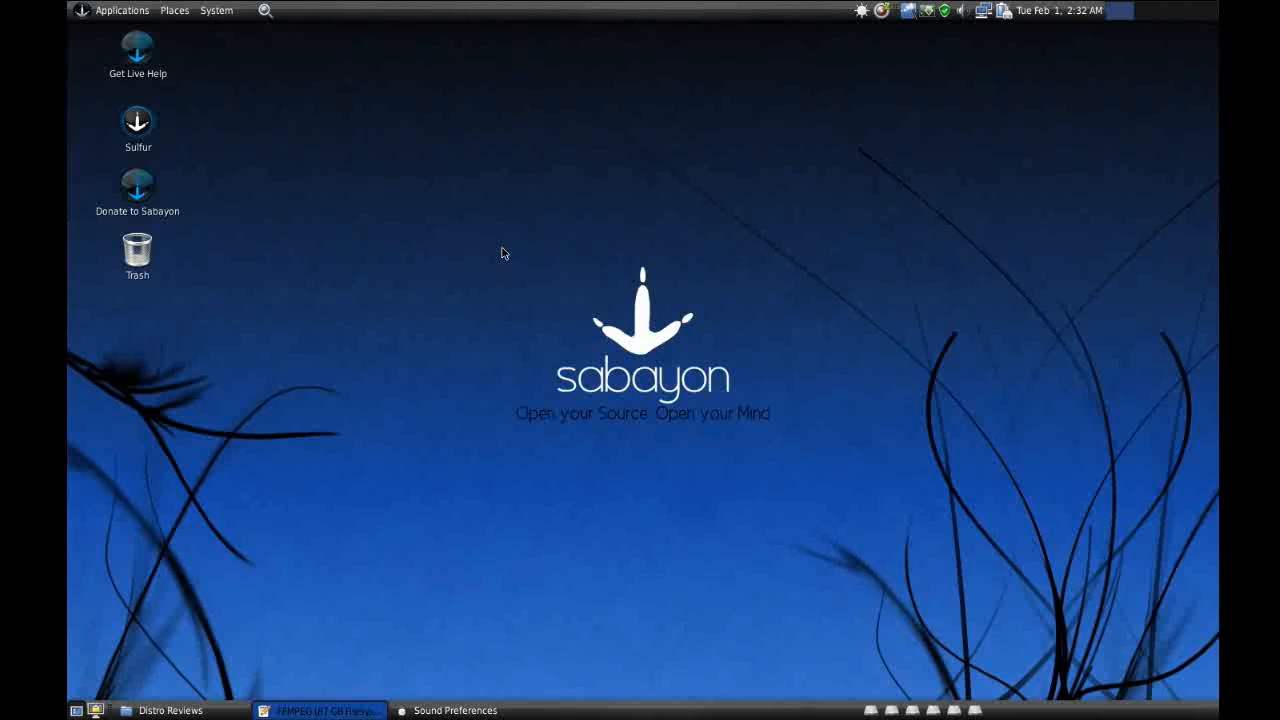
mouse_move(496, 252)
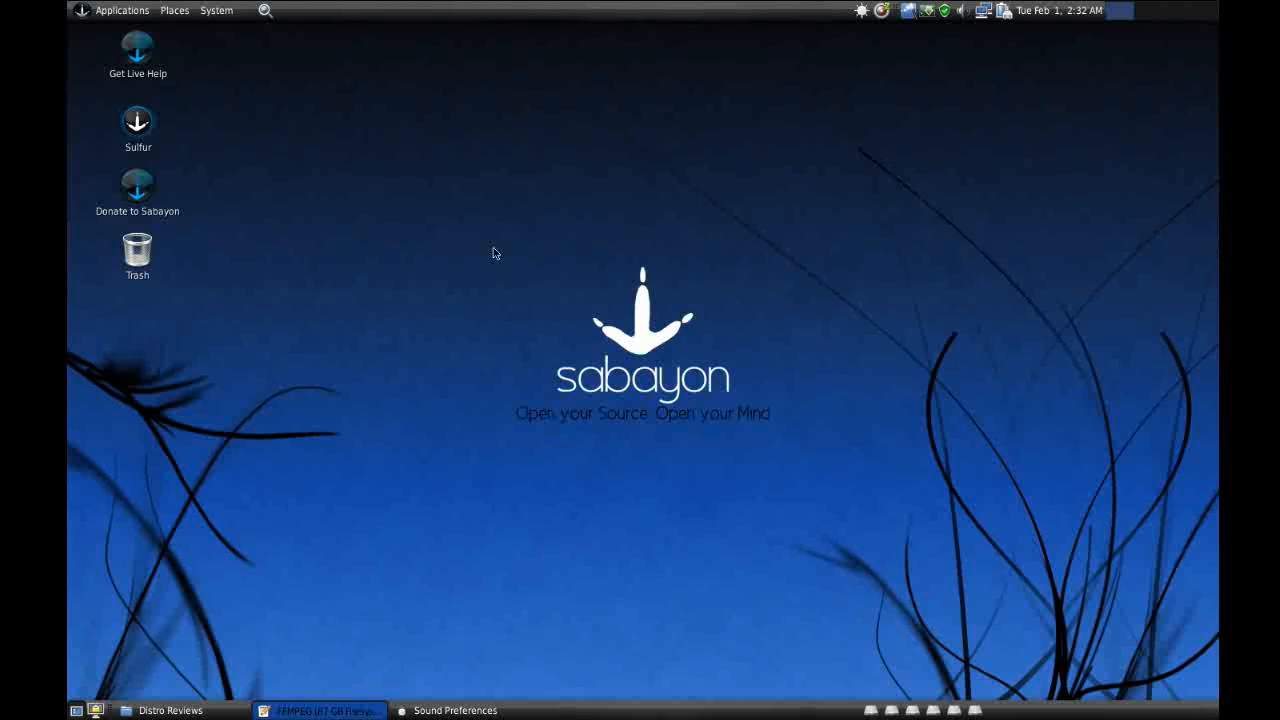
mouse_move(482, 260)
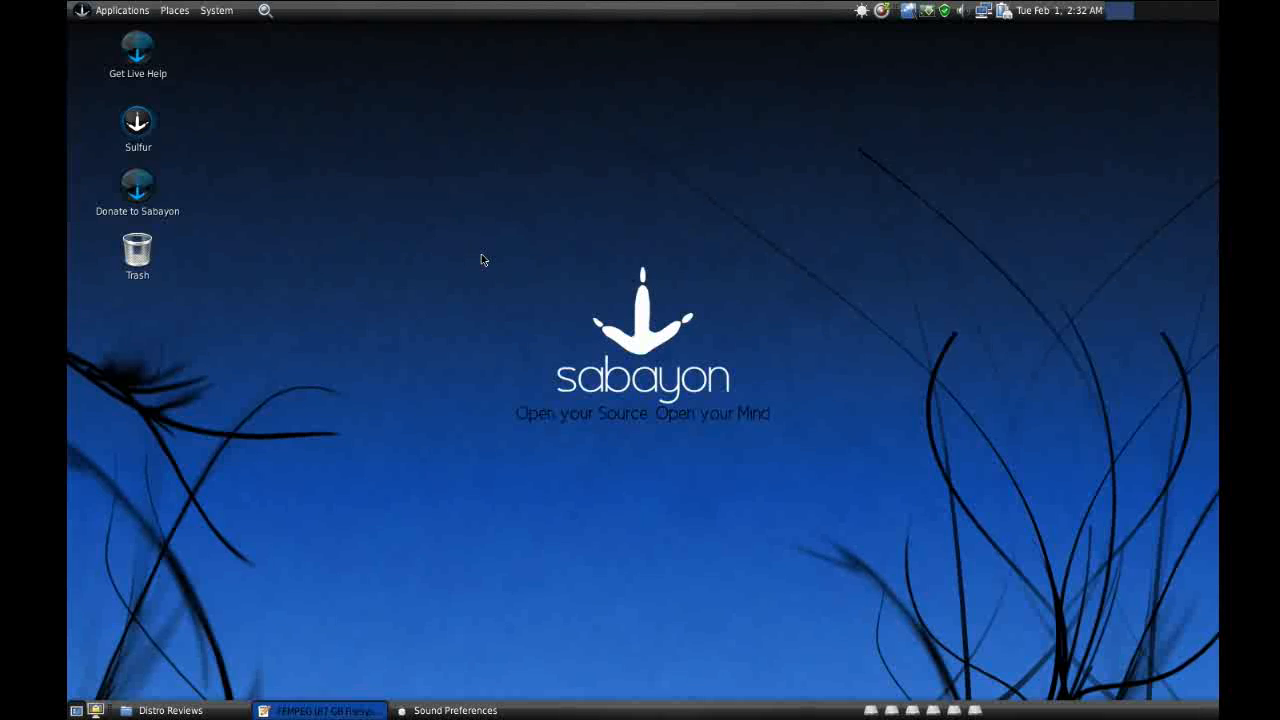
mouse_move(472, 244)
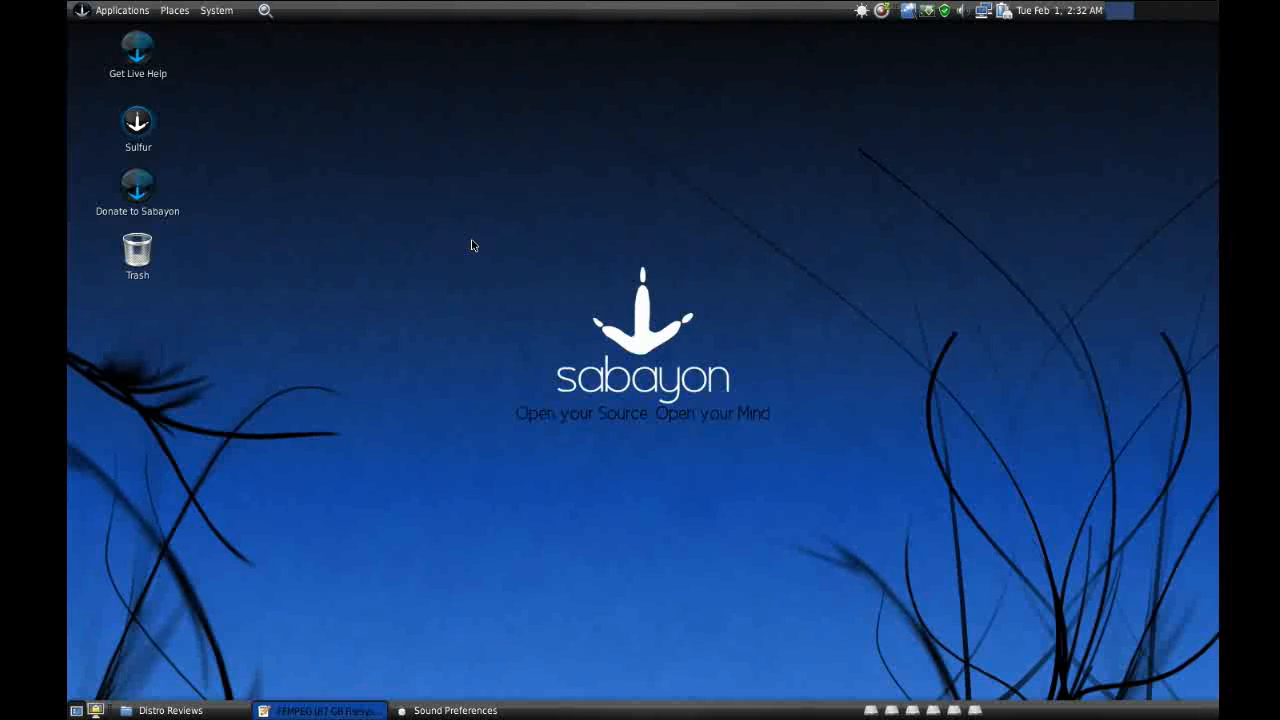
mouse_move(504, 228)
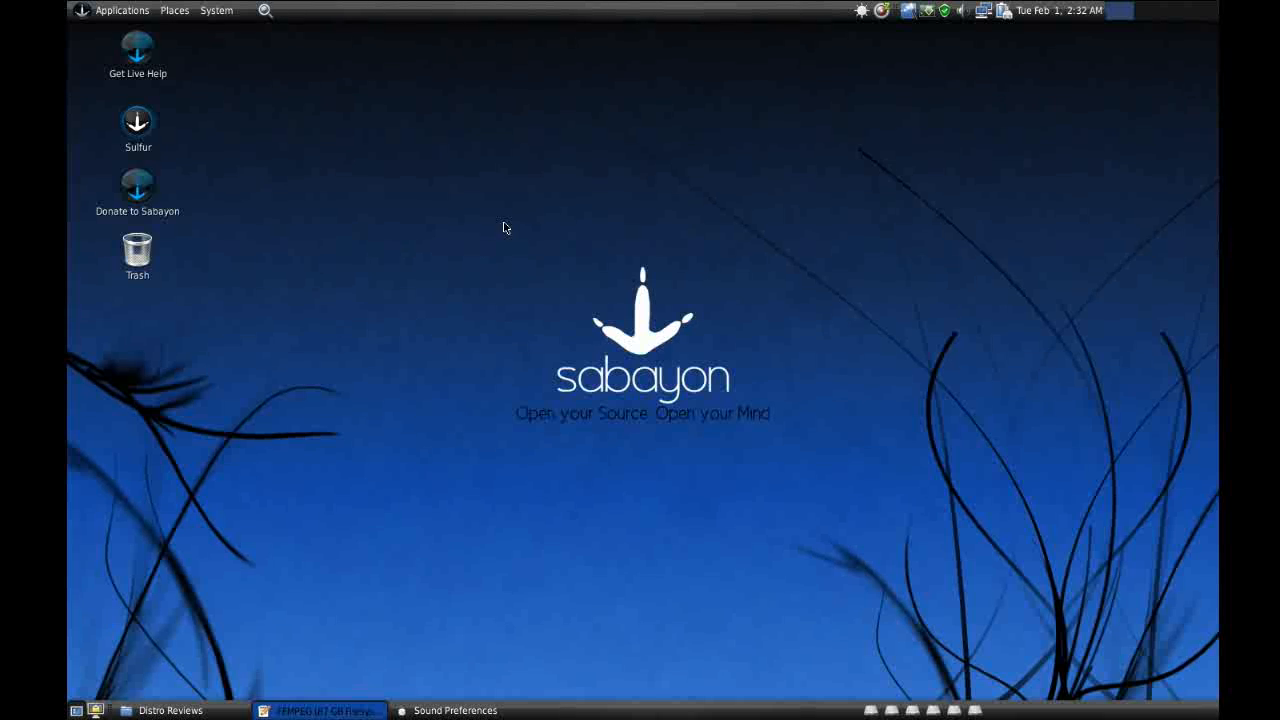
mouse_move(508, 216)
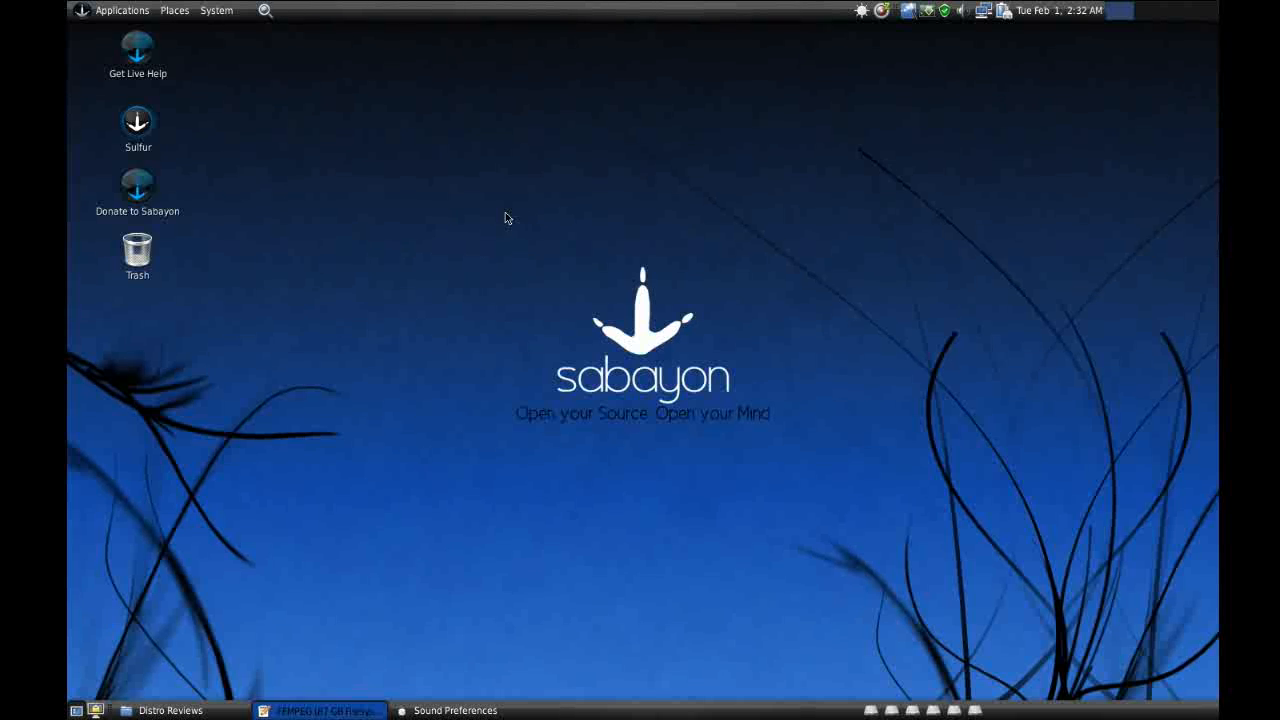